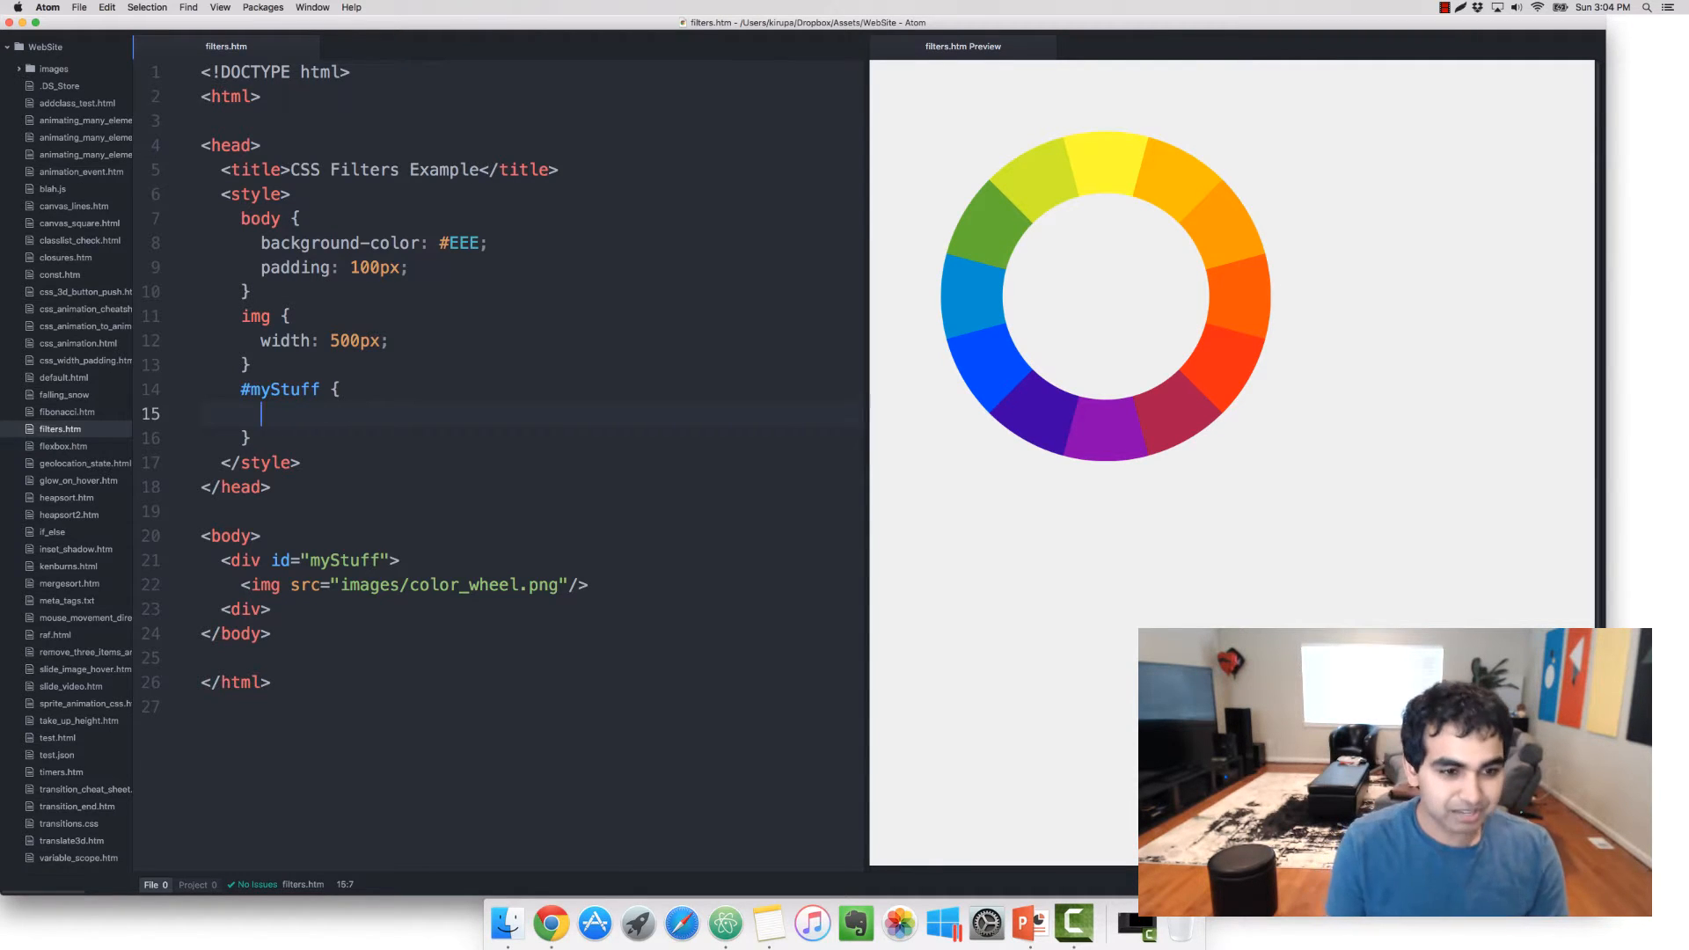
# Step: Add filter: blur(10px); to the #myStuff rule with an empty line above it
pyautogui.write('filter:')
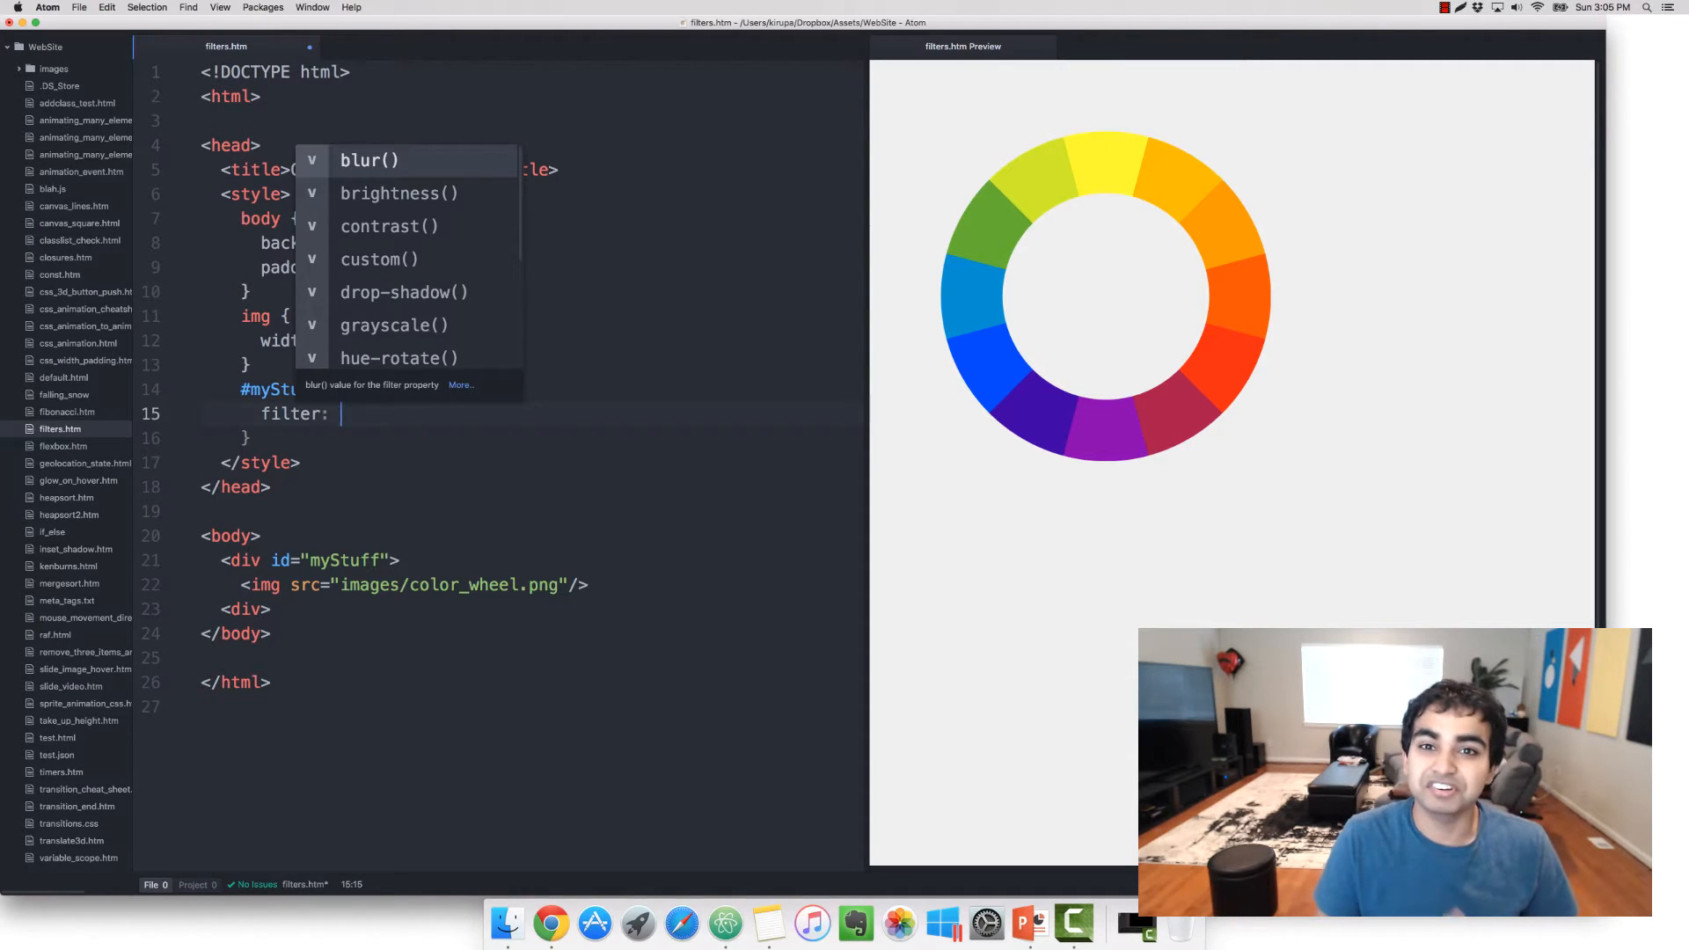
pyautogui.write('blur(')
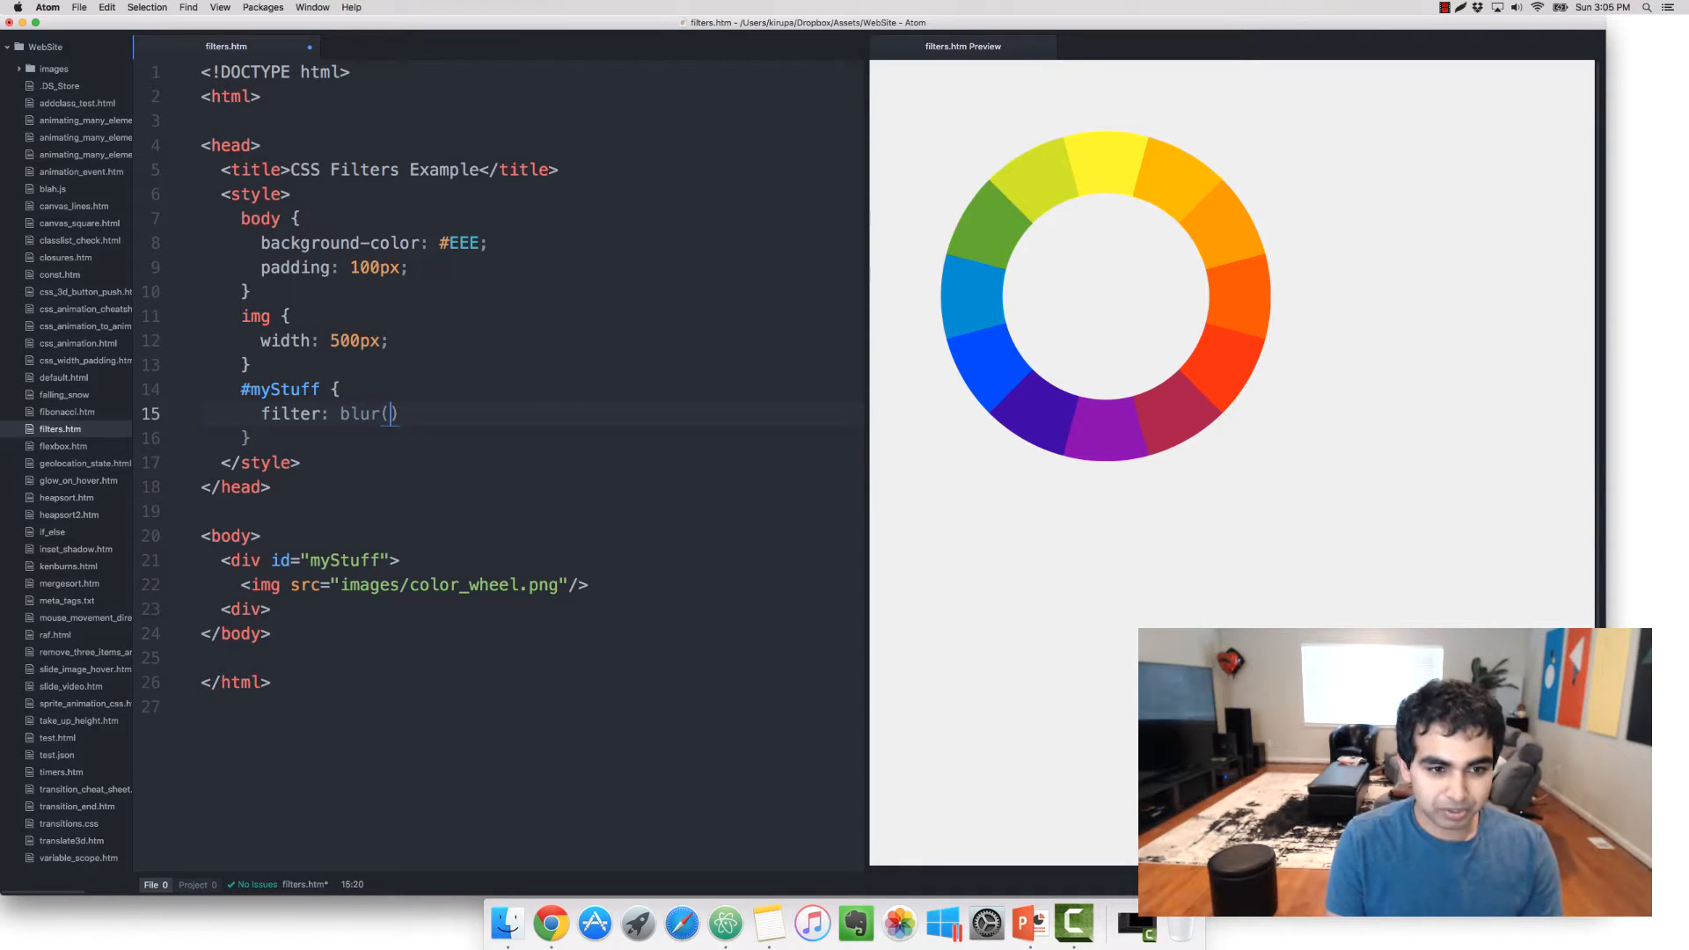
pyautogui.write('10p')
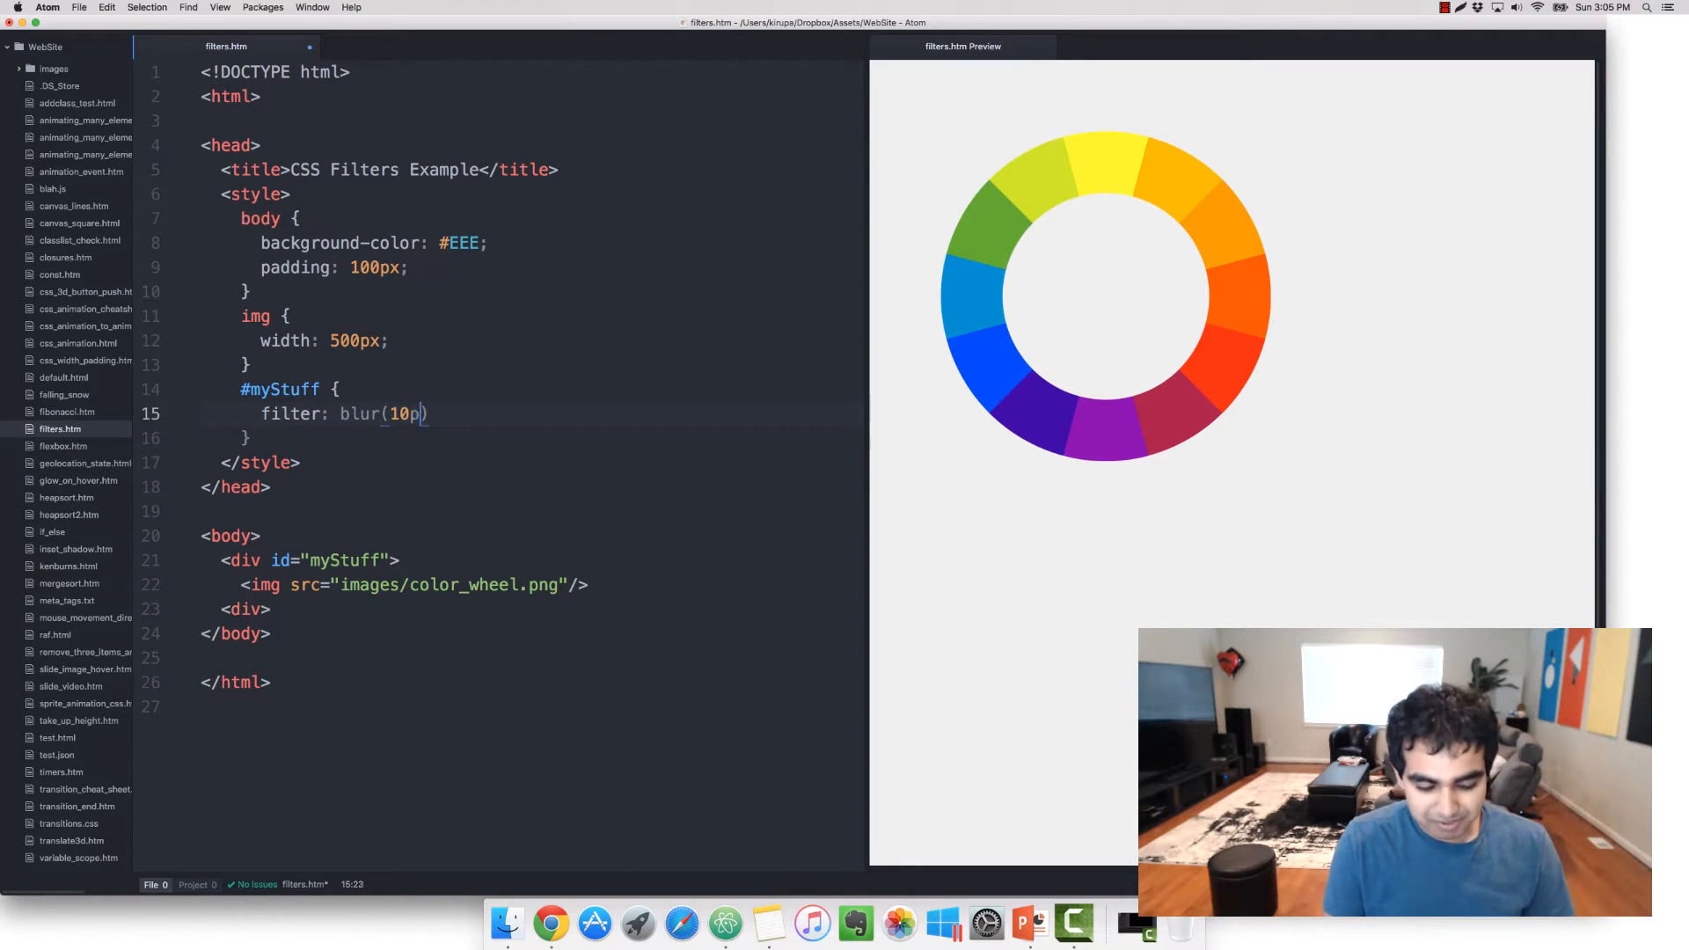
pyautogui.write('x);')
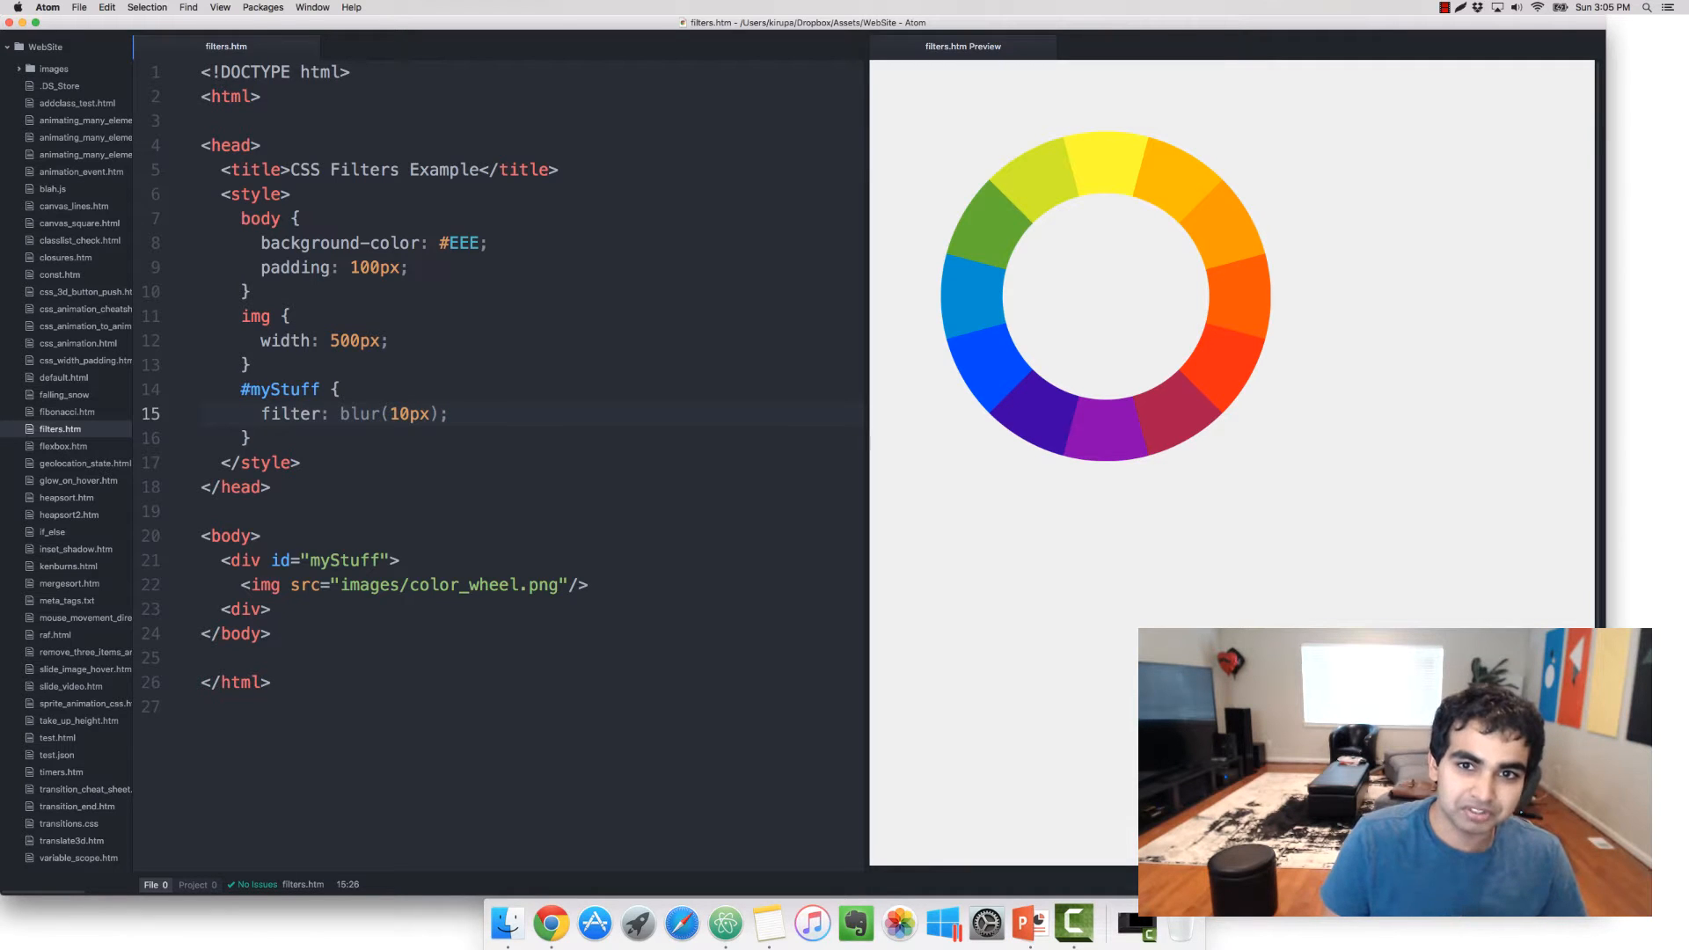
pyautogui.doubleClick(288, 413)
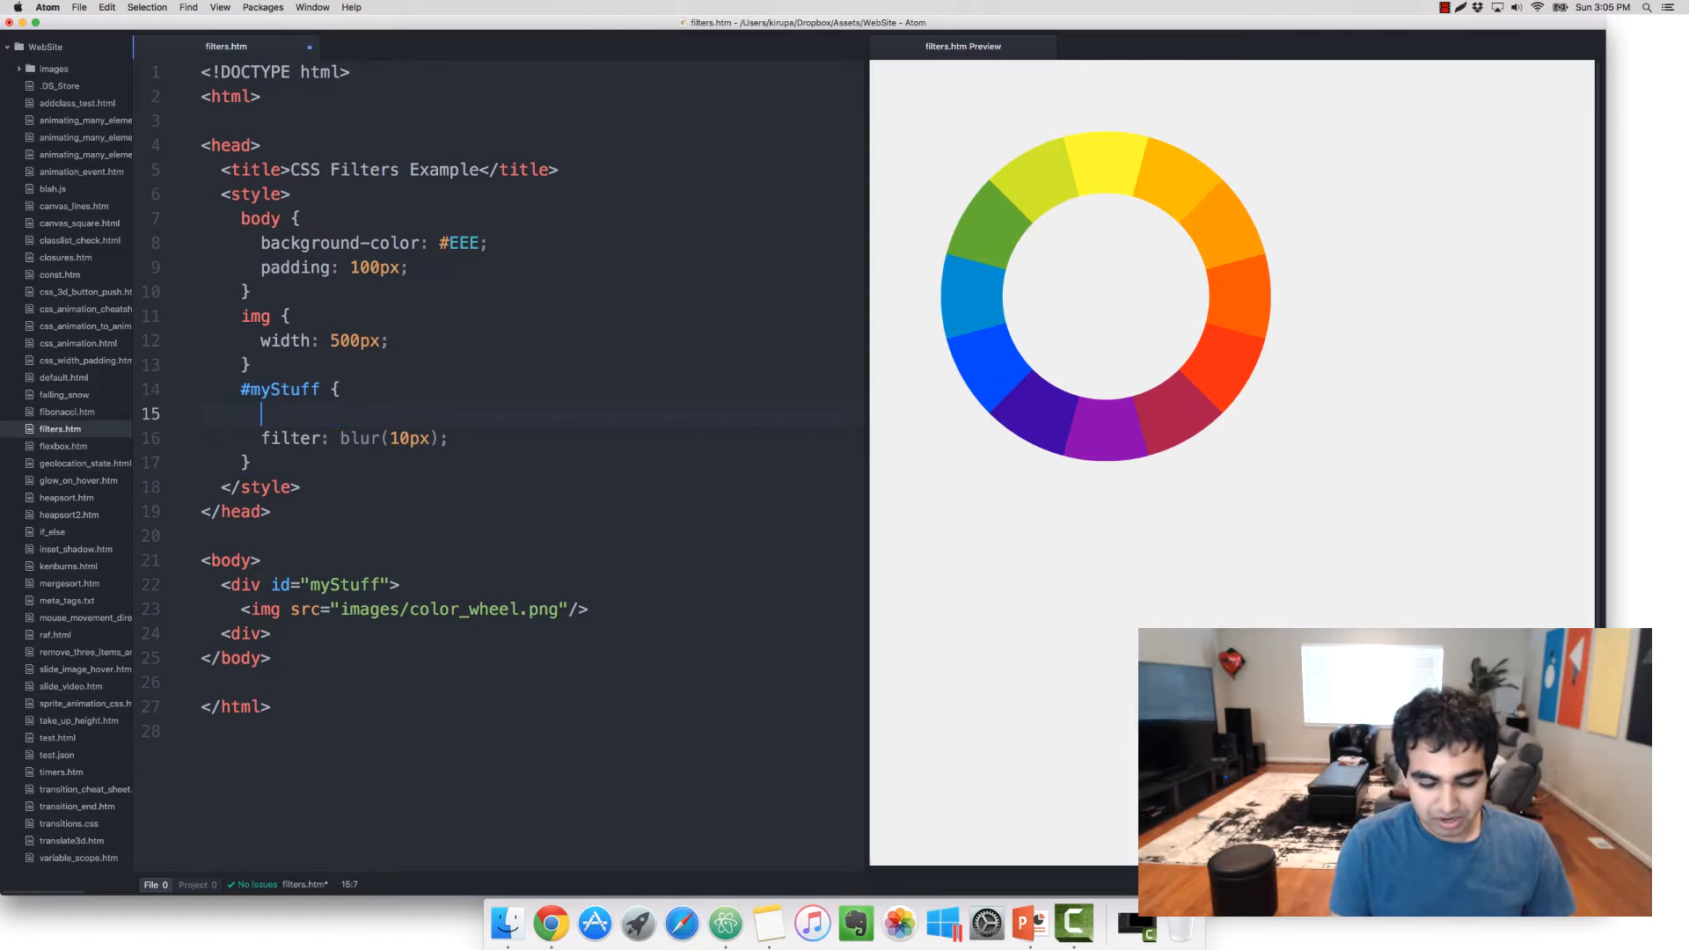
# Step: Add a -webkit-filter: blur() line and set both blur values to 55px
pyautogui.write('-webkit')
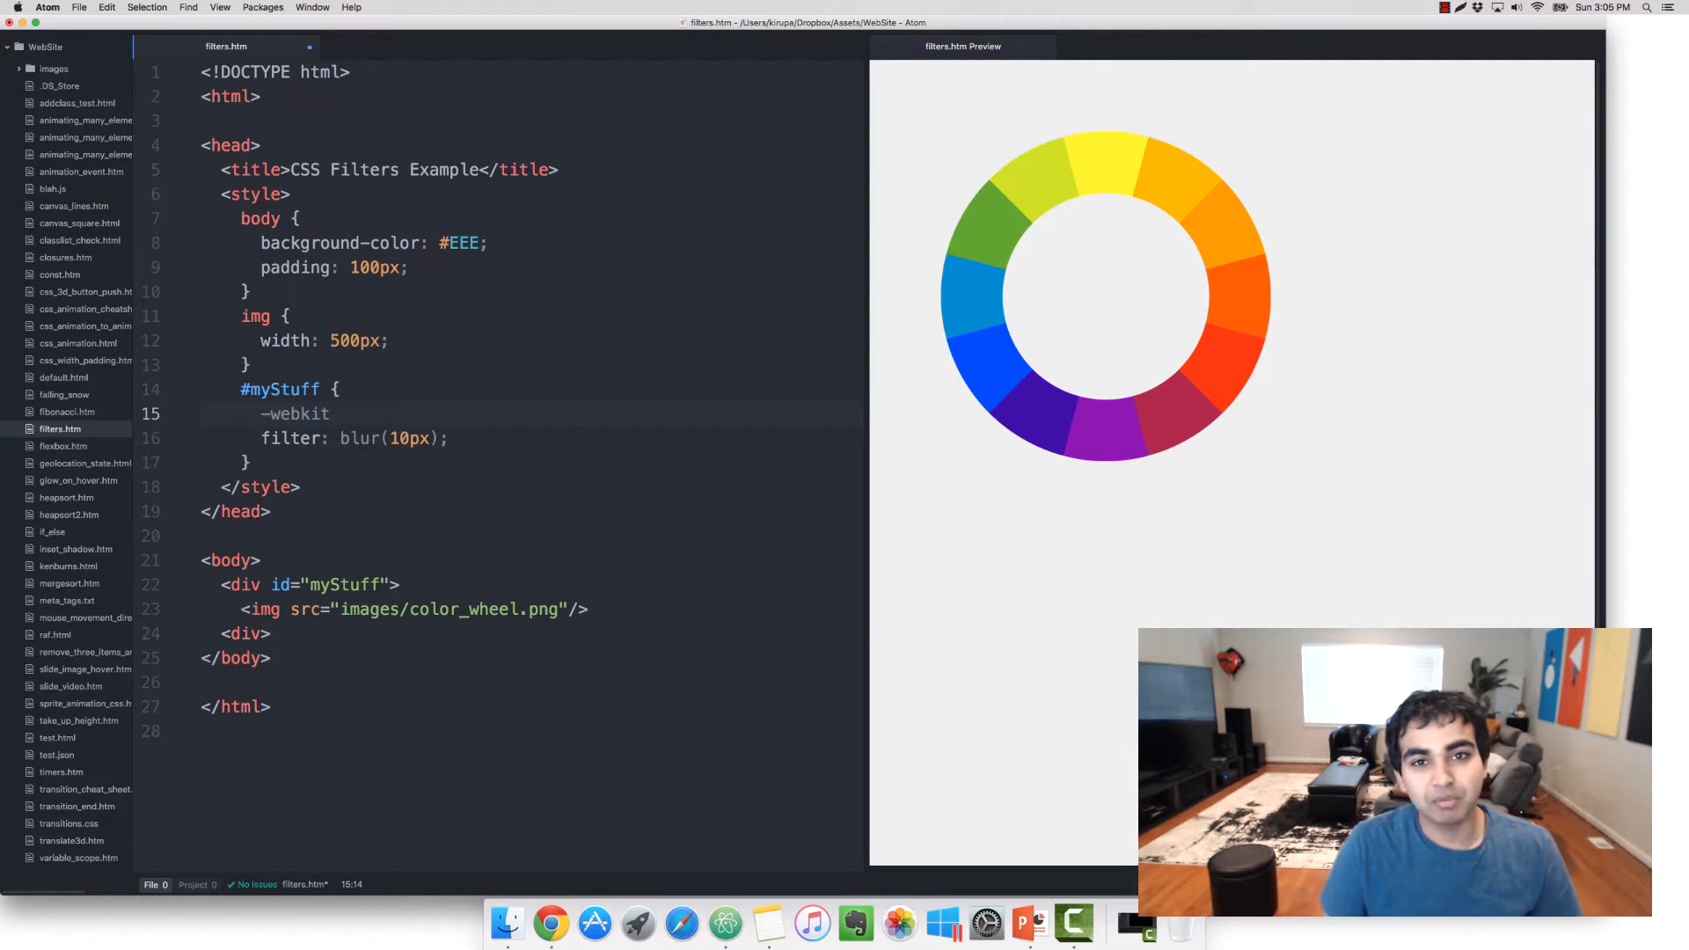
pyautogui.write('-')
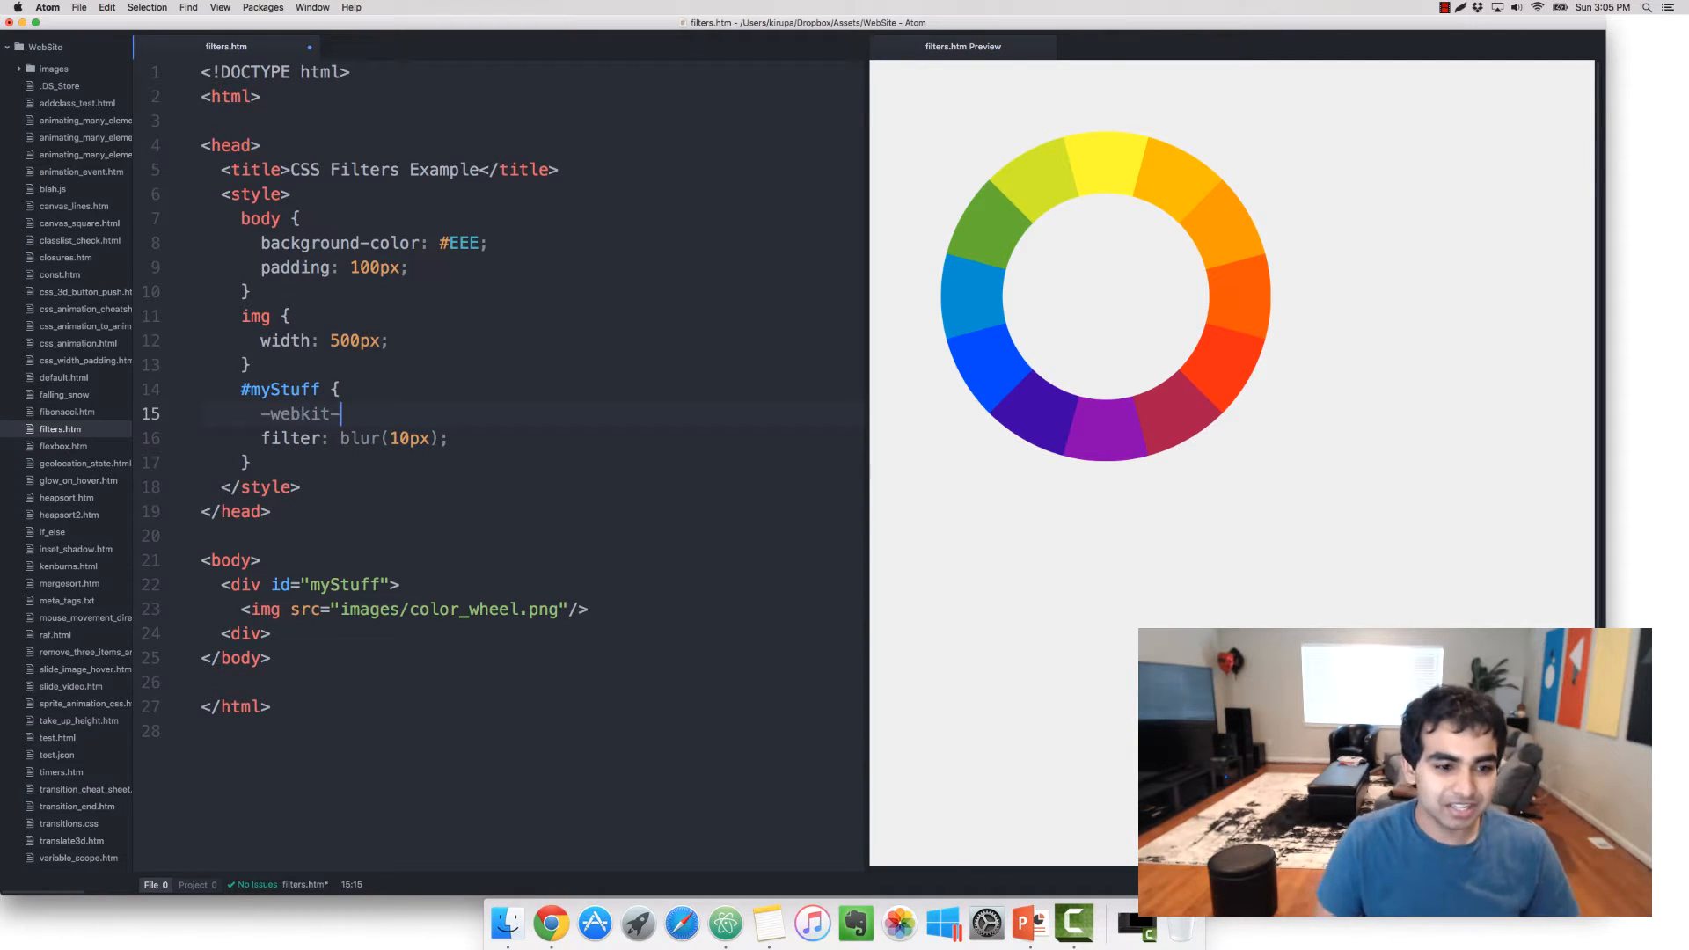
pyautogui.write('filter:')
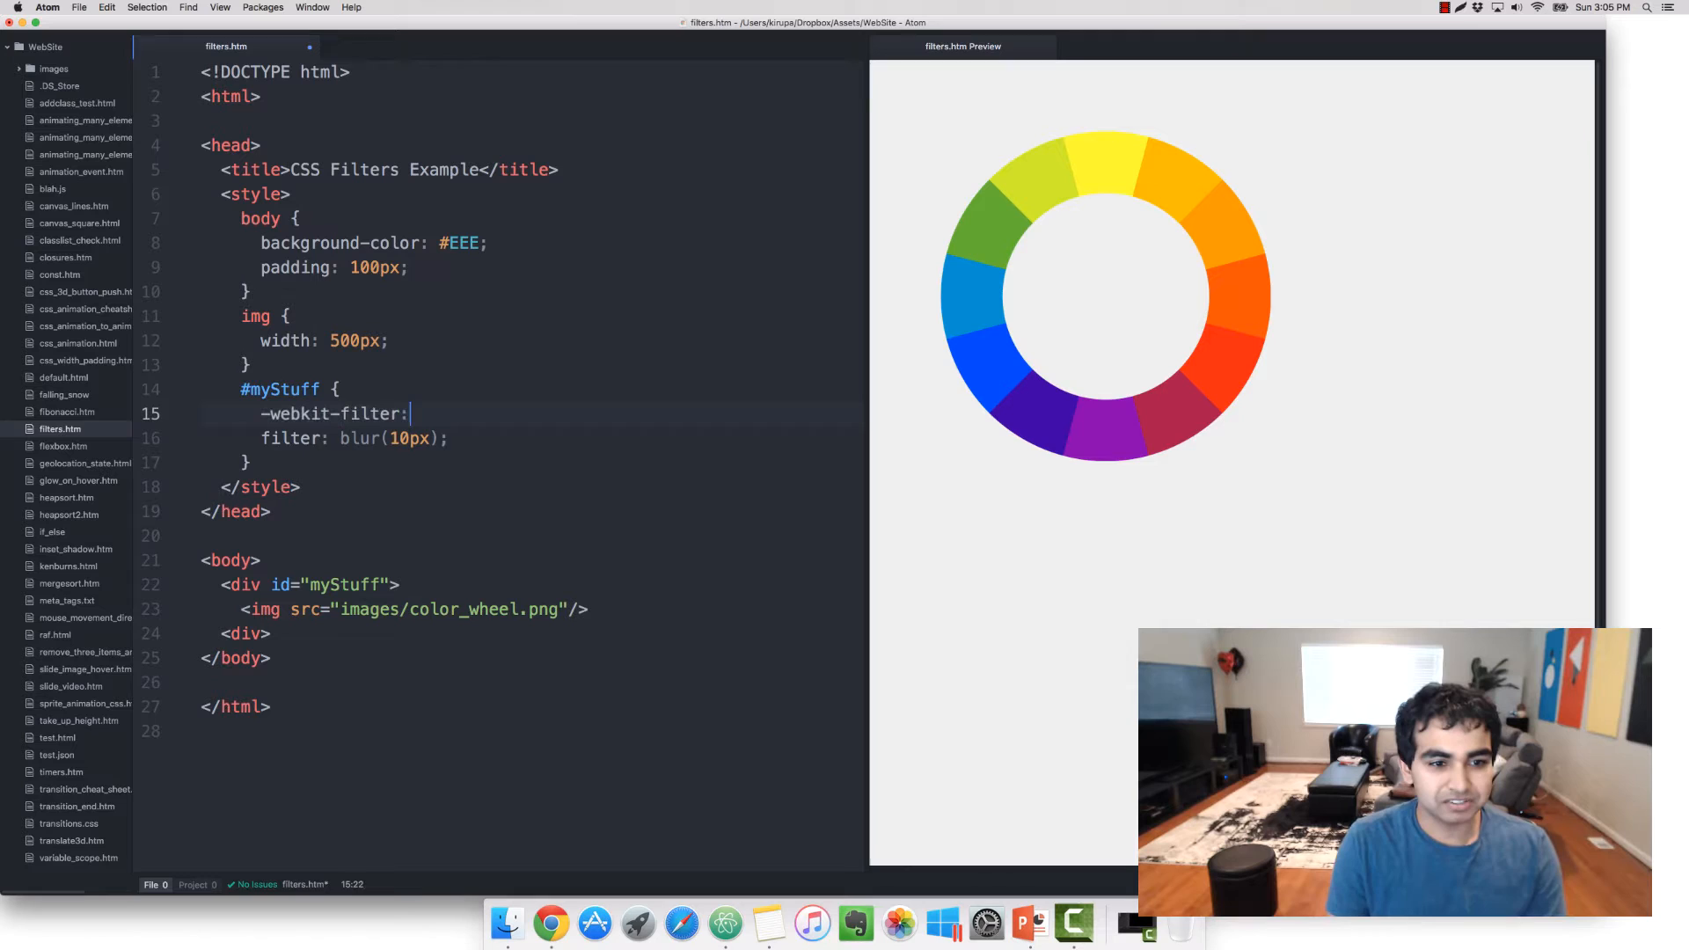
pyautogui.write('blur()')
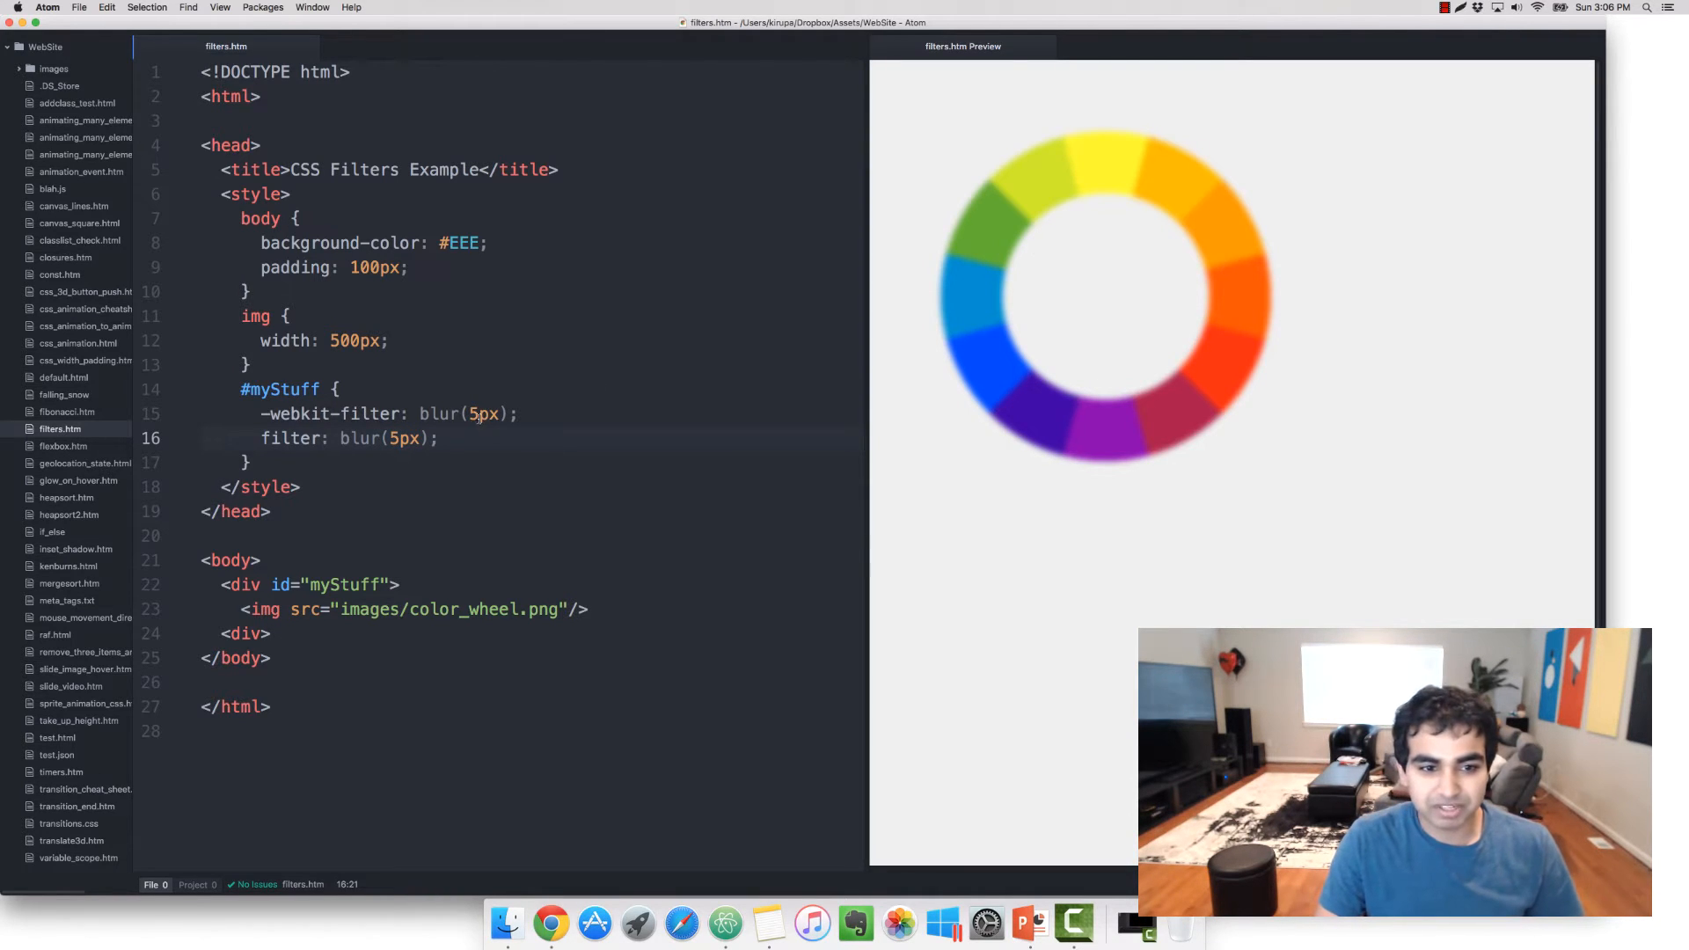
pyautogui.write('5')
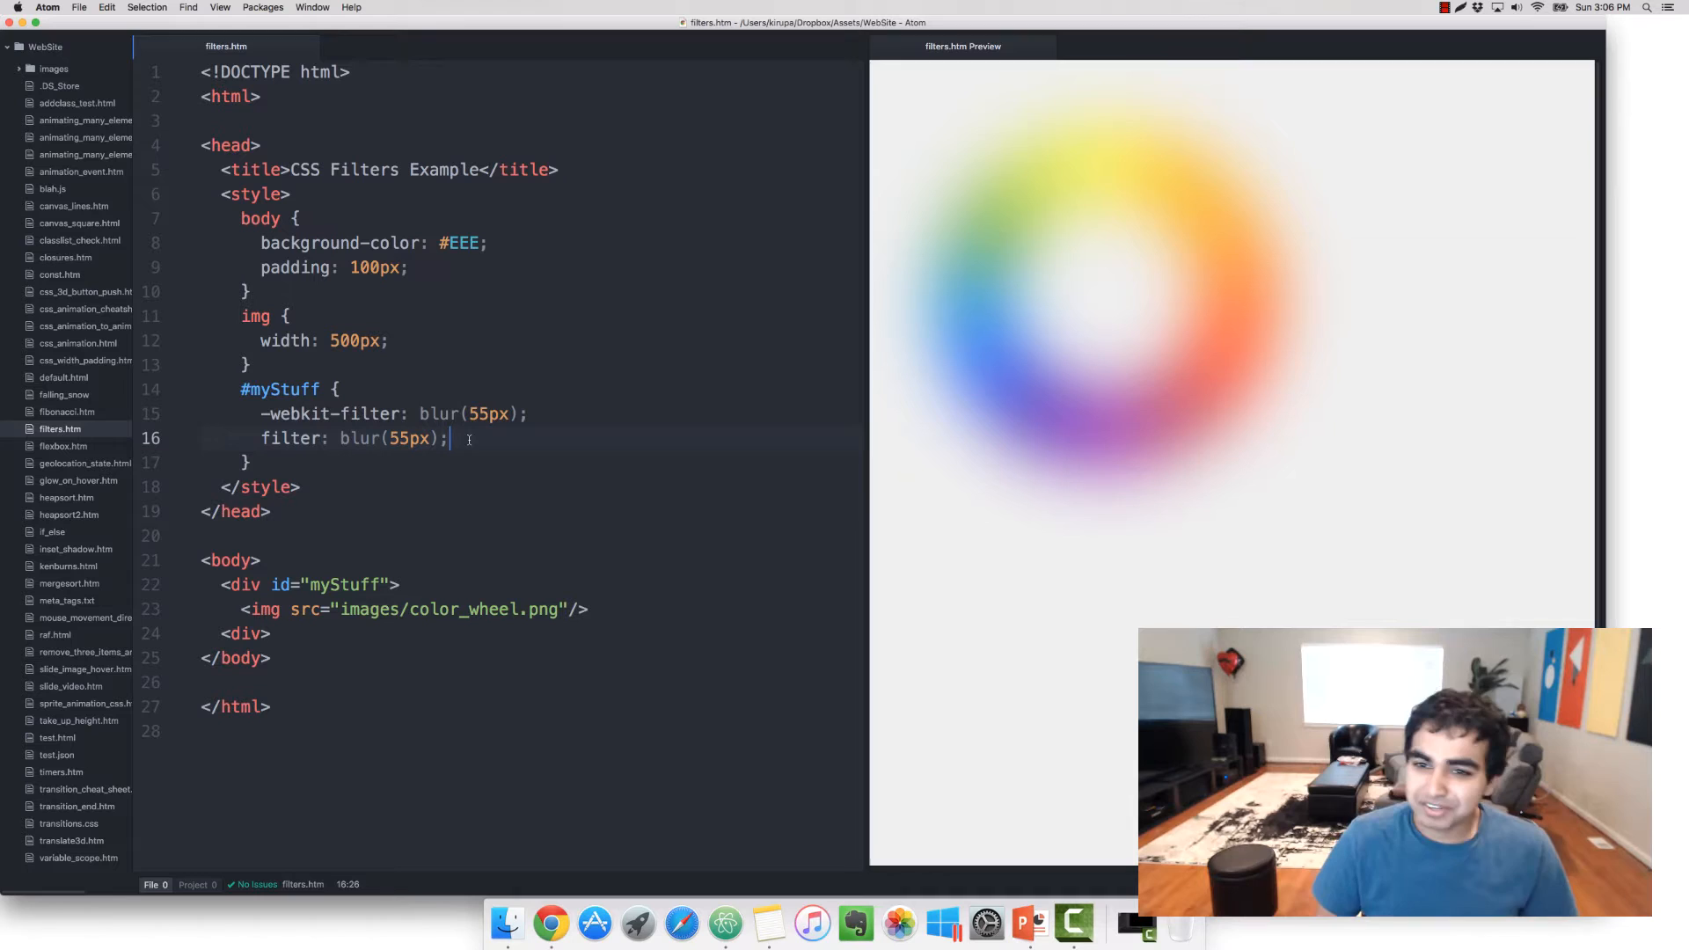
# Step: Replace blur with brightness on both filter lines, trying 0.5 before settling on 25%
pyautogui.doubleClick(440, 414)
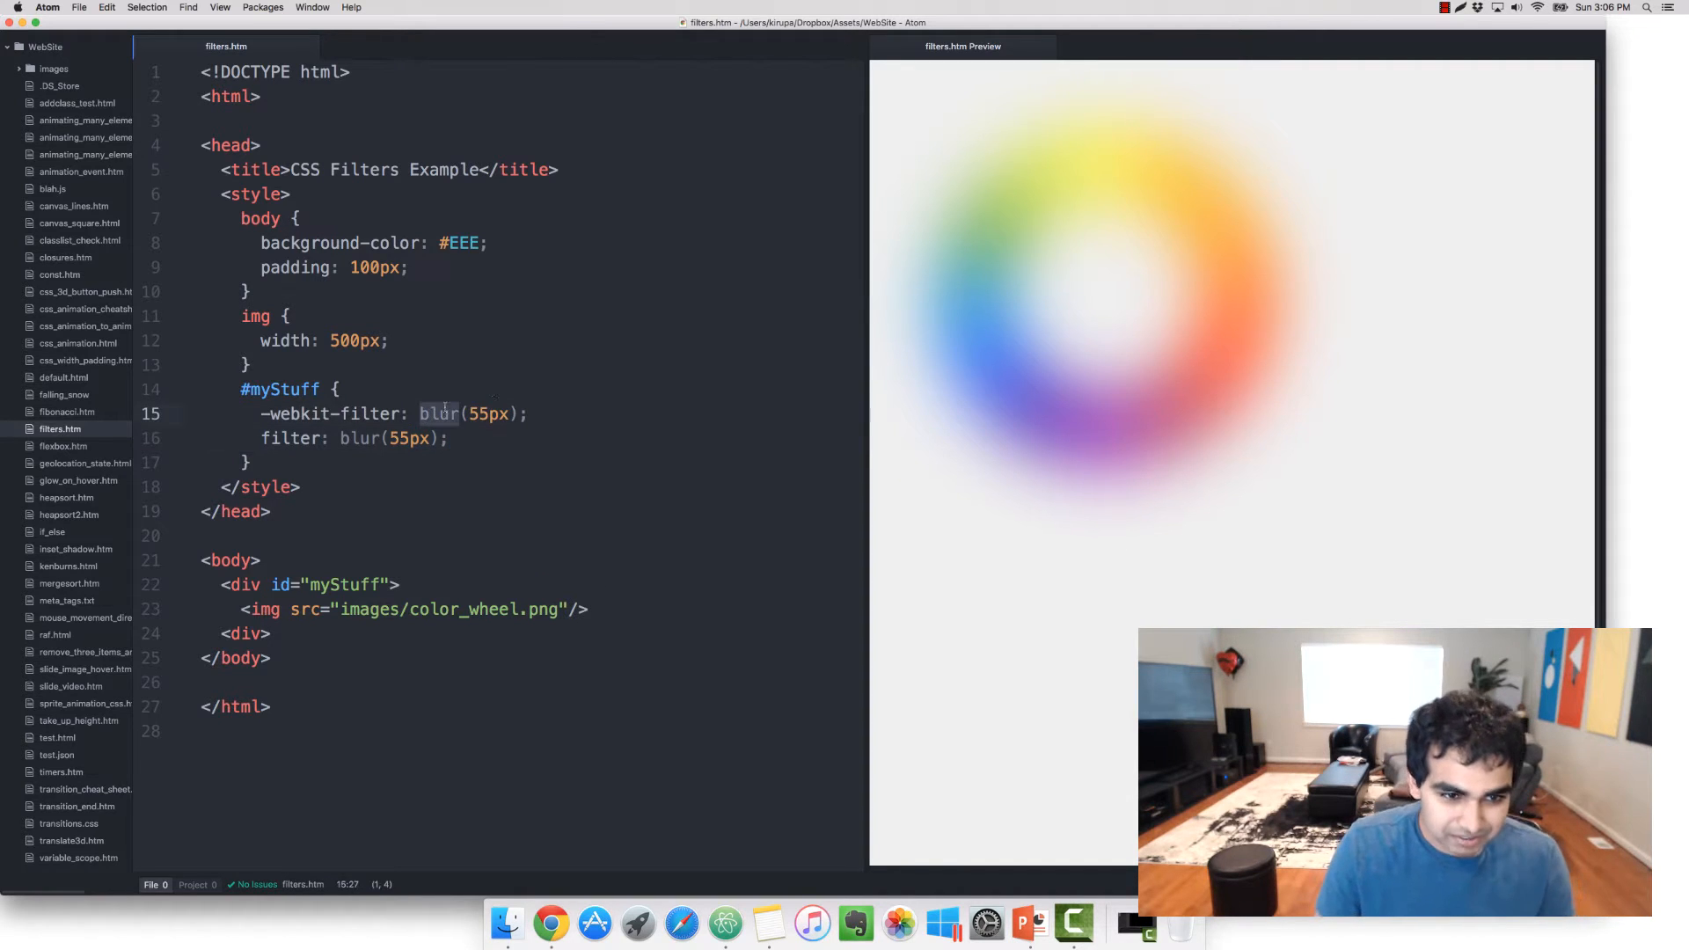
pyautogui.write('brightness')
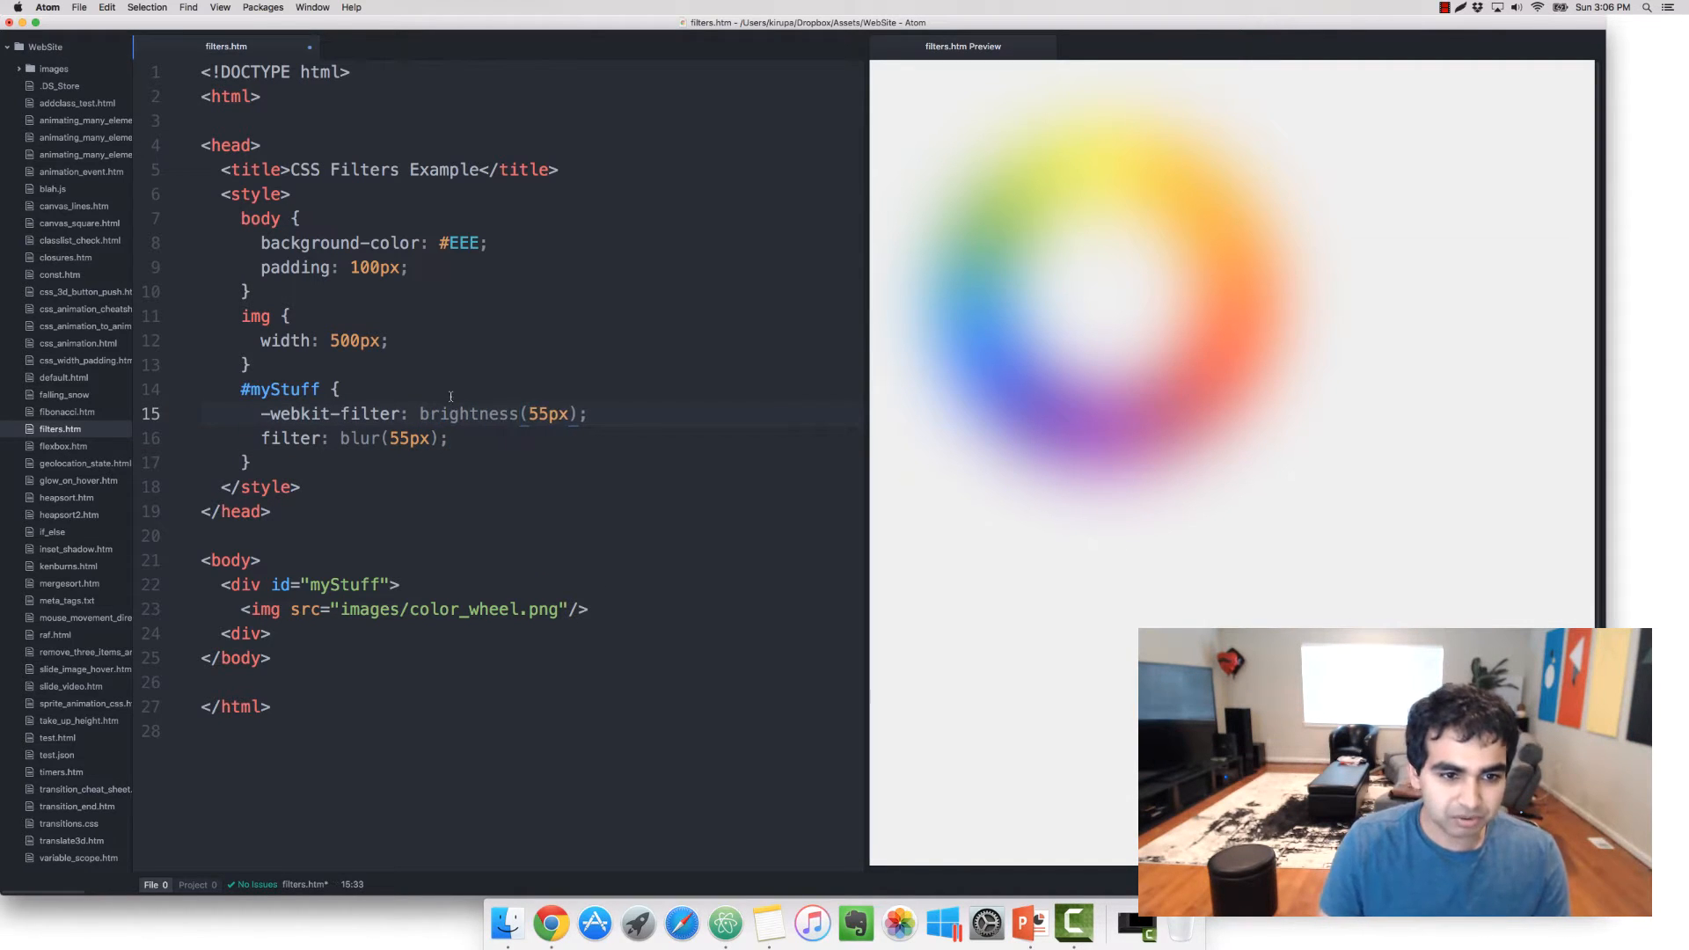
pyautogui.write('brightness')
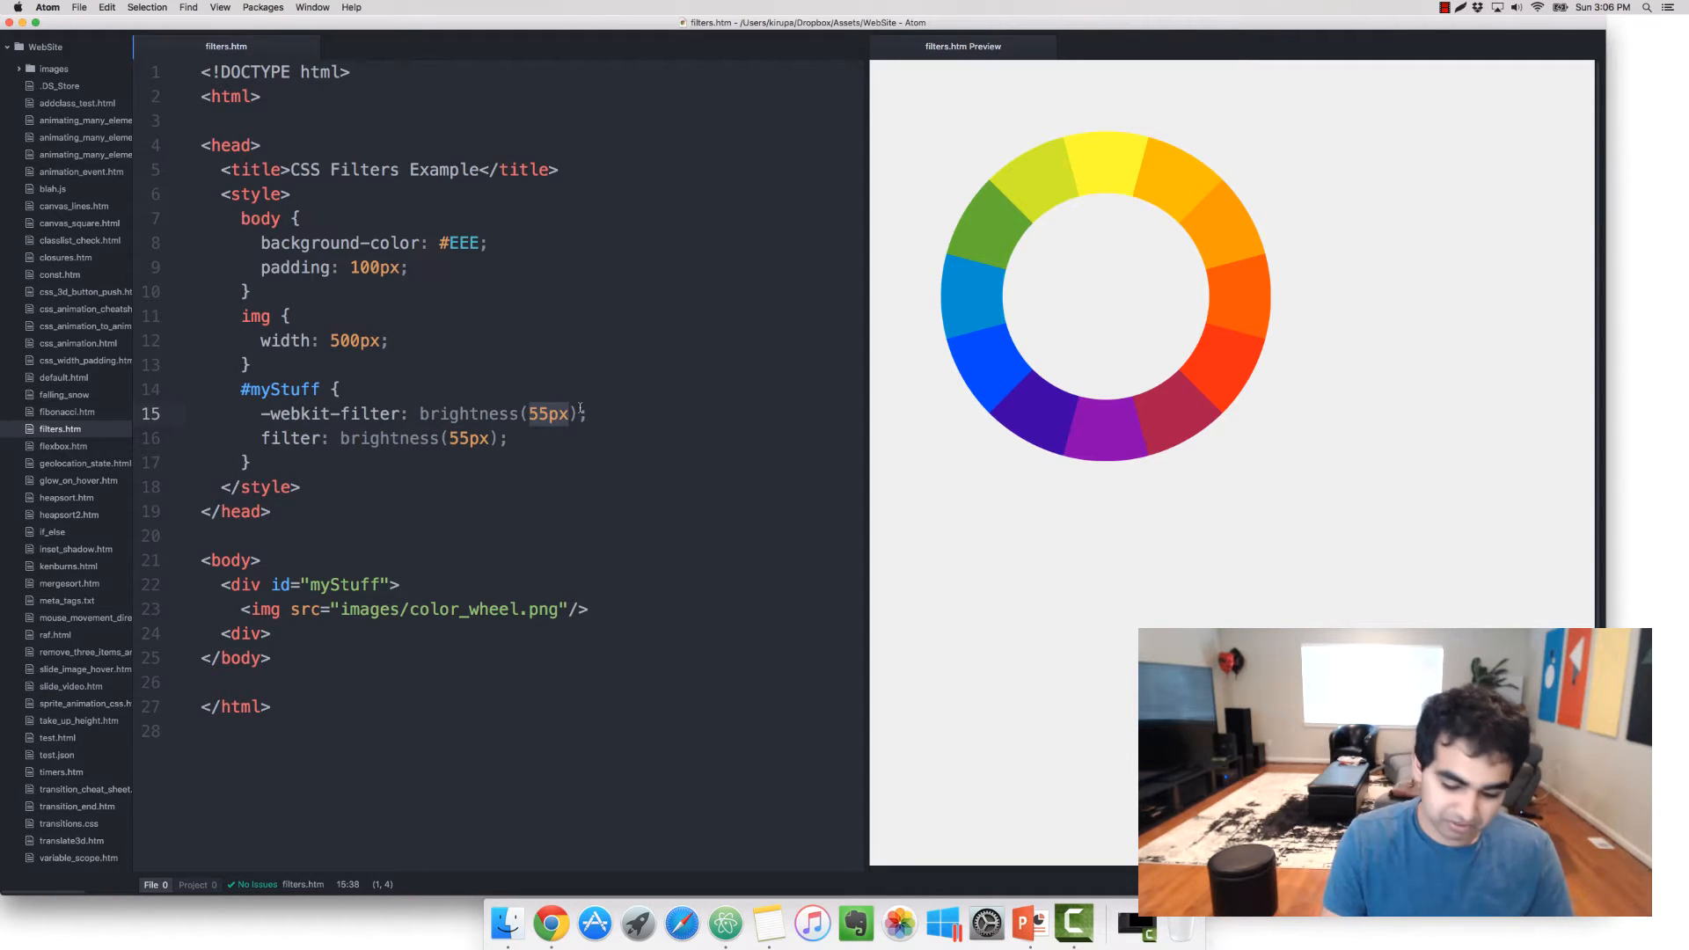
pyautogui.write('0.5')
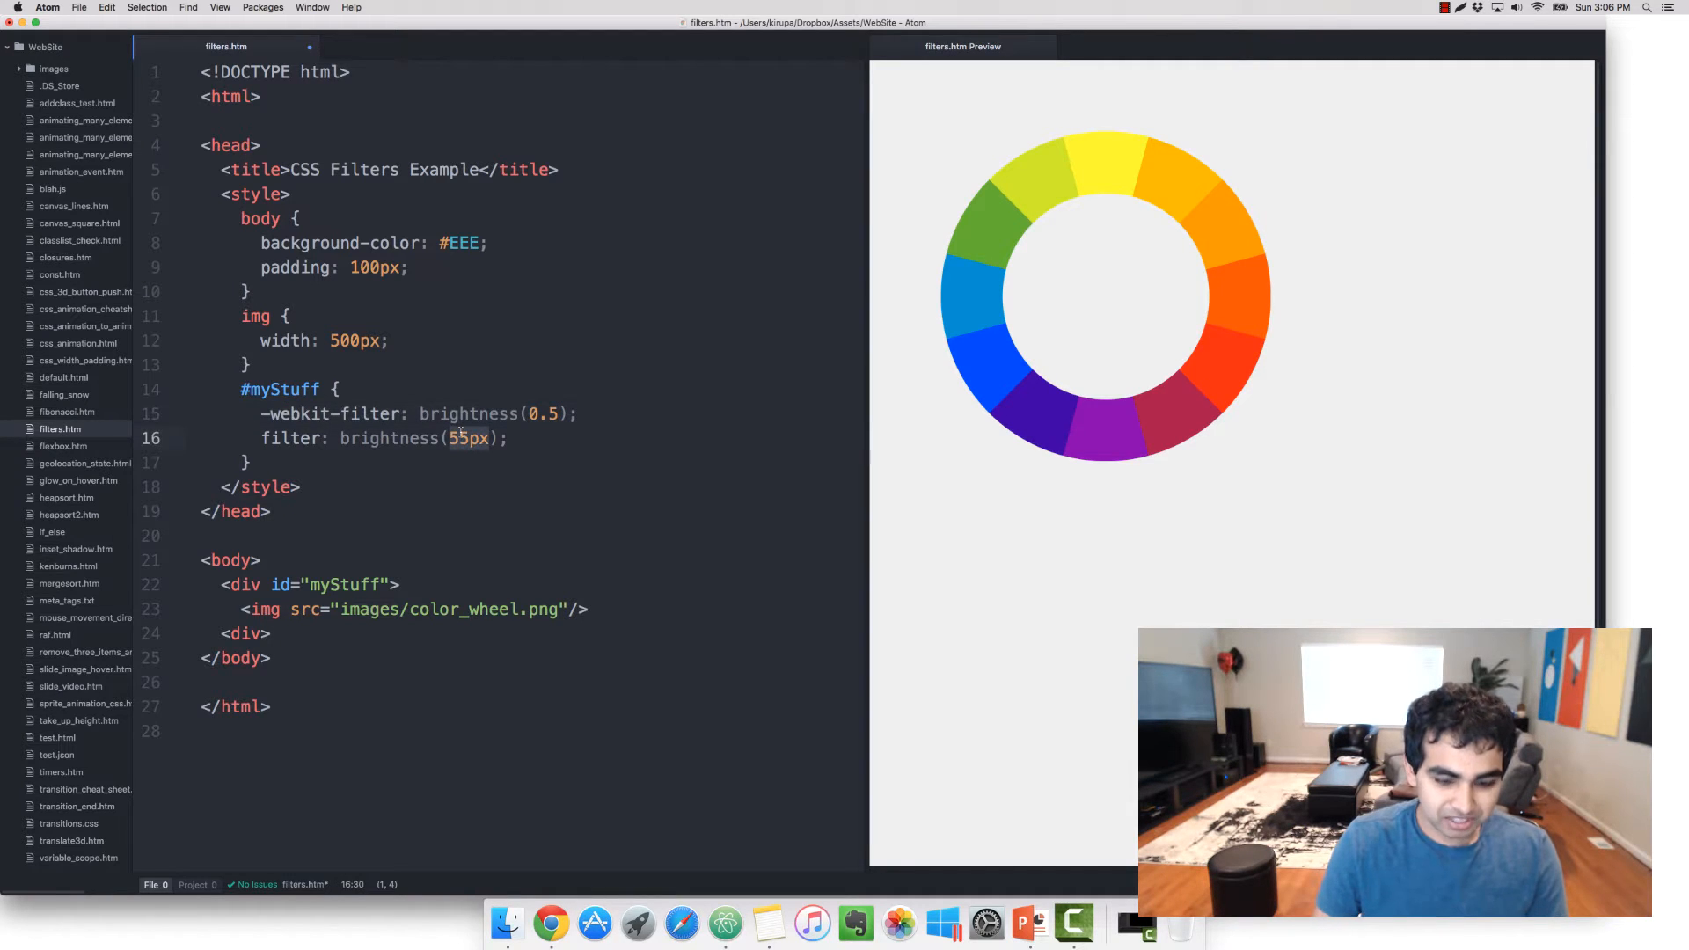
pyautogui.write('0.5')
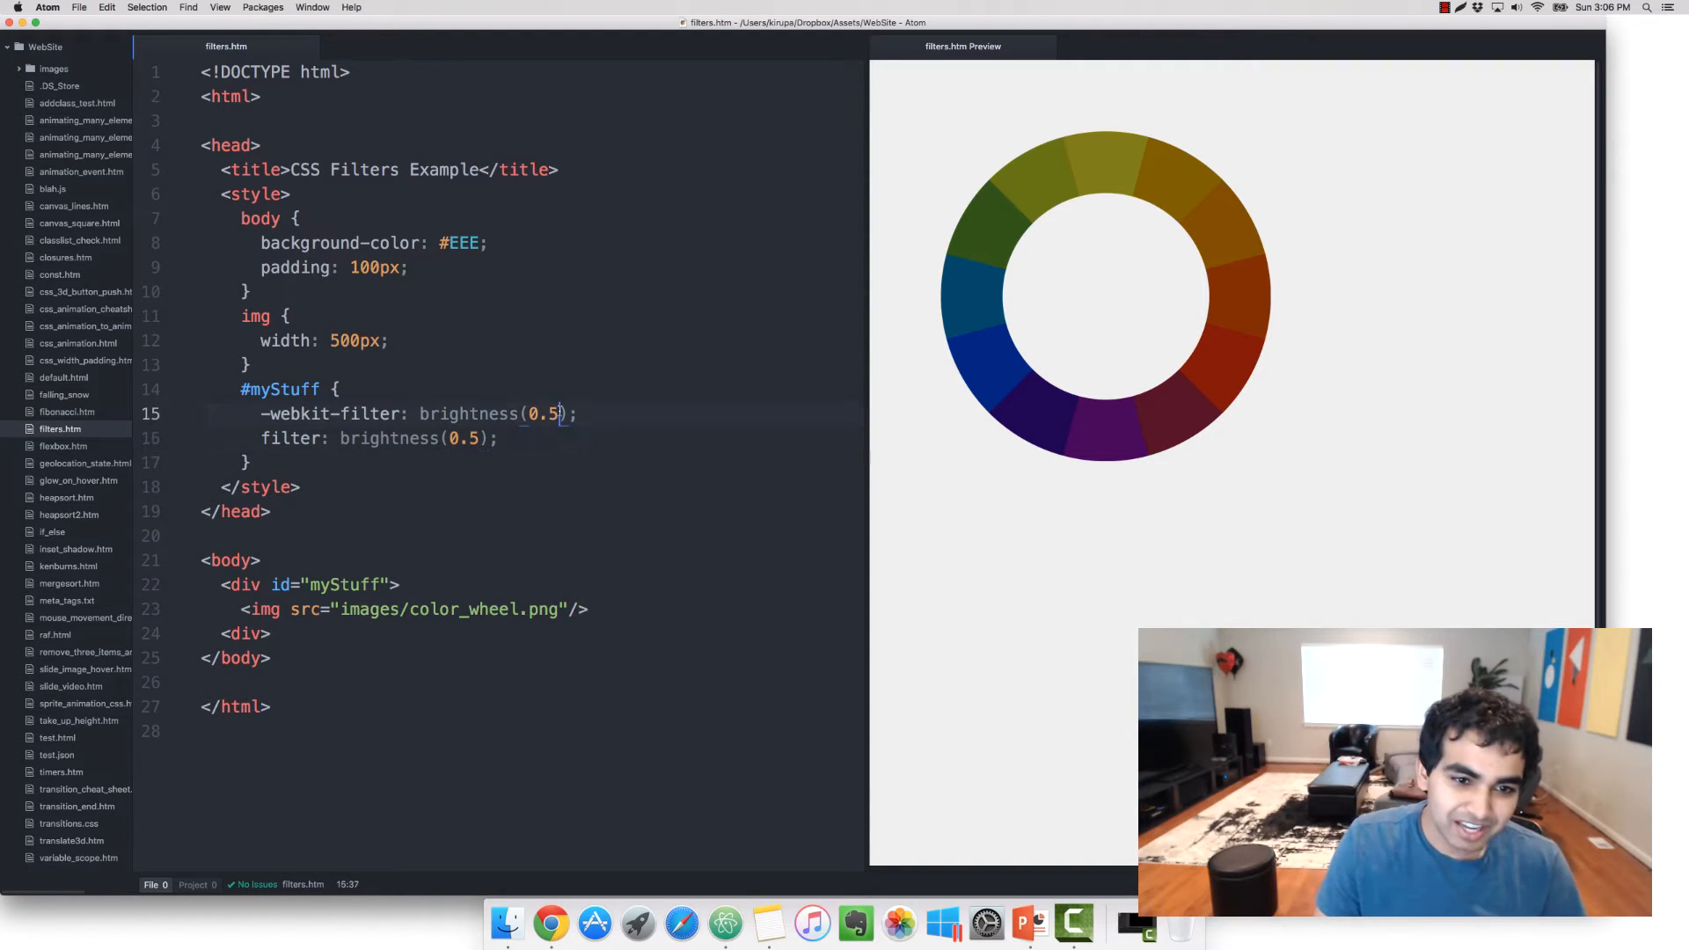
pyautogui.write('7')
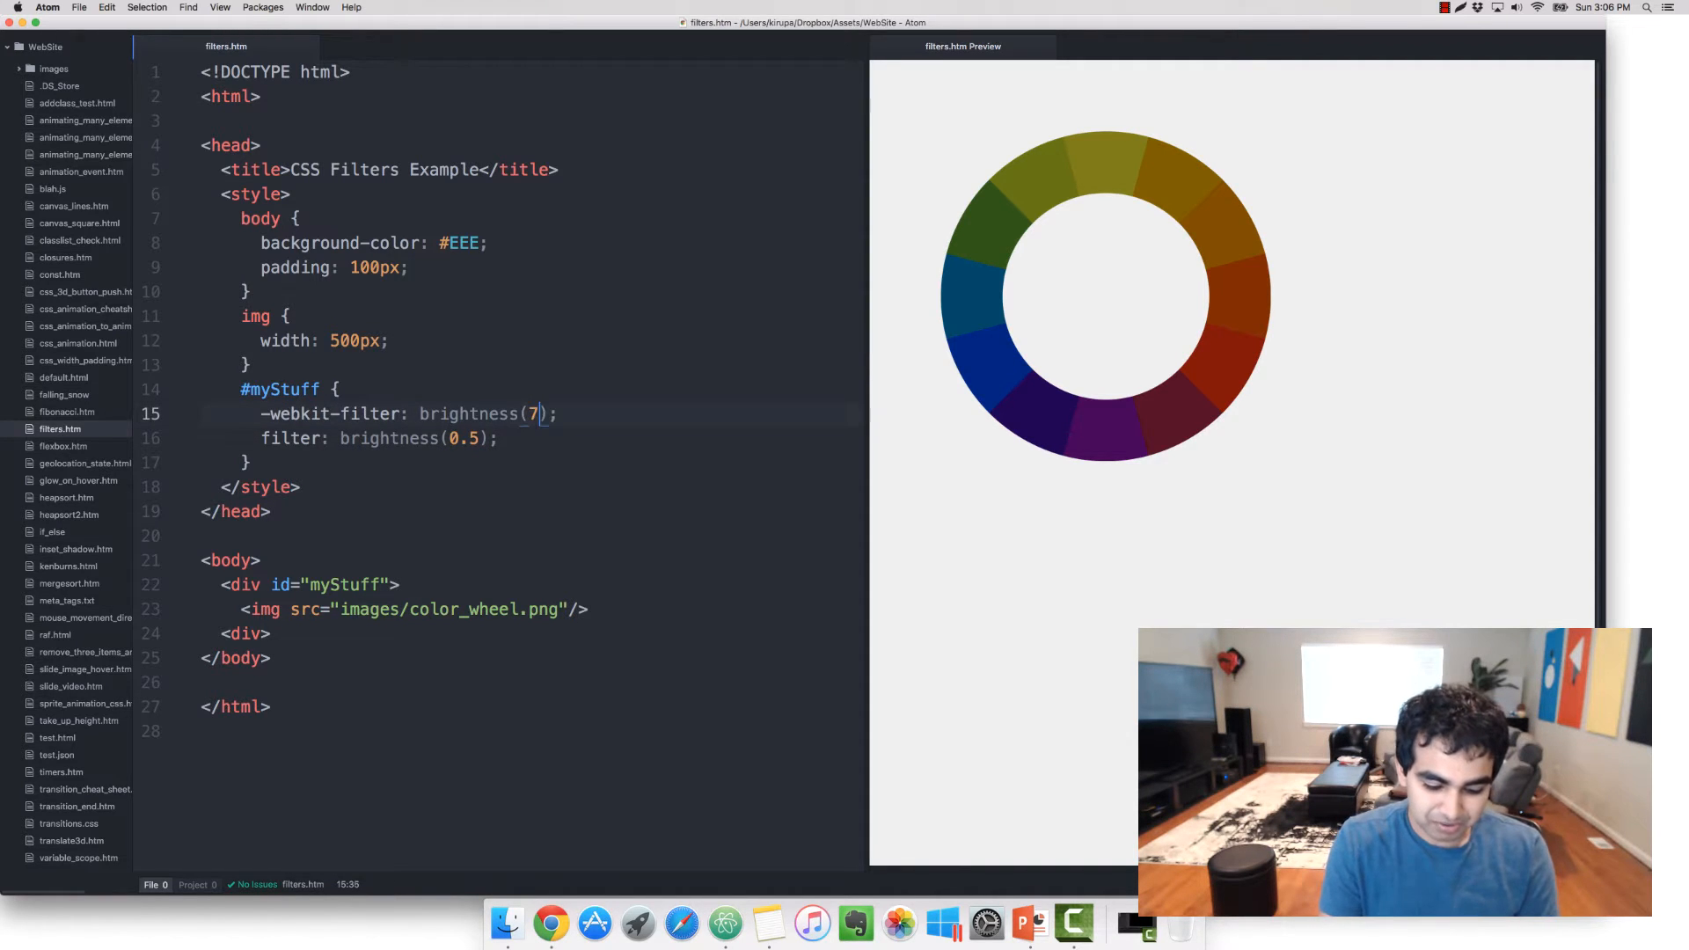
pyautogui.write('25%')
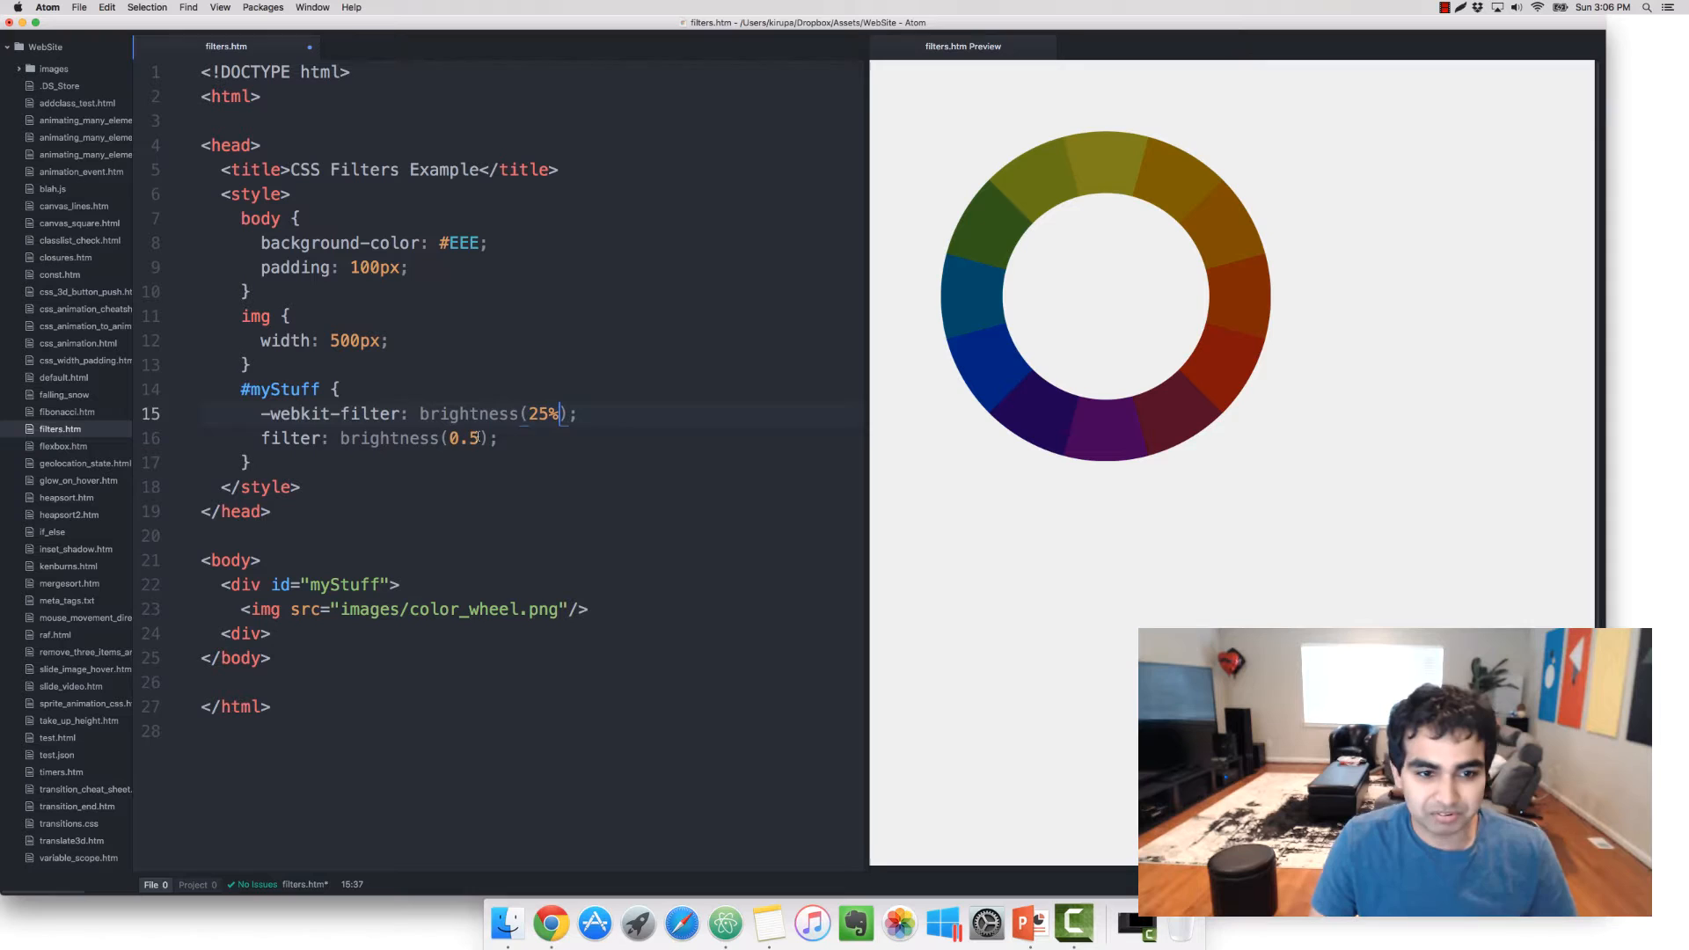
pyautogui.write('25%')
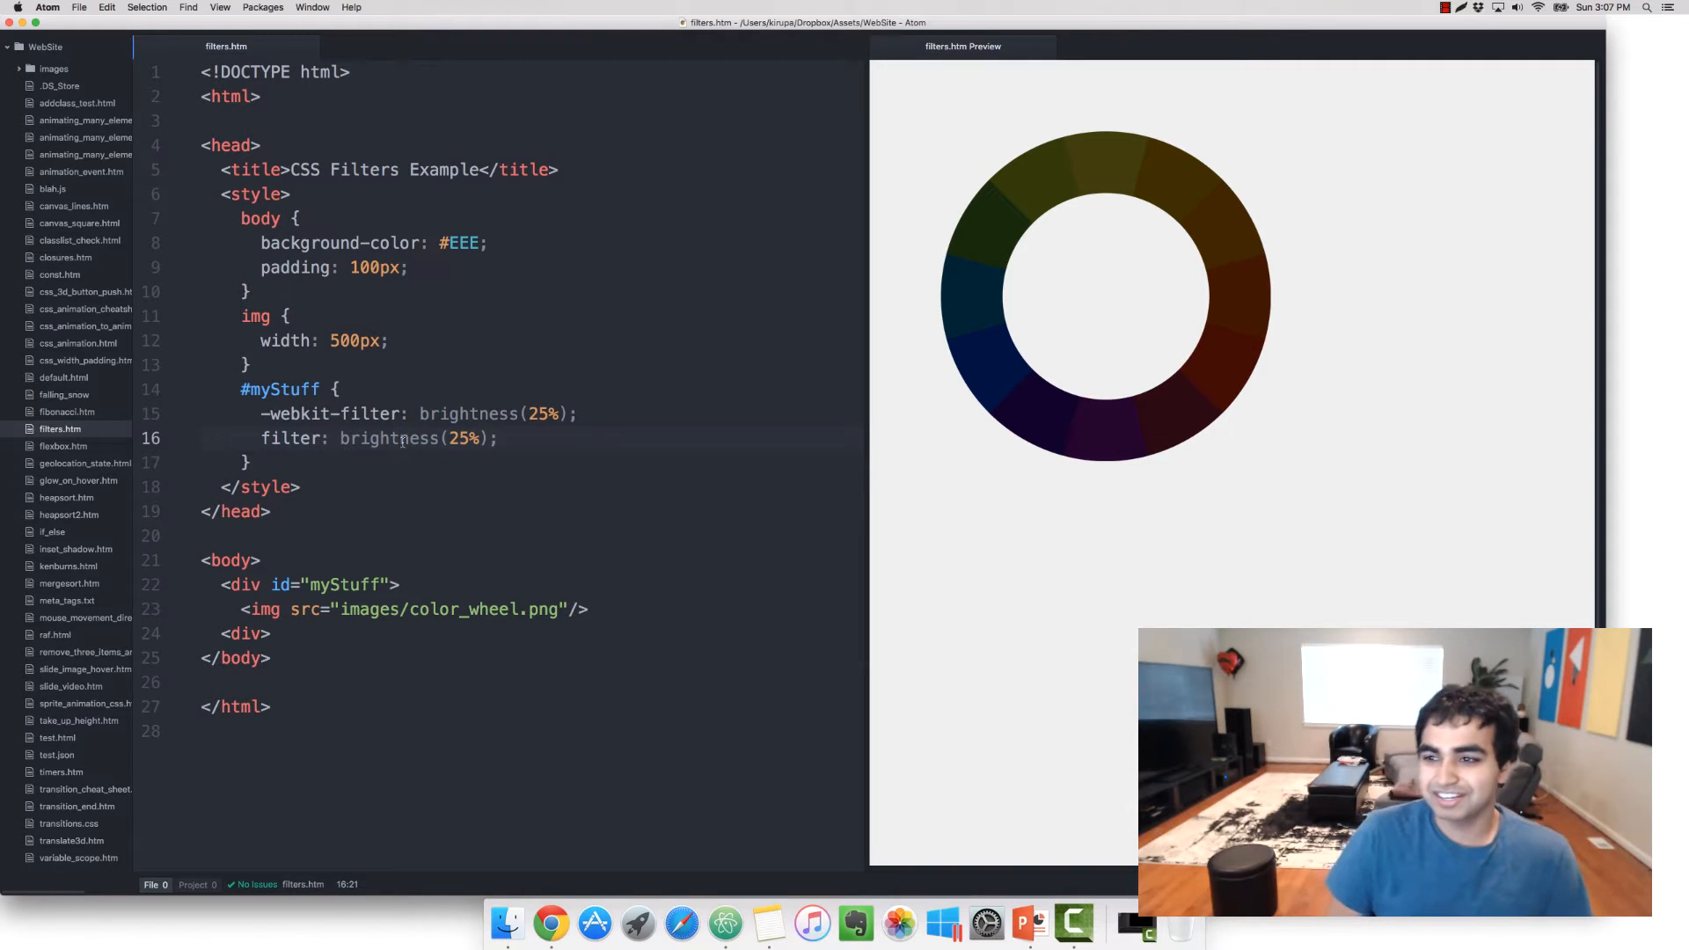
# Step: Change both filter functions from brightness to contrast with a value of 1
pyautogui.doubleClick(467, 413)
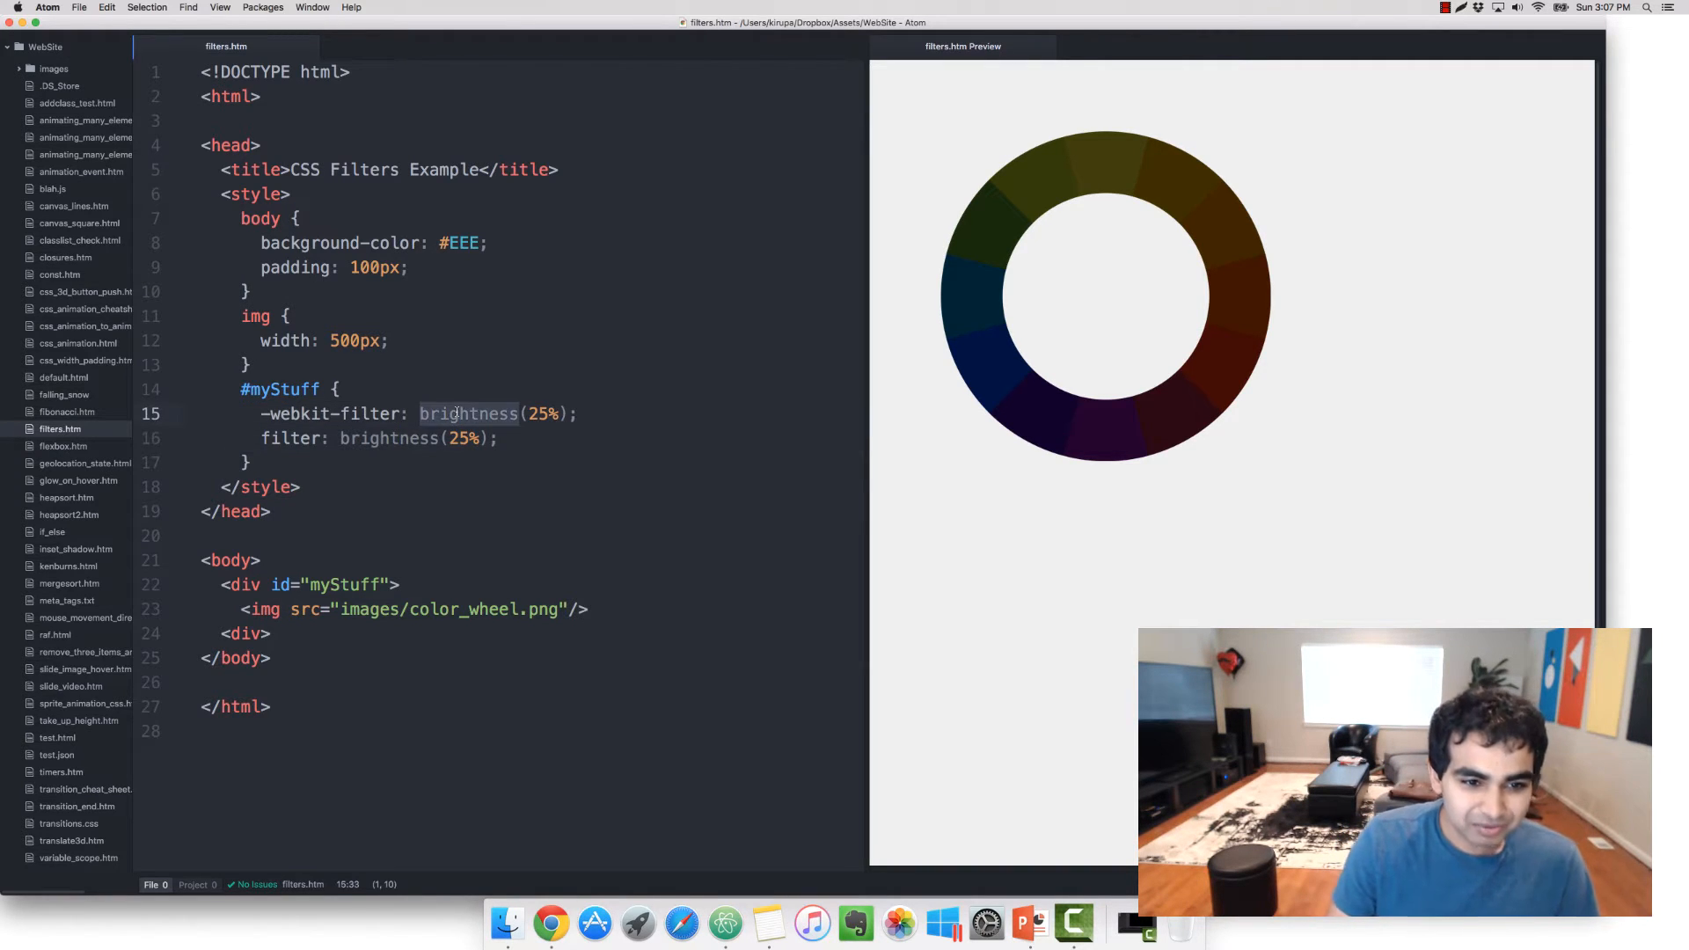
pyautogui.write('contrast')
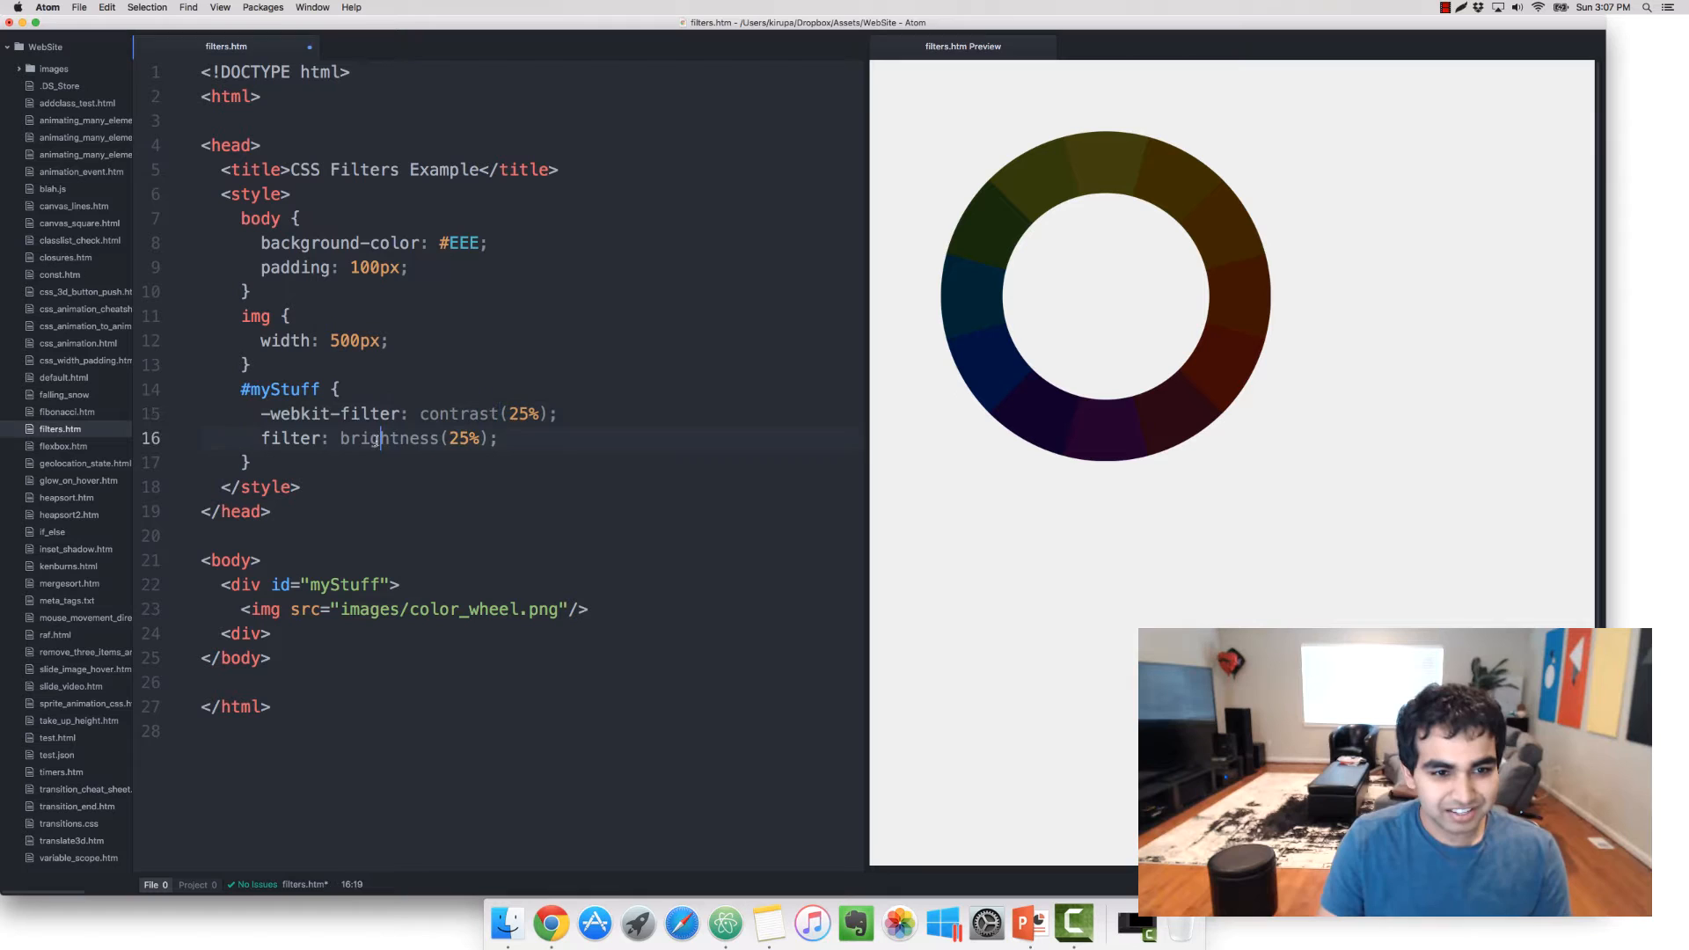
pyautogui.write('conta')
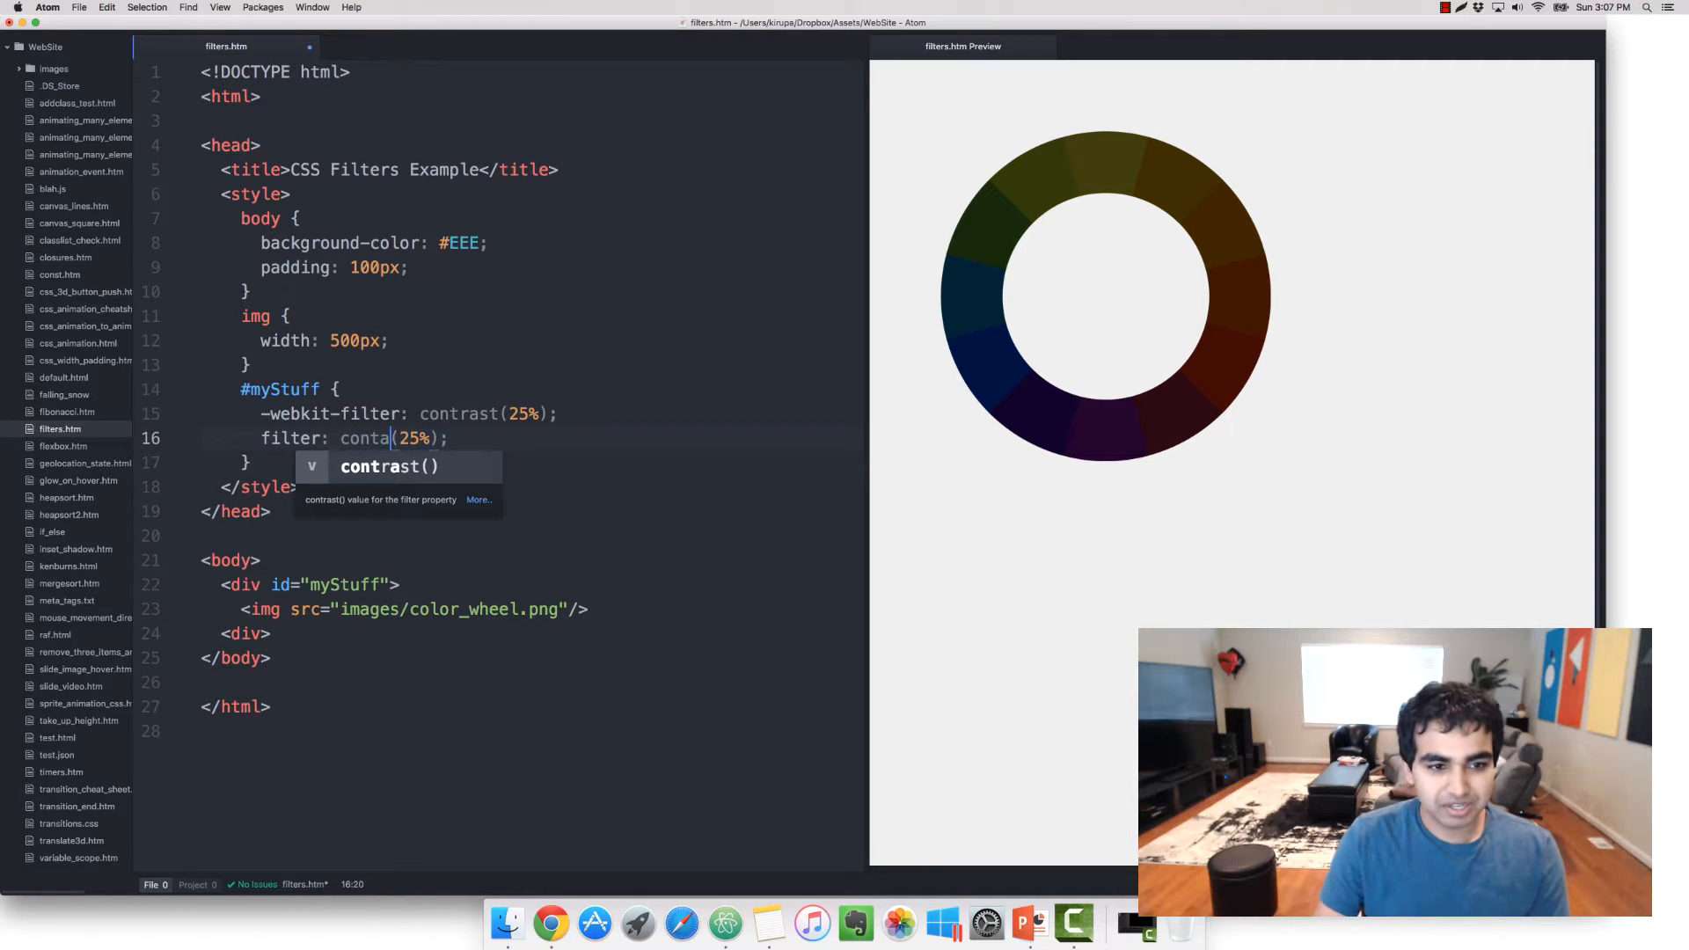
pyautogui.write('rast')
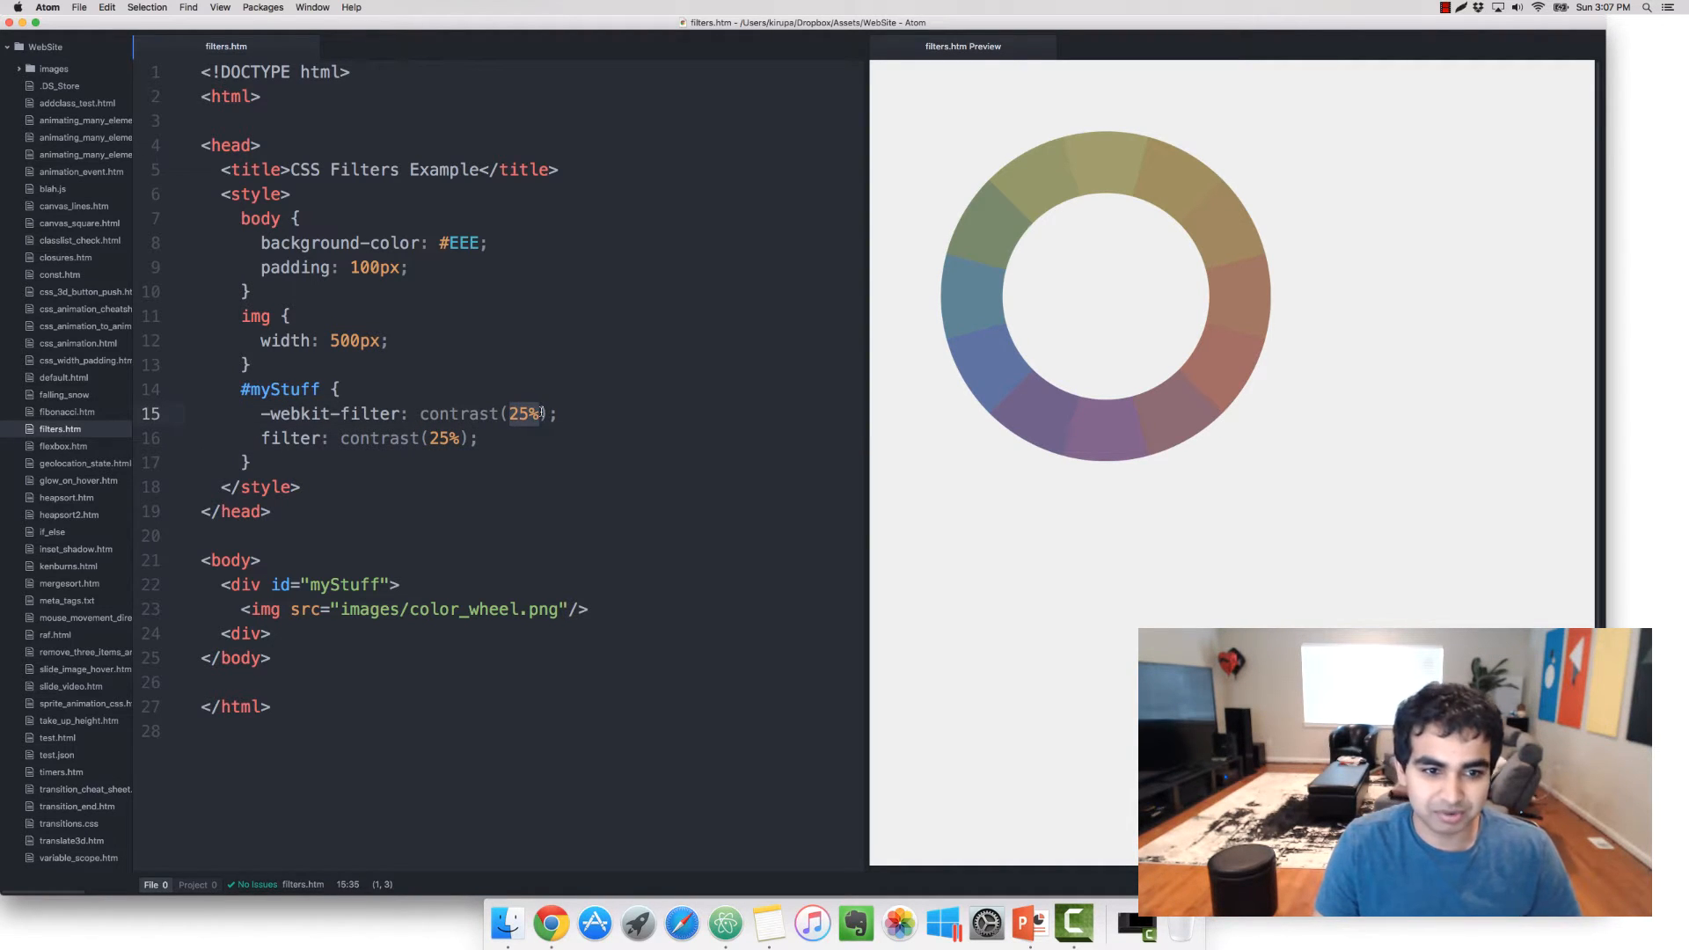
pyautogui.write('1')
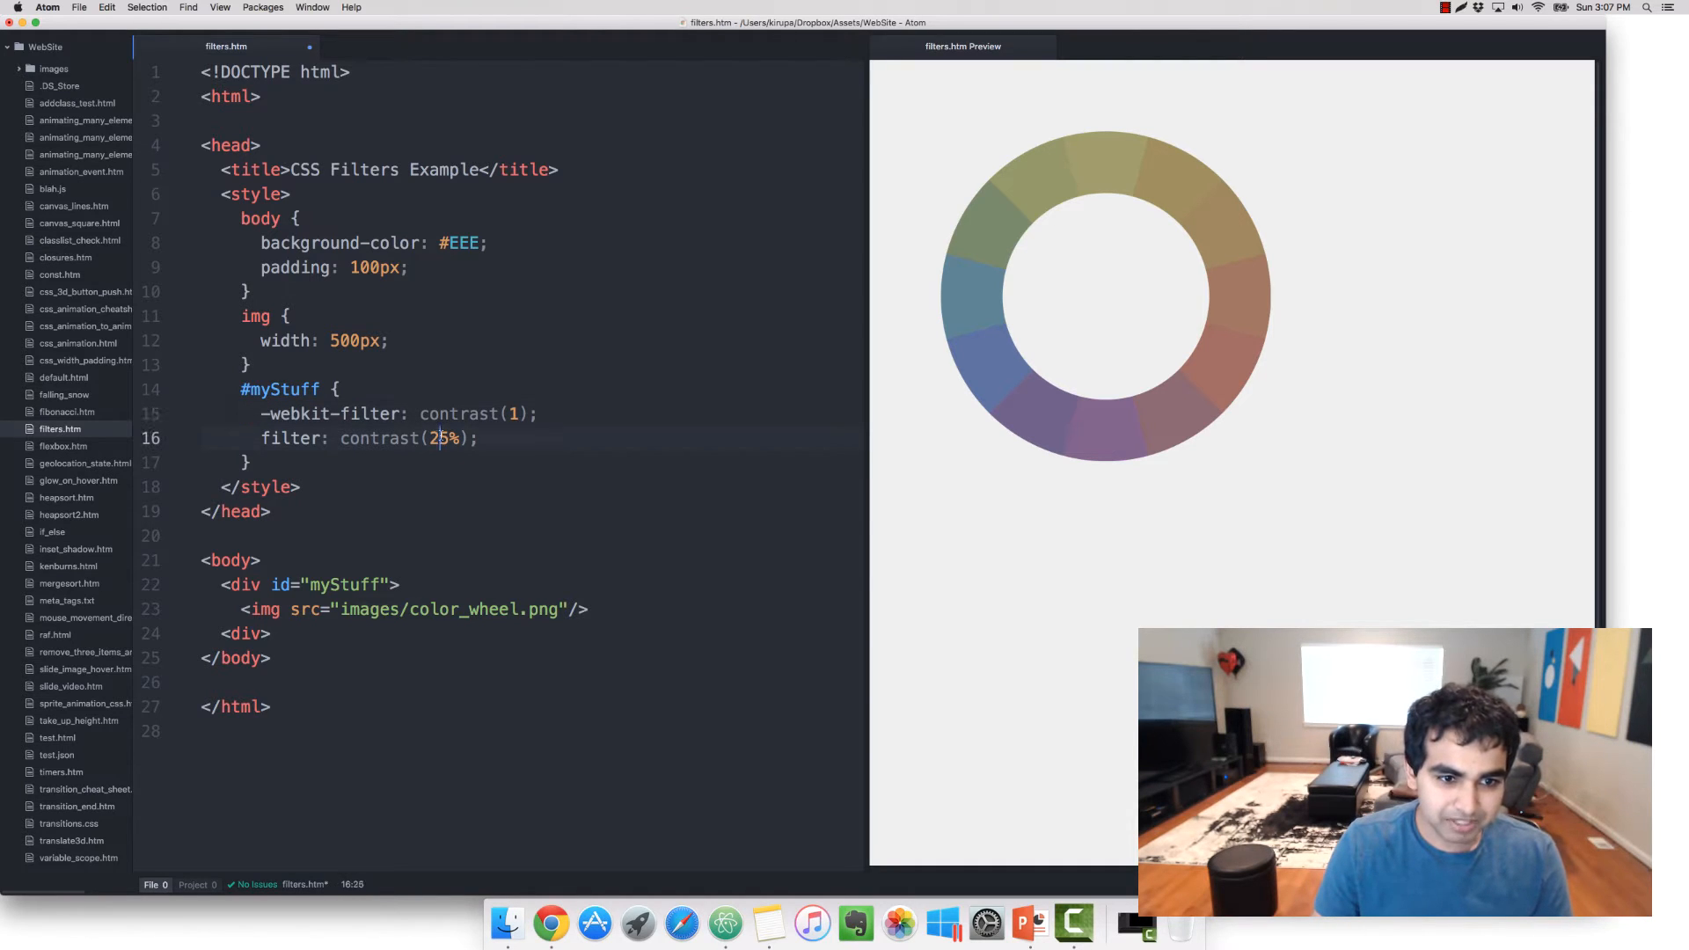
pyautogui.write('1')
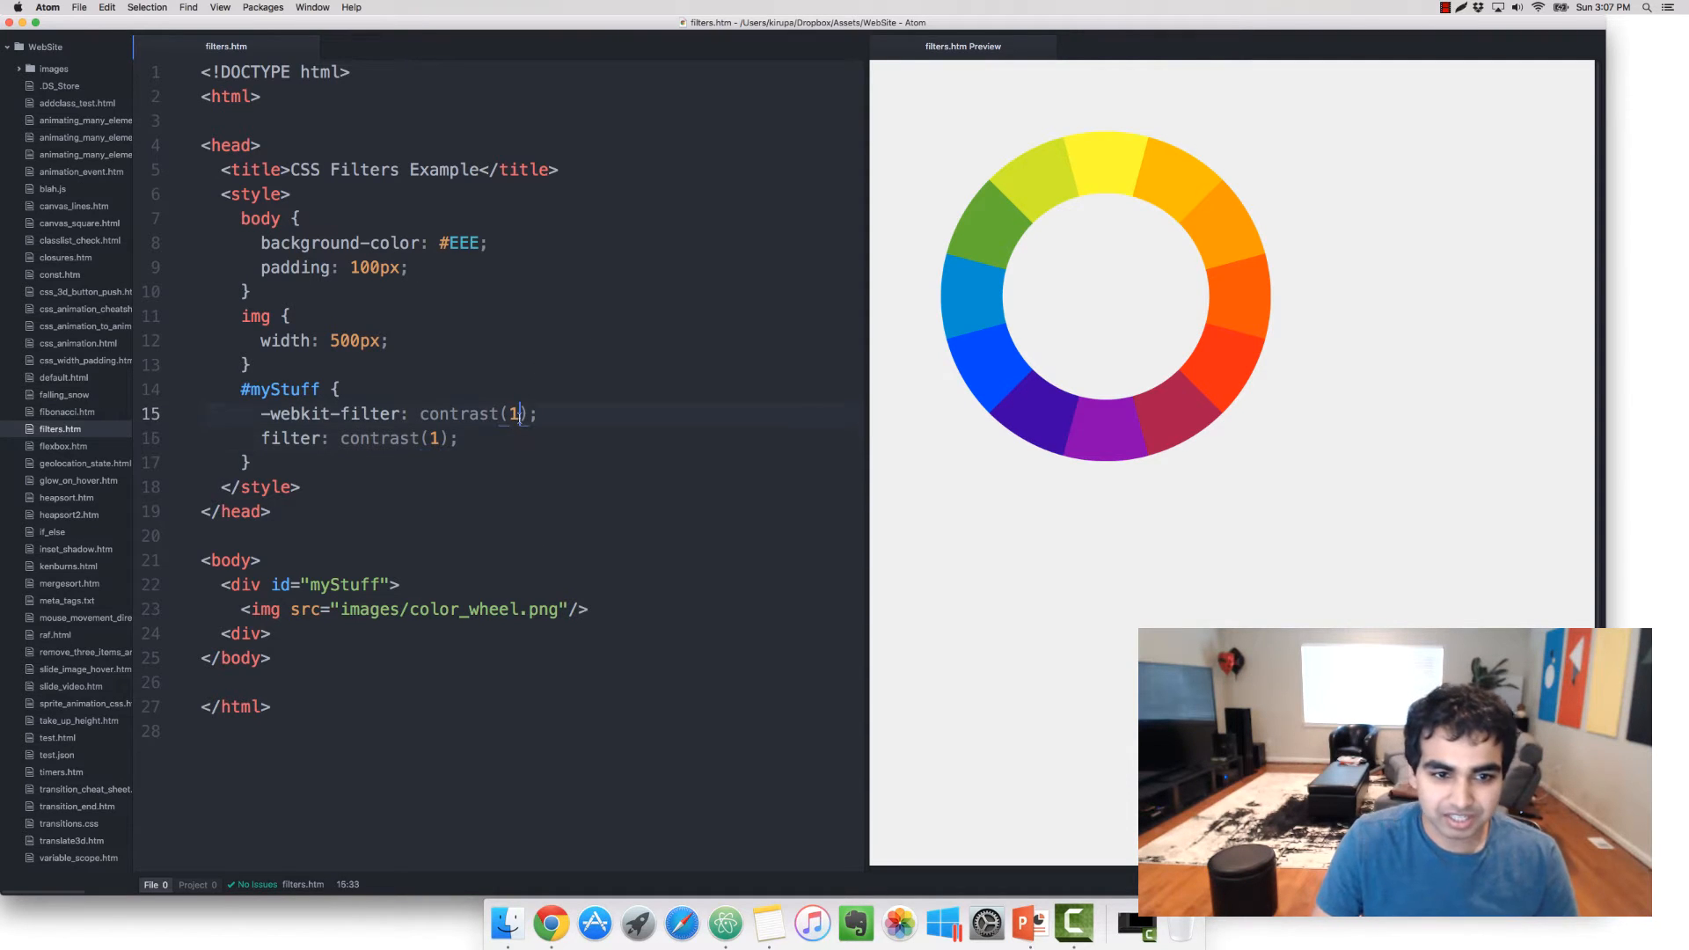
# Step: Raise both contrast values to 2, then lower them to .5
pyautogui.press('Backspace')
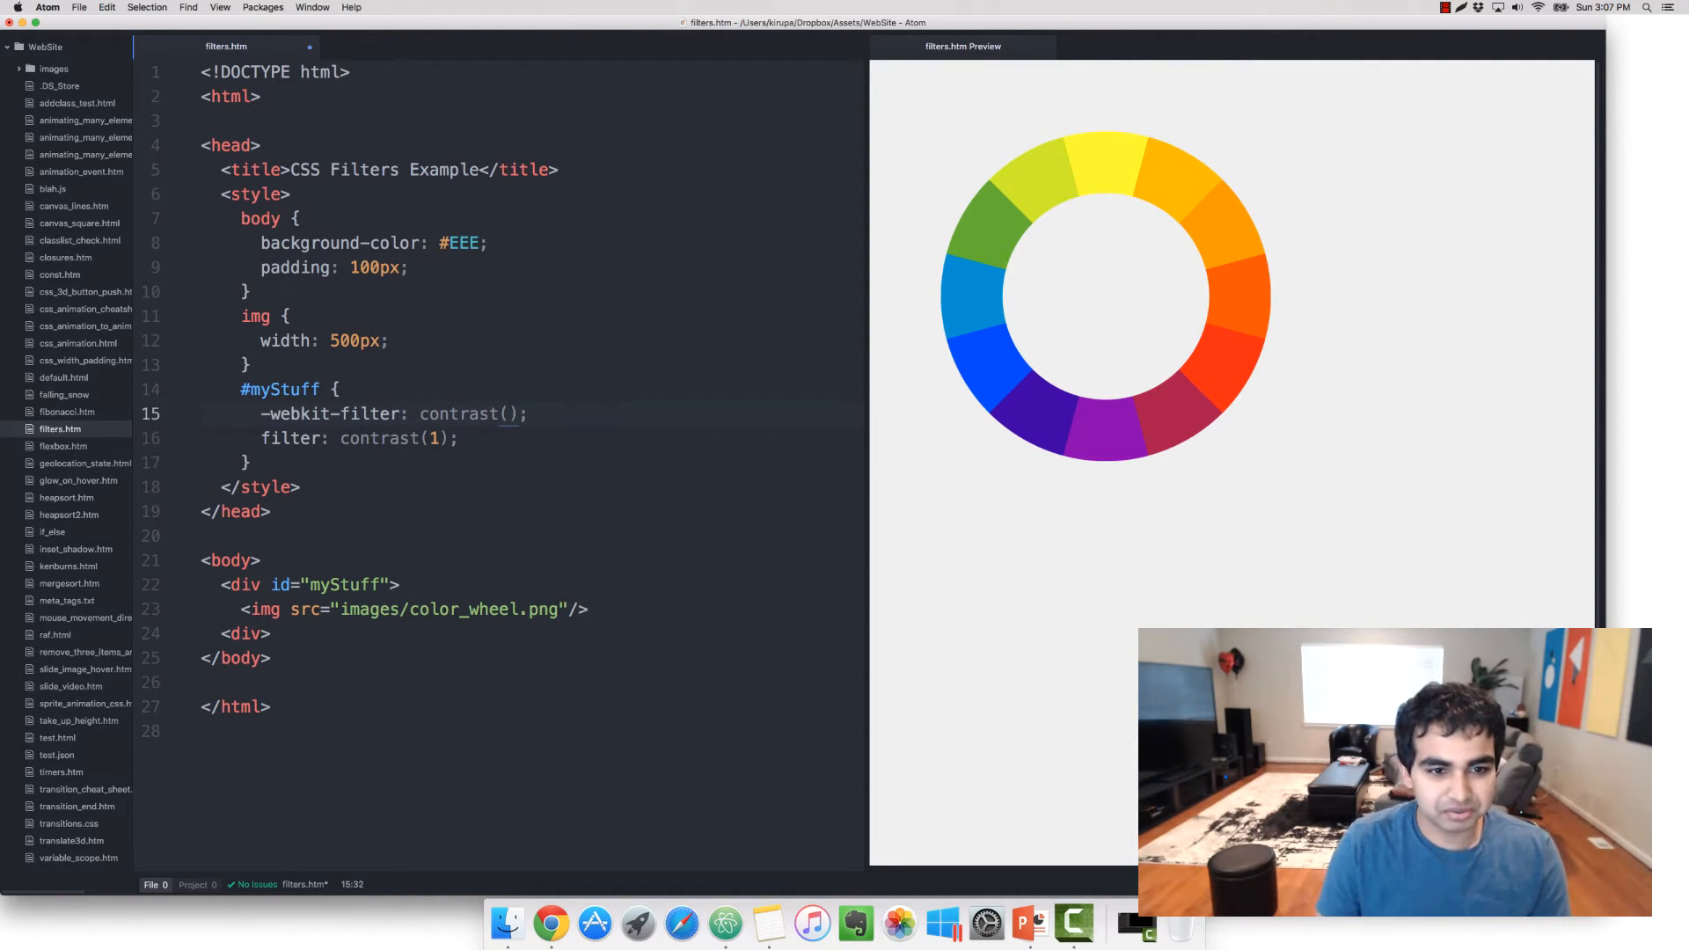
pyautogui.write('2')
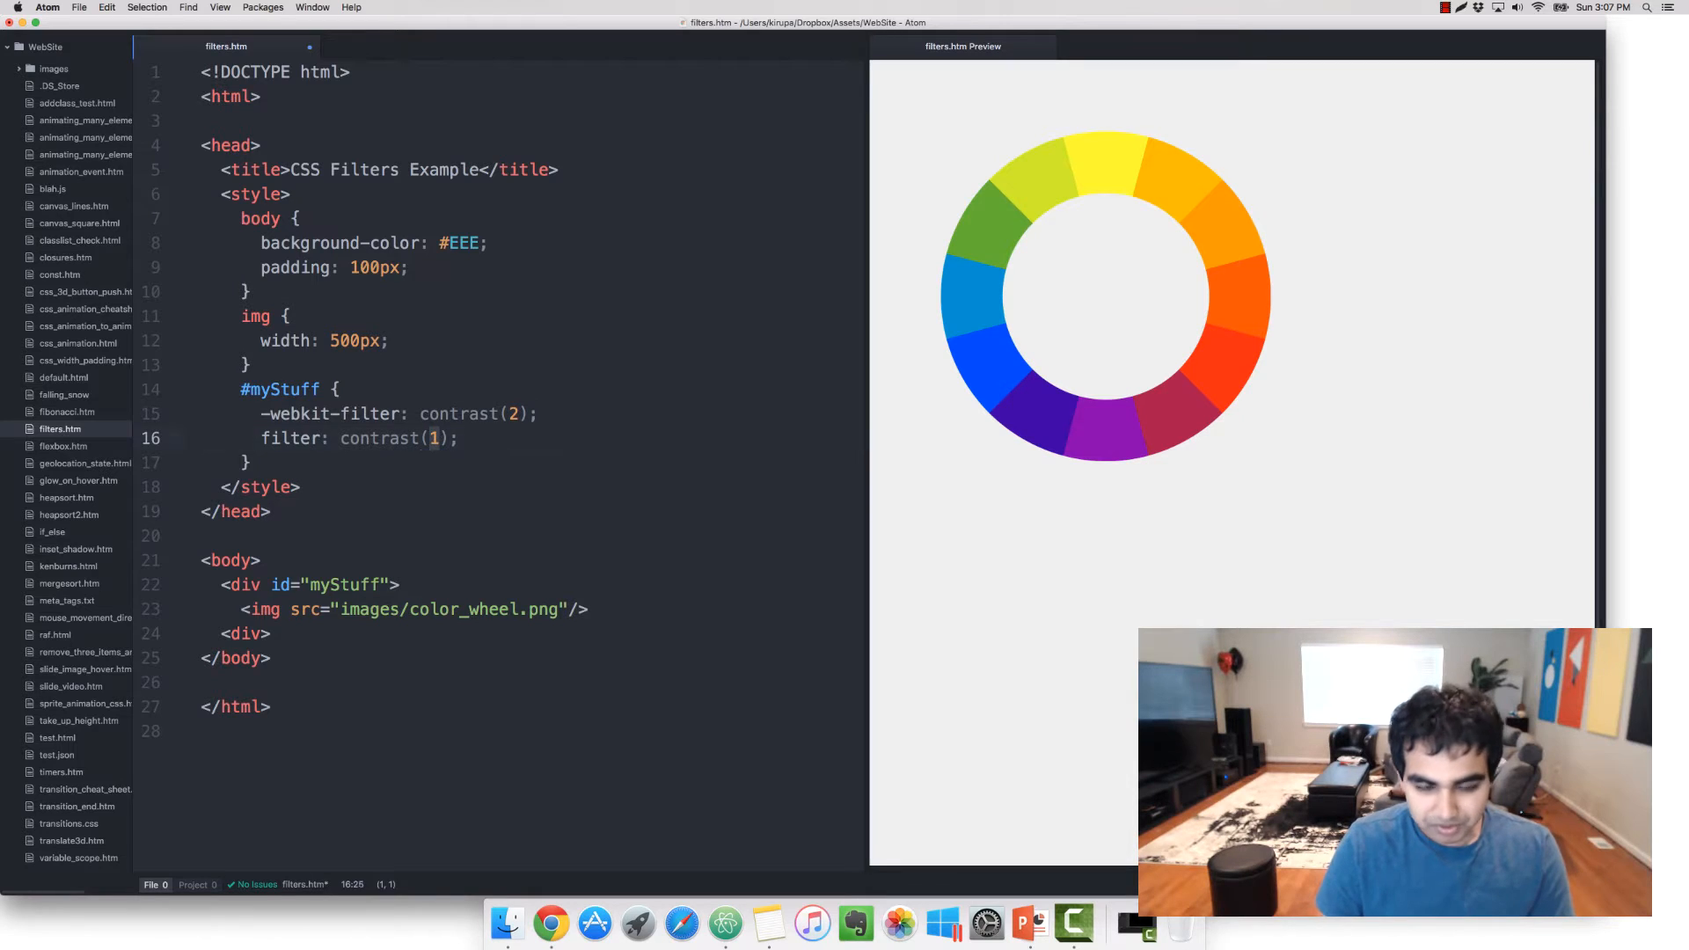
pyautogui.write('2')
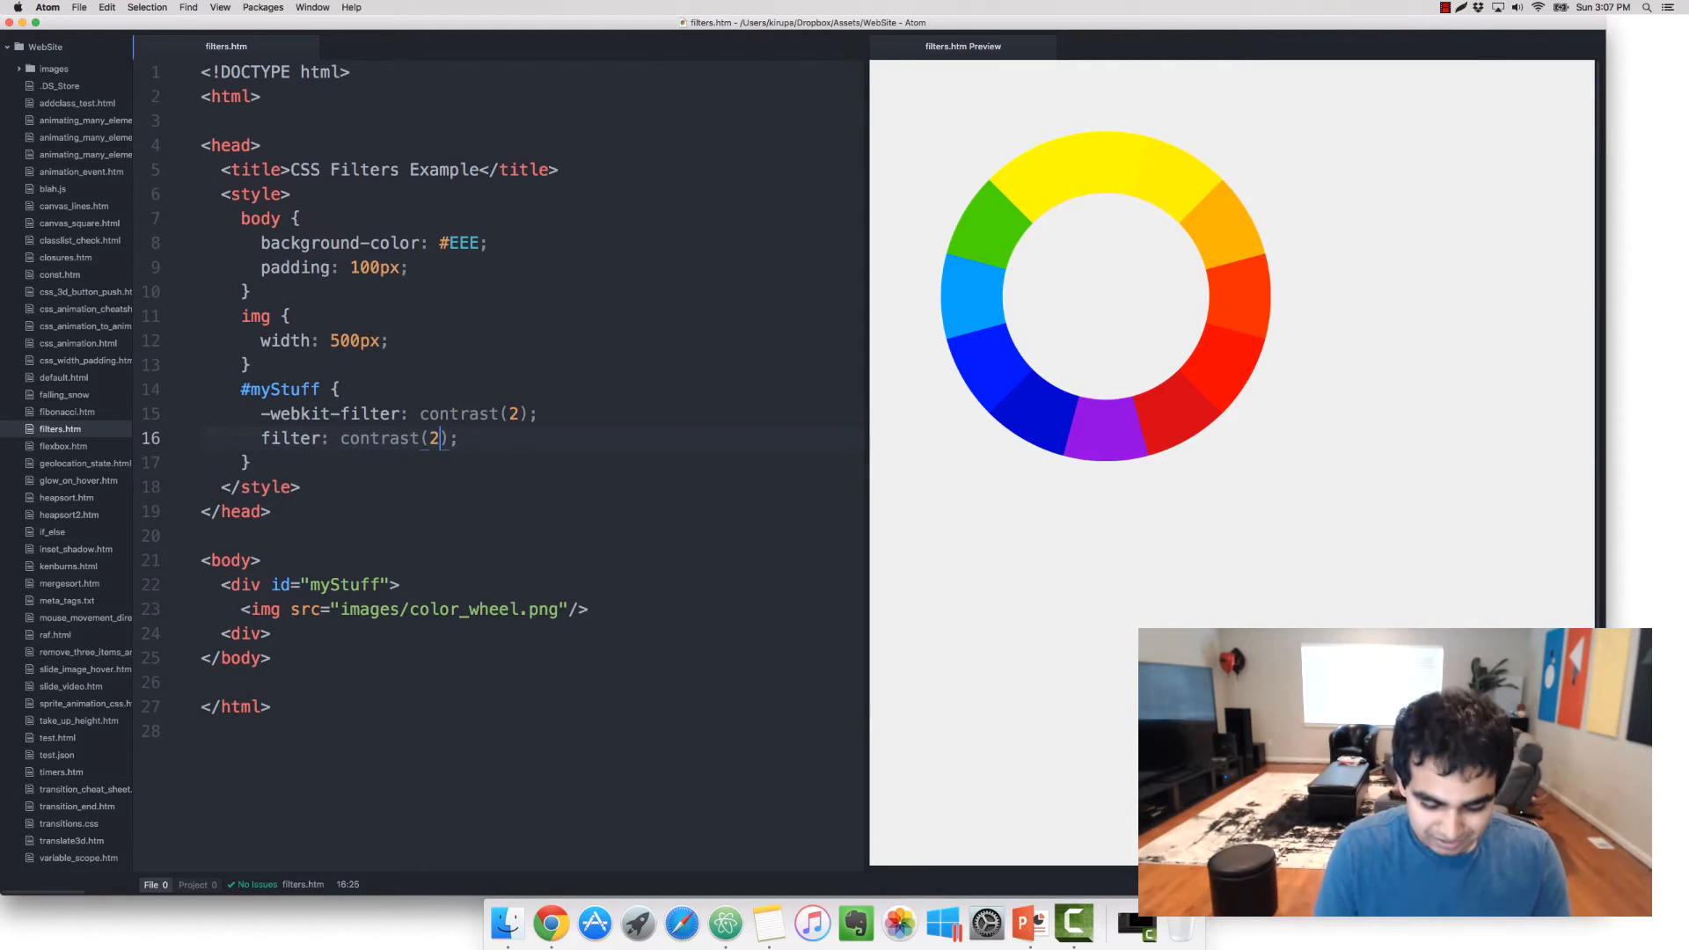
pyautogui.write('.5')
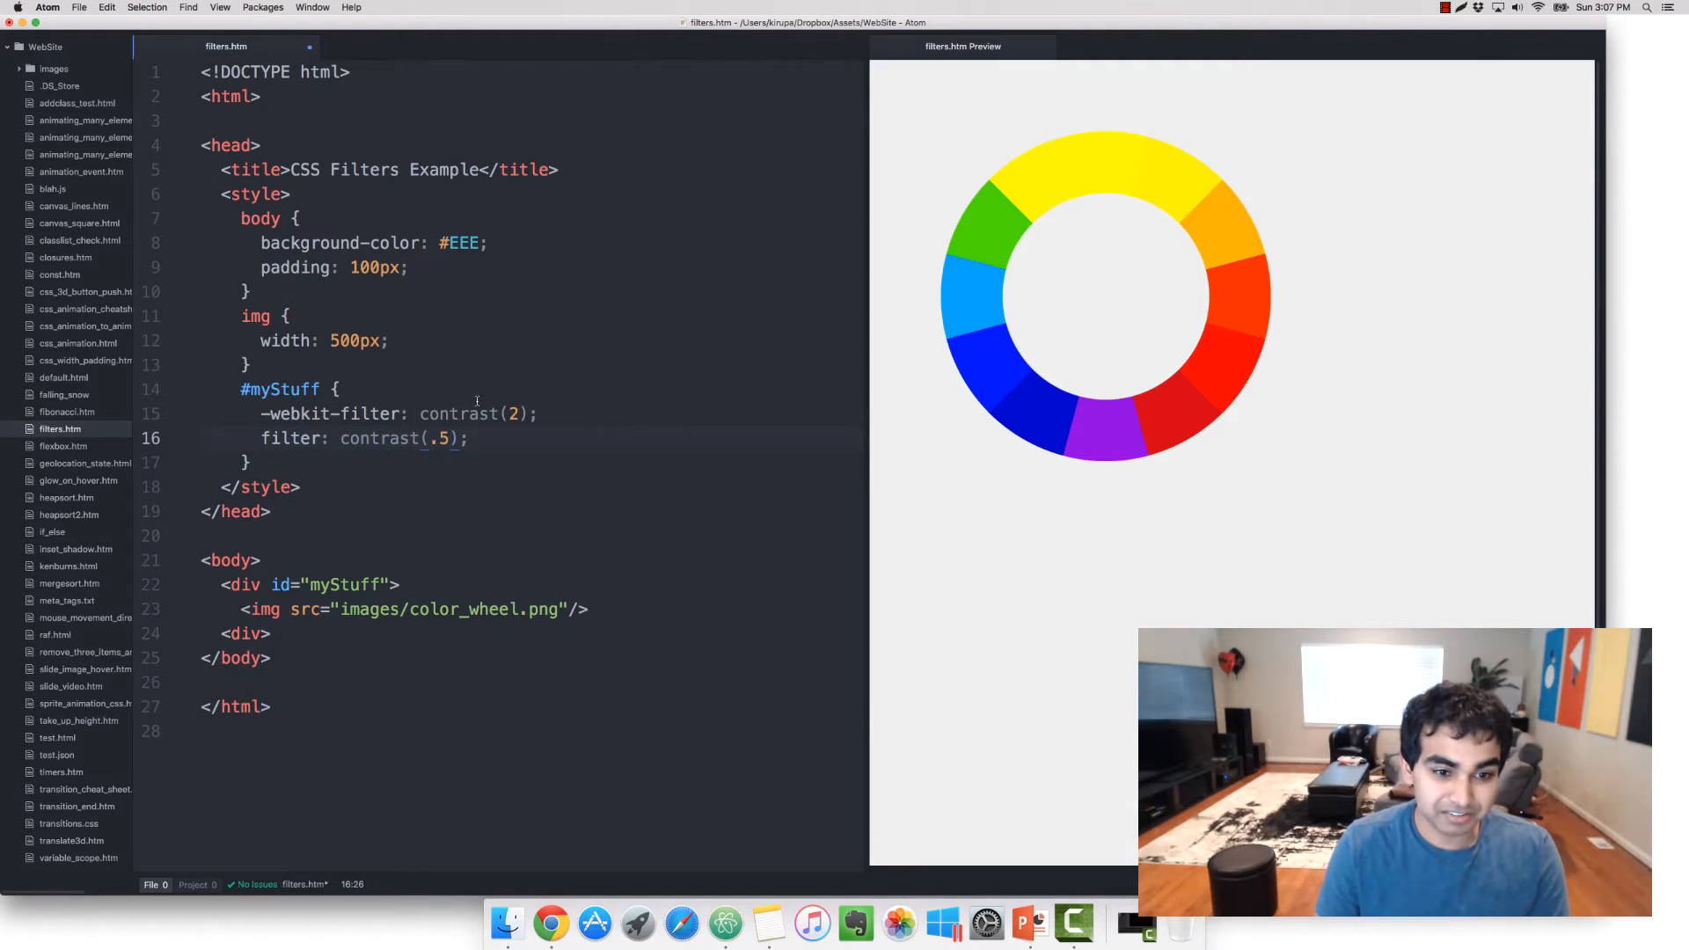
pyautogui.write('.5')
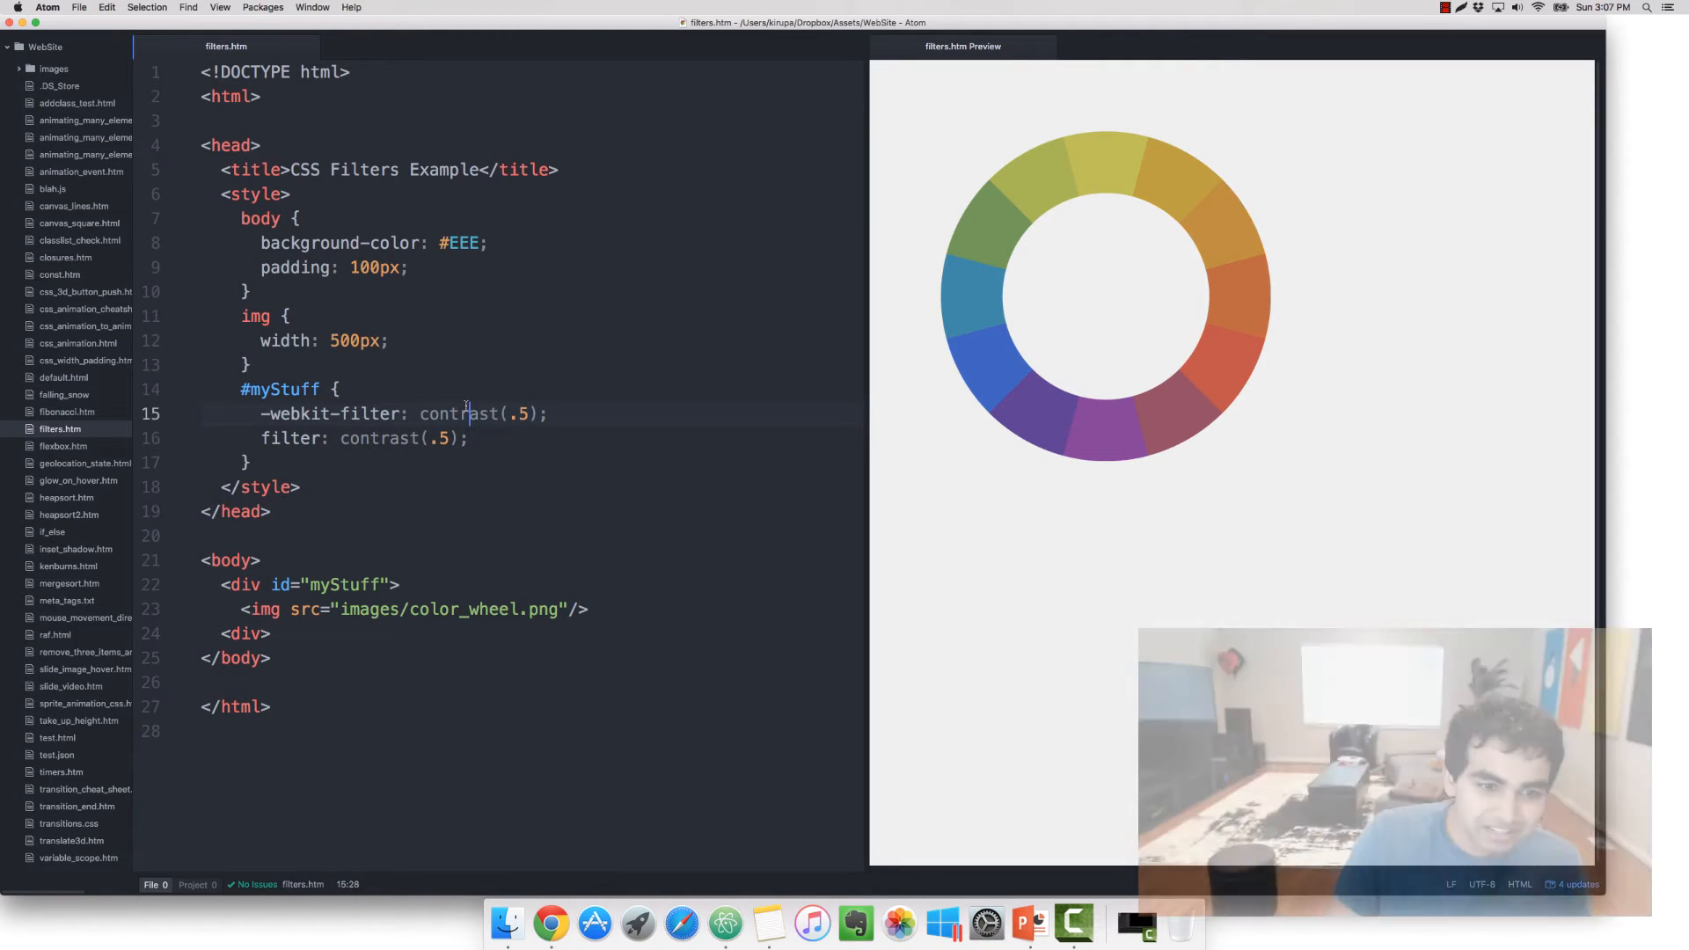
# Step: Switch both filter lines from contrast to grayscale(1)
pyautogui.write('grayscale')
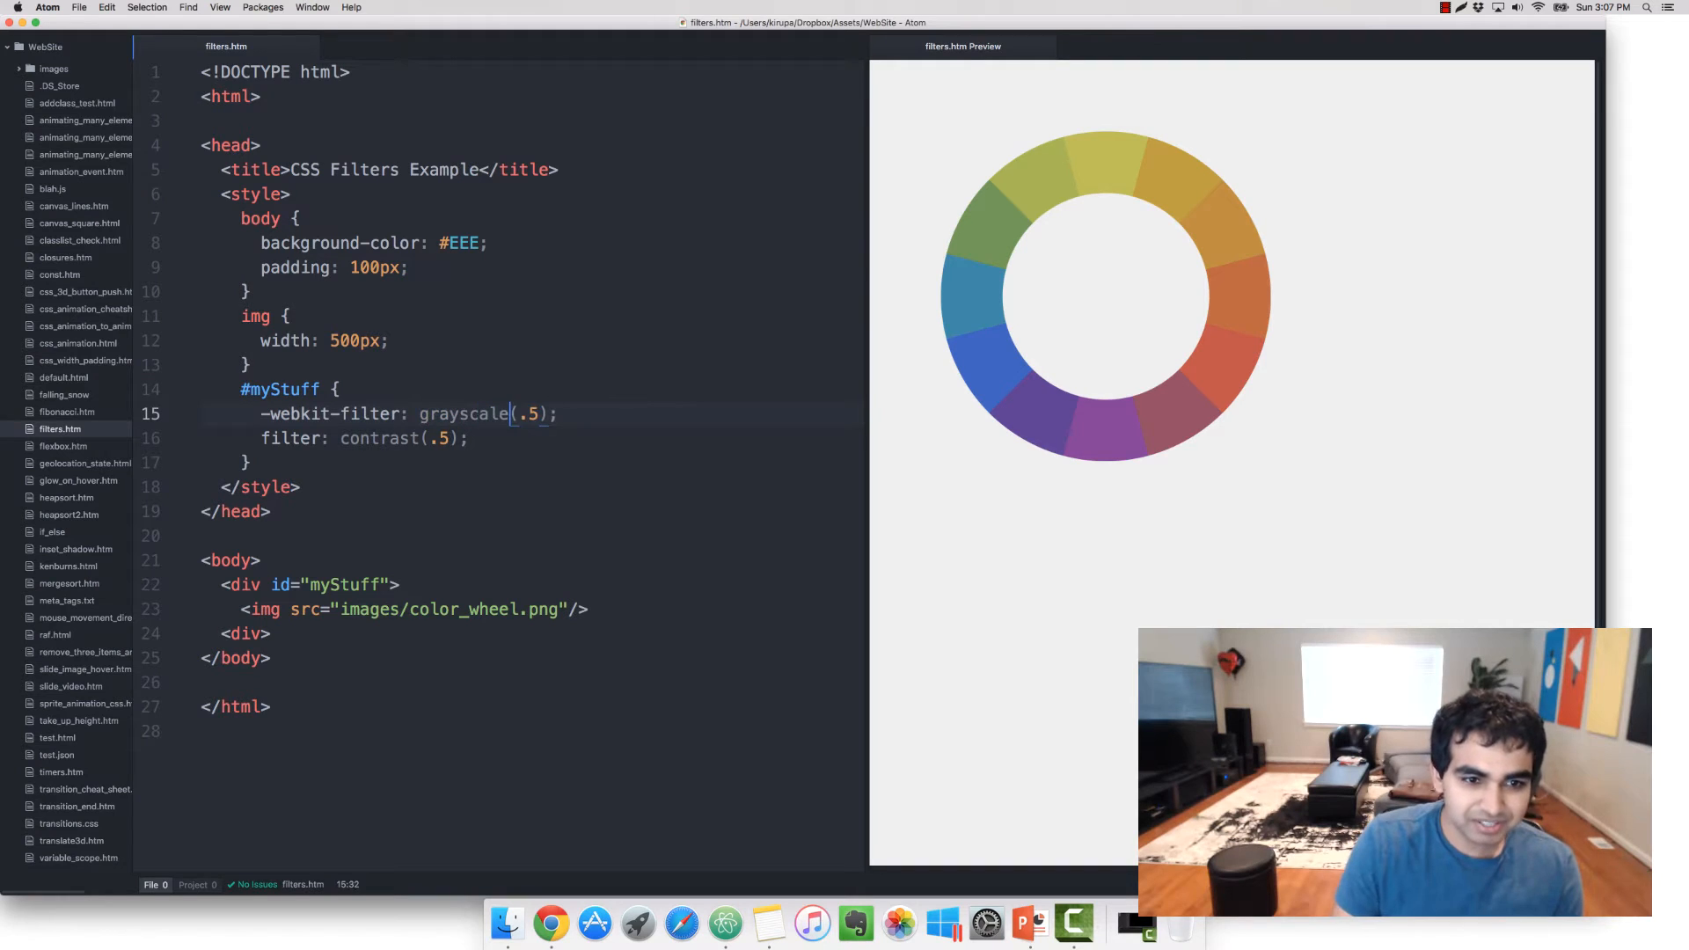
pyautogui.write('grayscale')
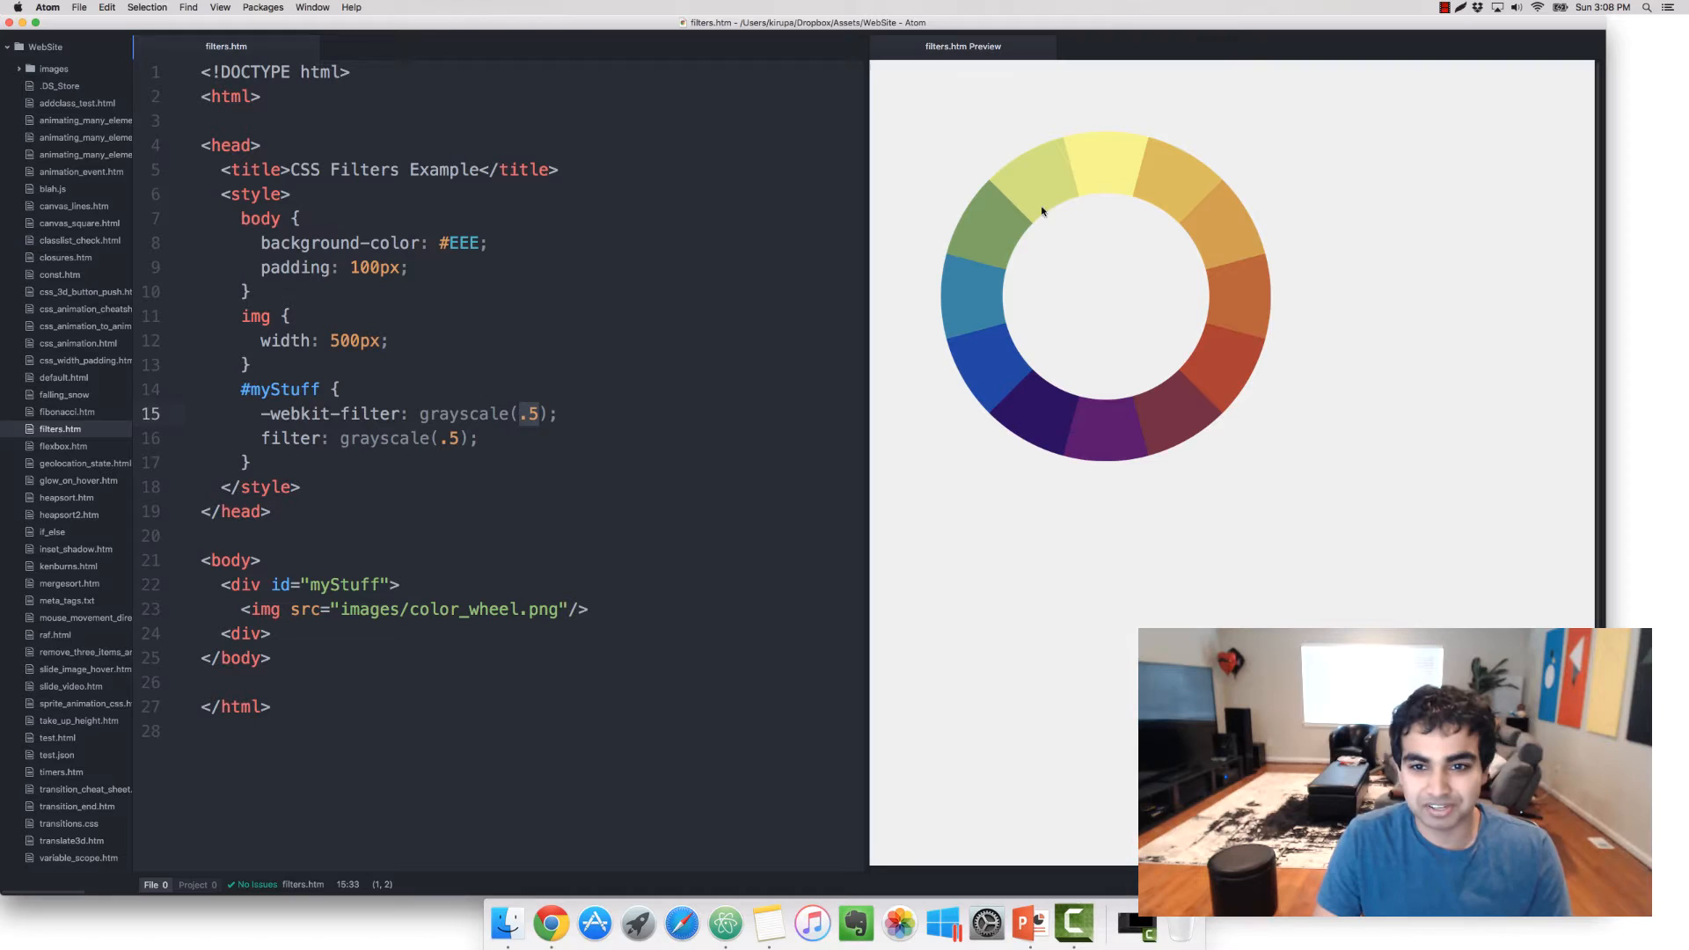
pyautogui.moveTo(937, 374)
pyautogui.write('1')
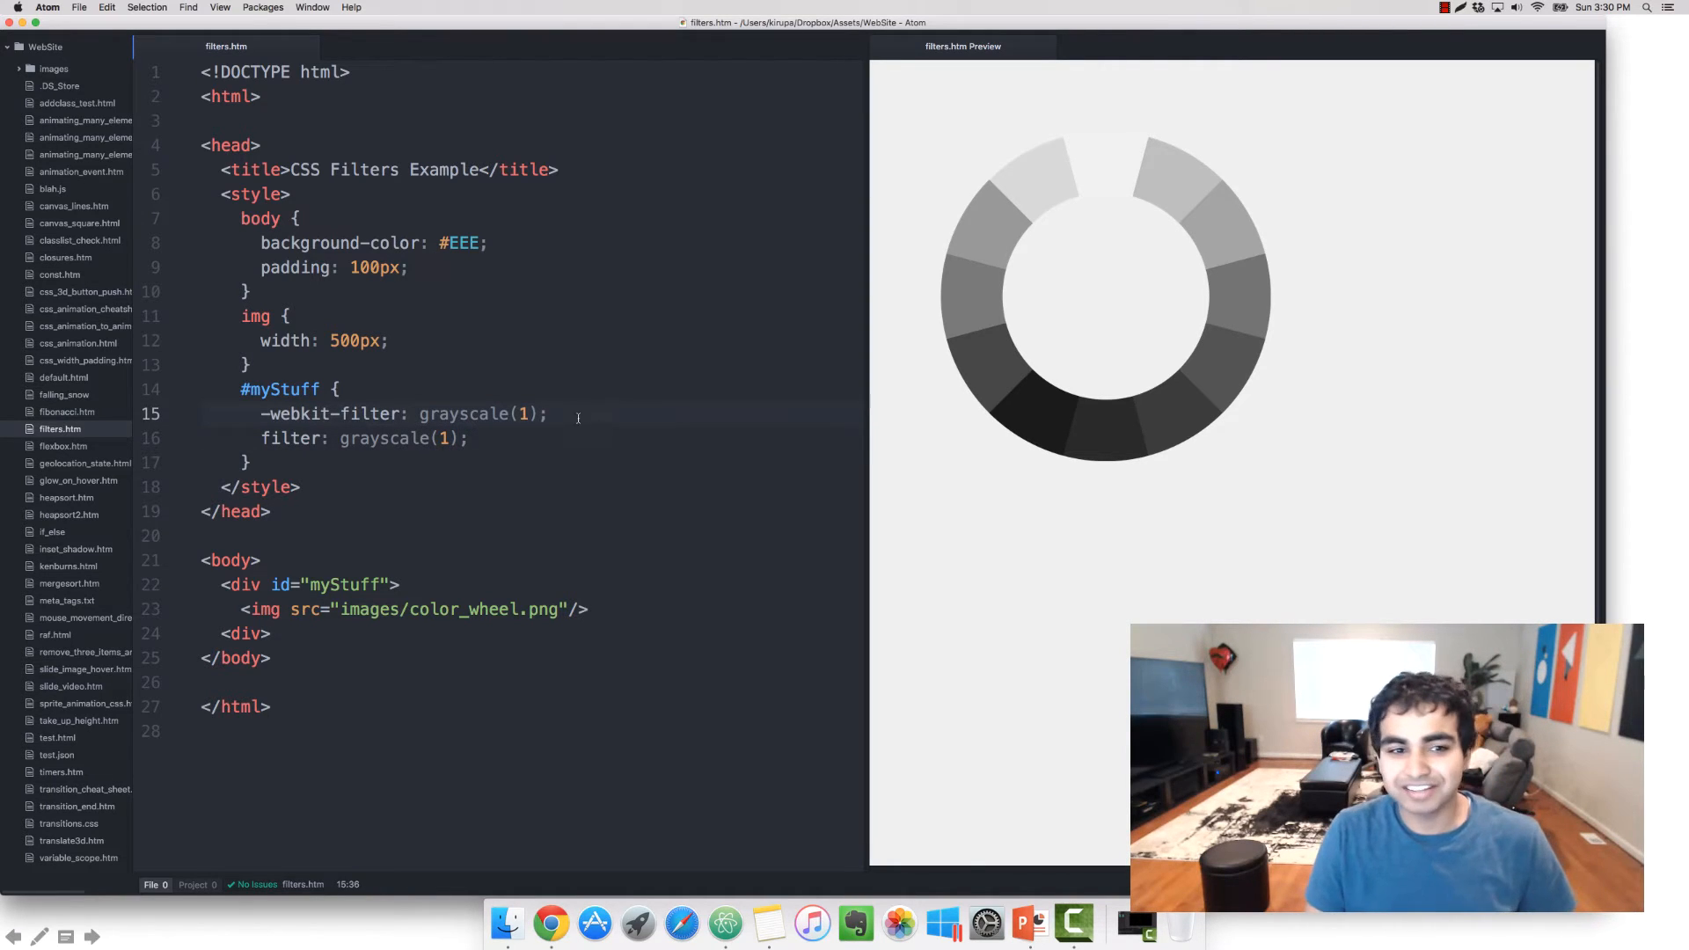
pyautogui.doubleClick(464, 413)
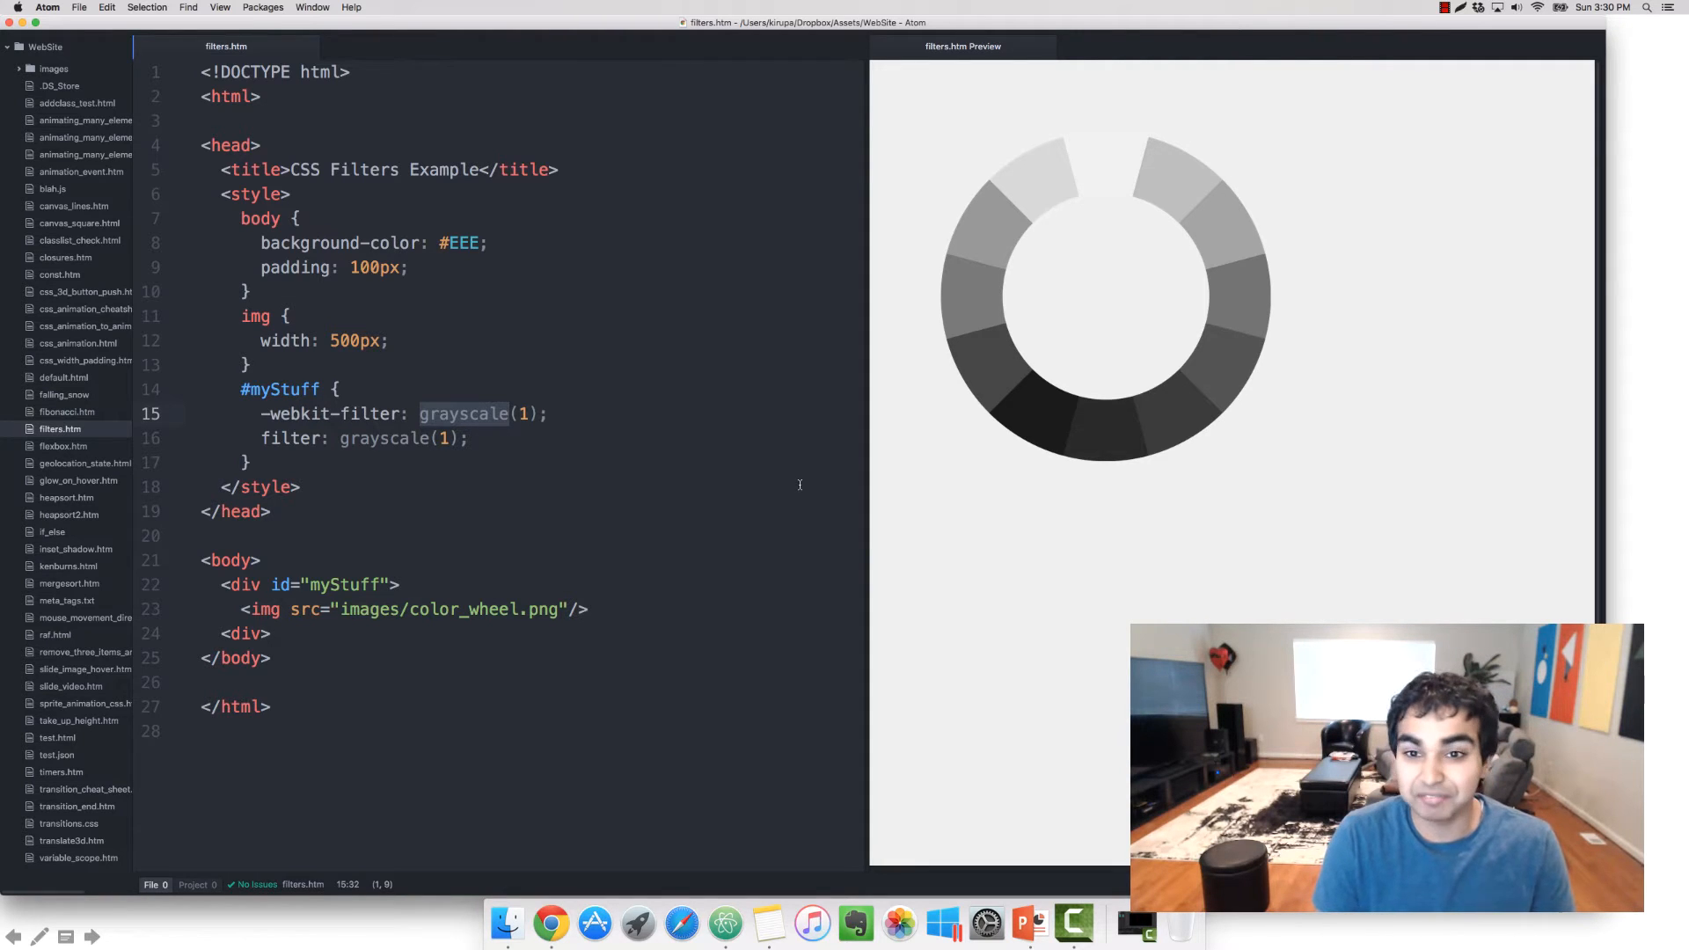
# Step: Set both lines to invert, testing .75 then 1, and rename the webkit function to opacity
pyautogui.write('invert')
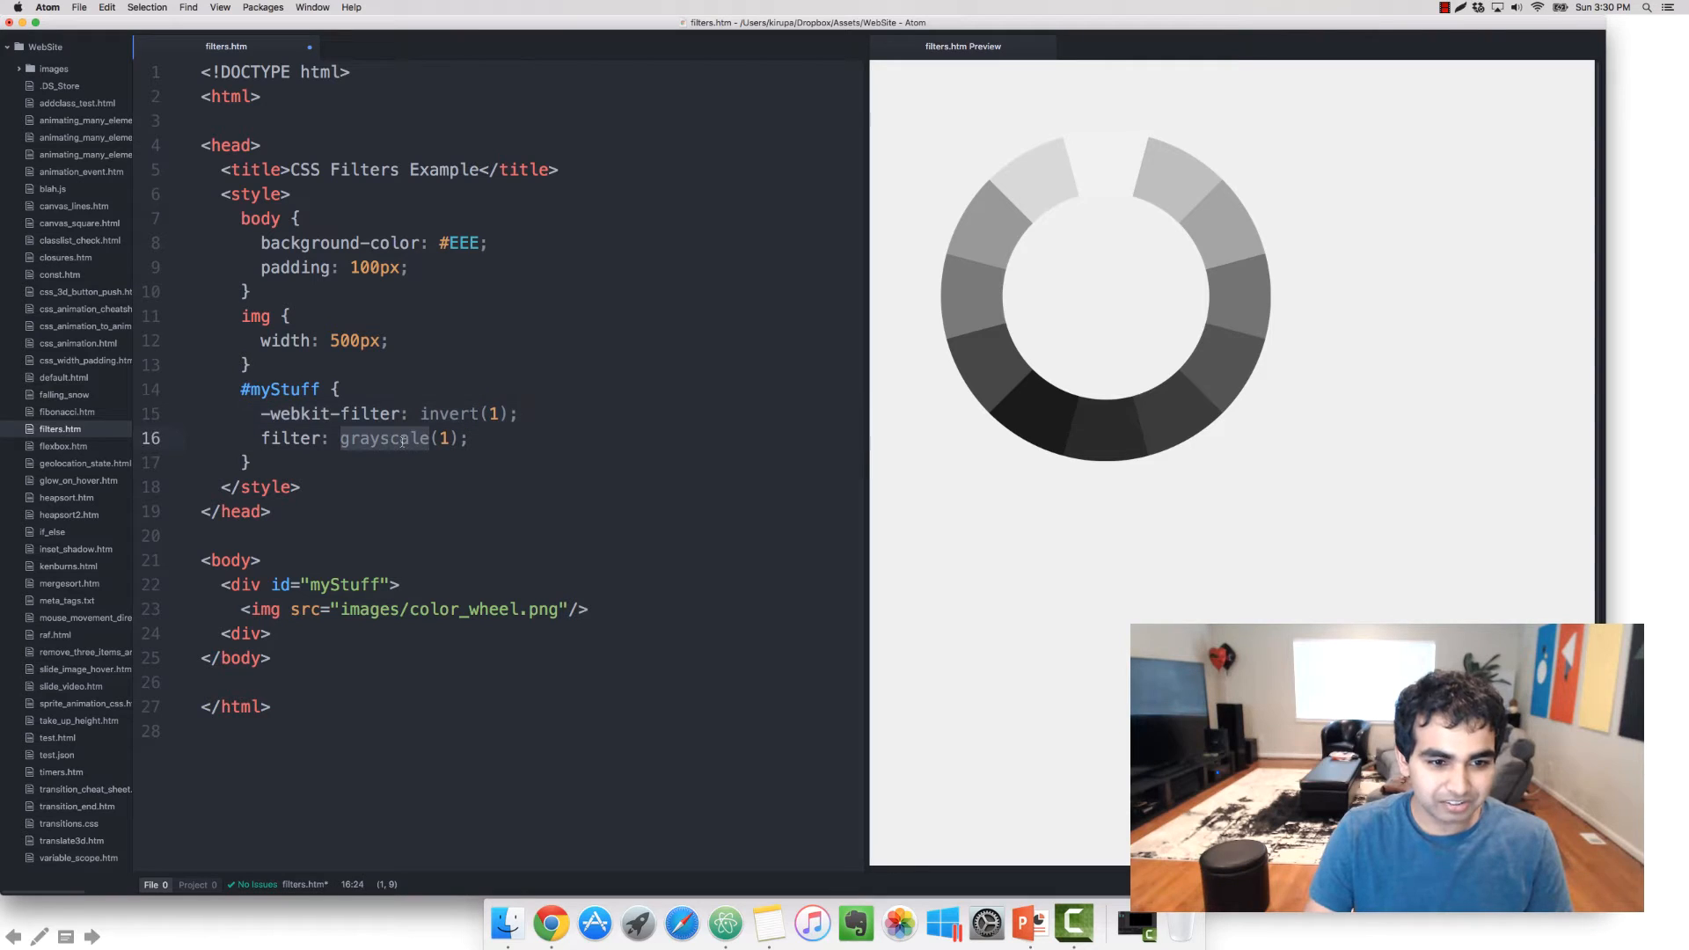
pyautogui.write('iver')
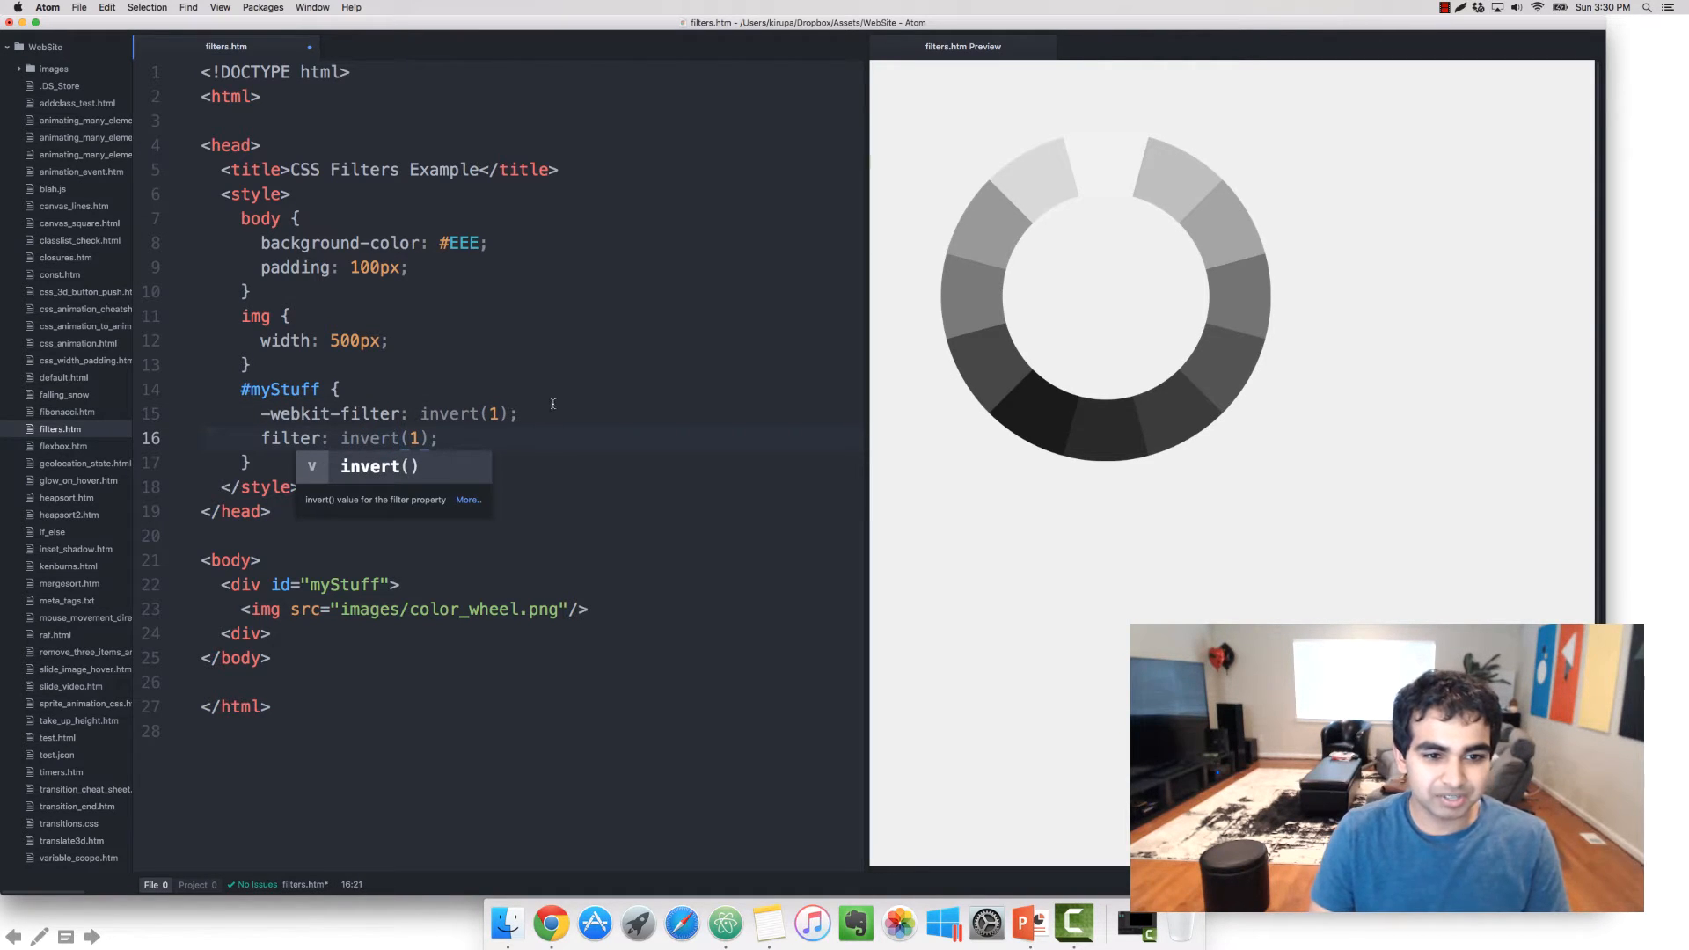
pyautogui.write('.75')
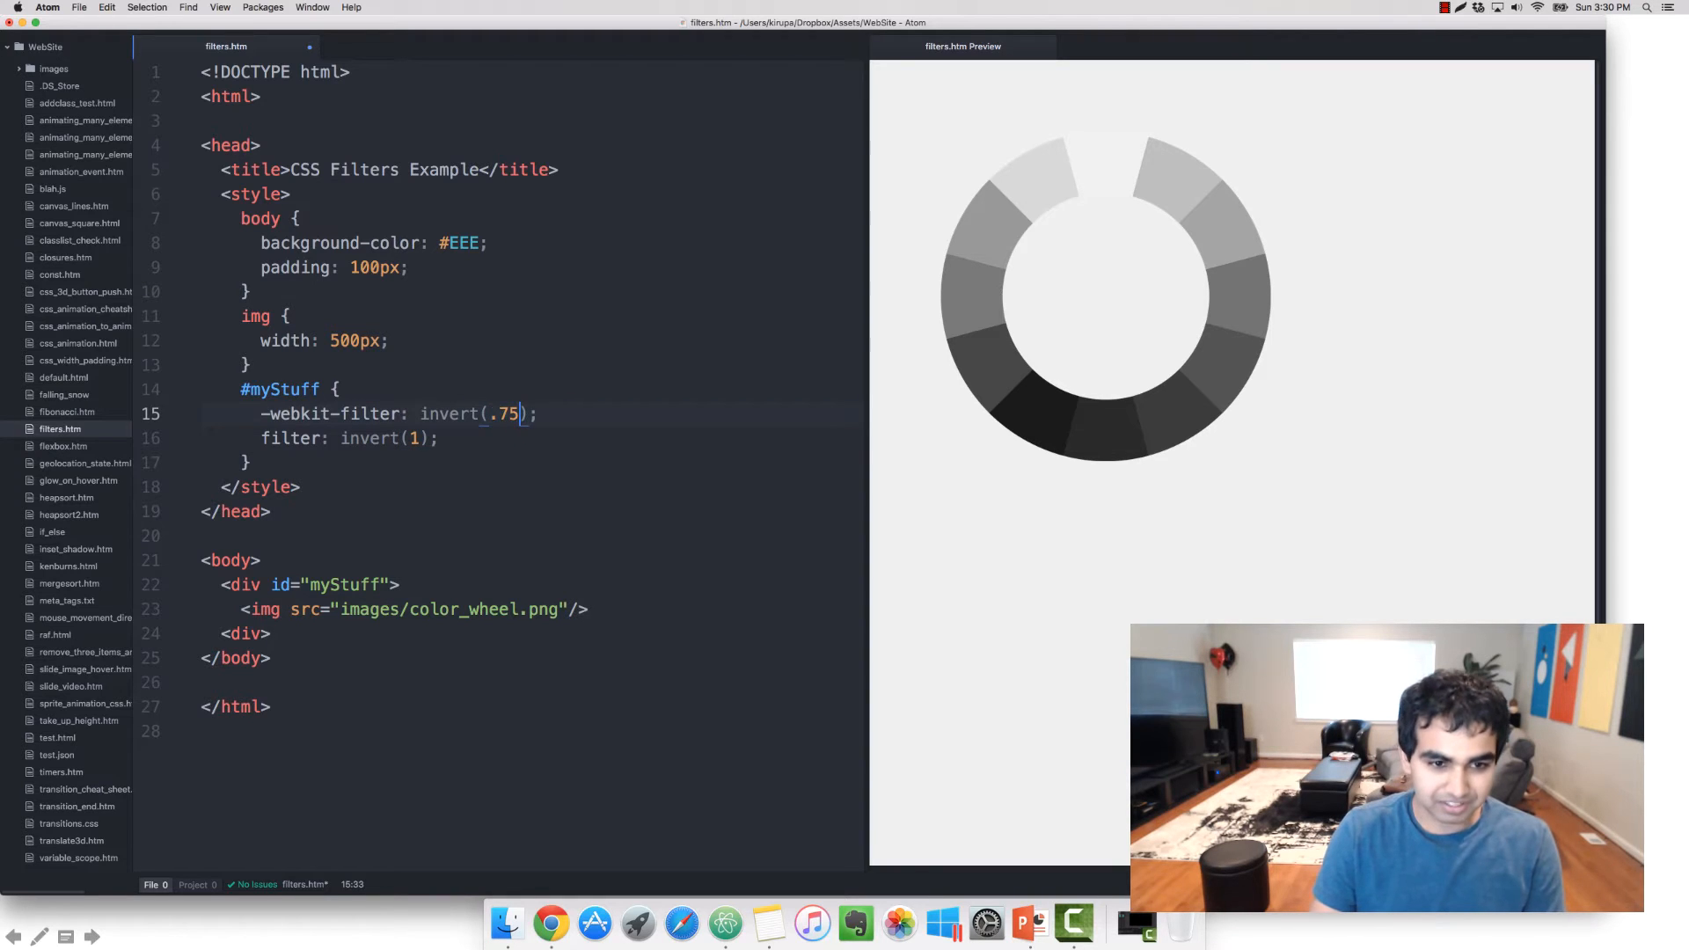
pyautogui.press('Backspace')
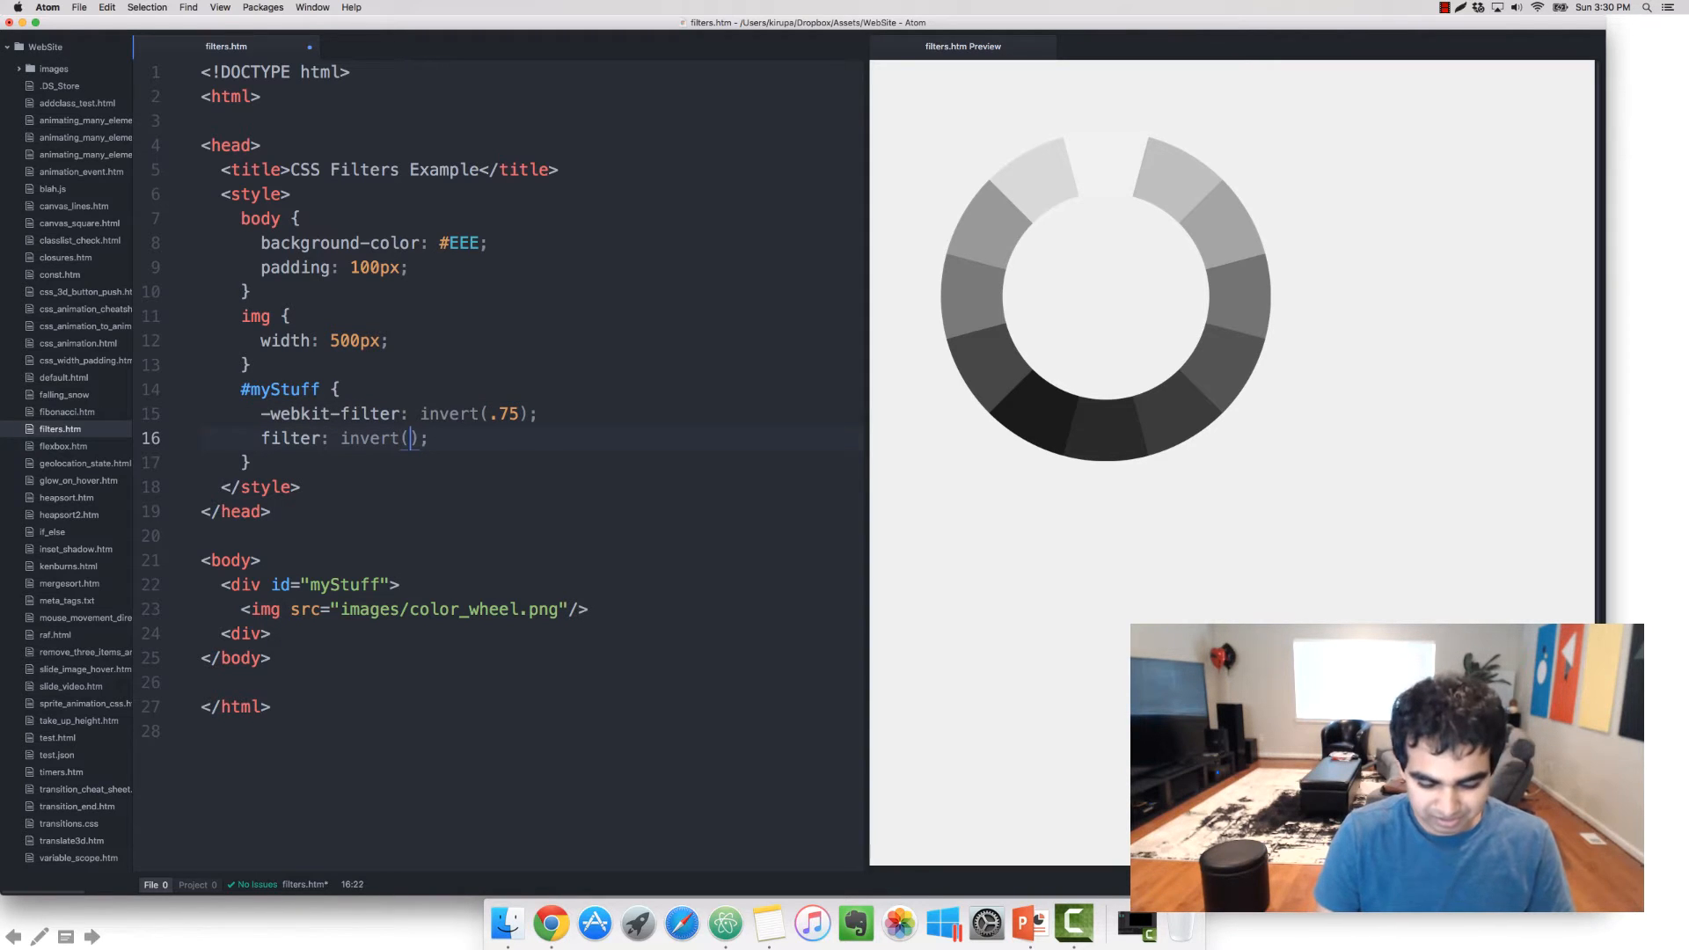
pyautogui.write('.75')
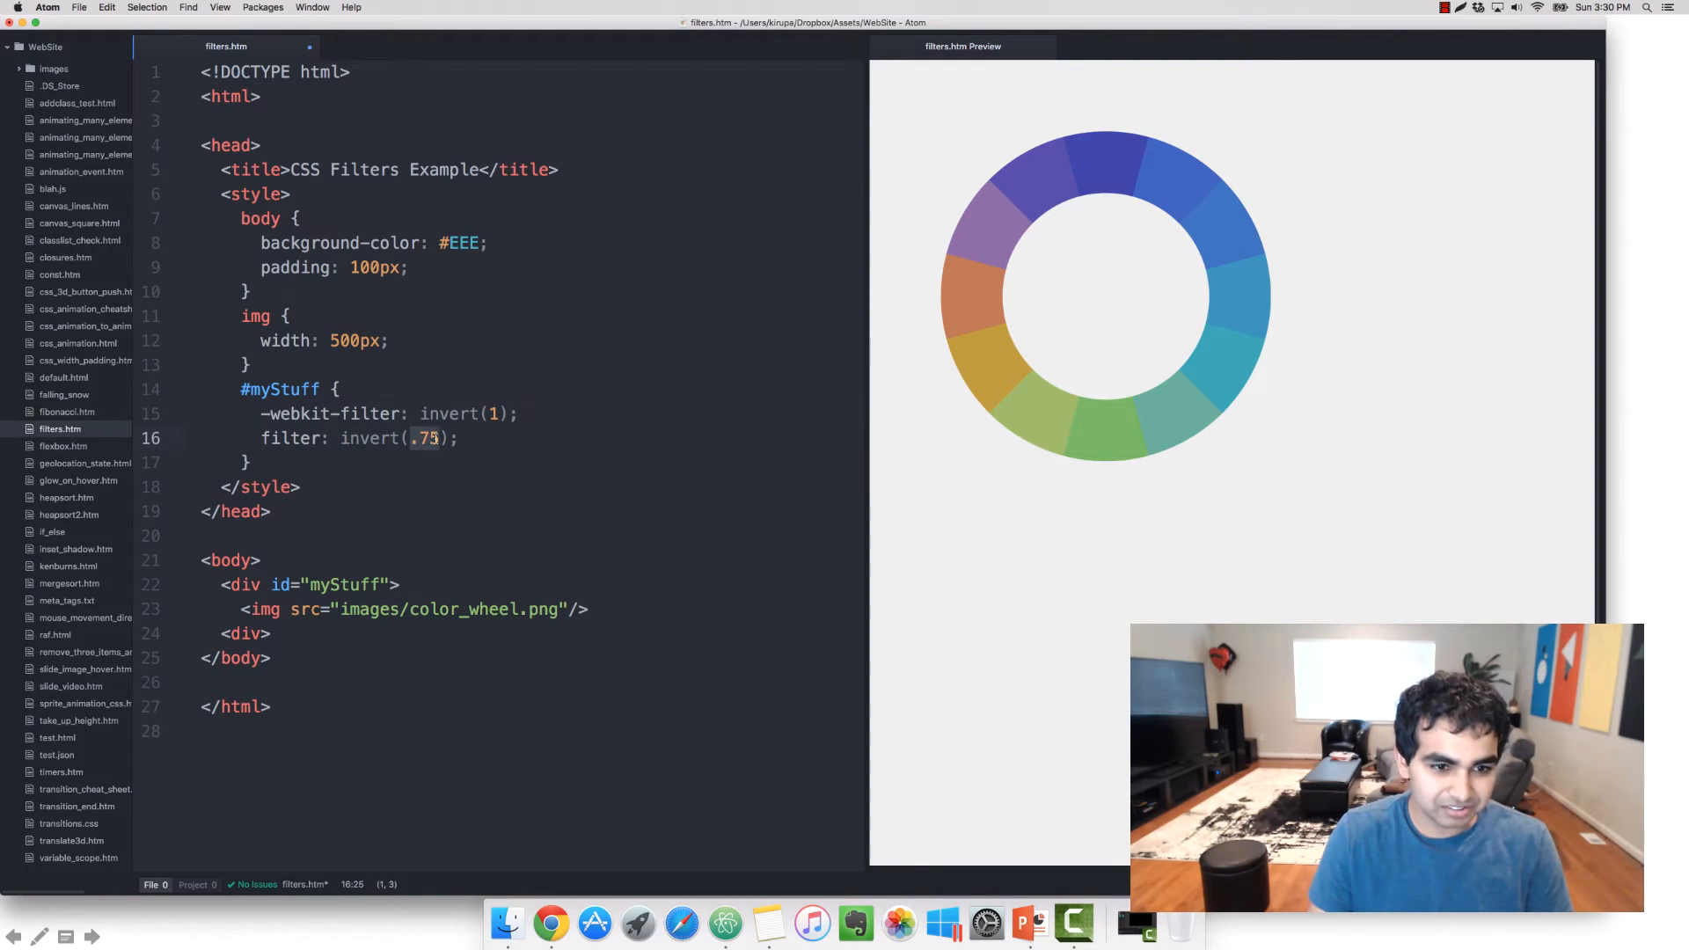
pyautogui.write('1')
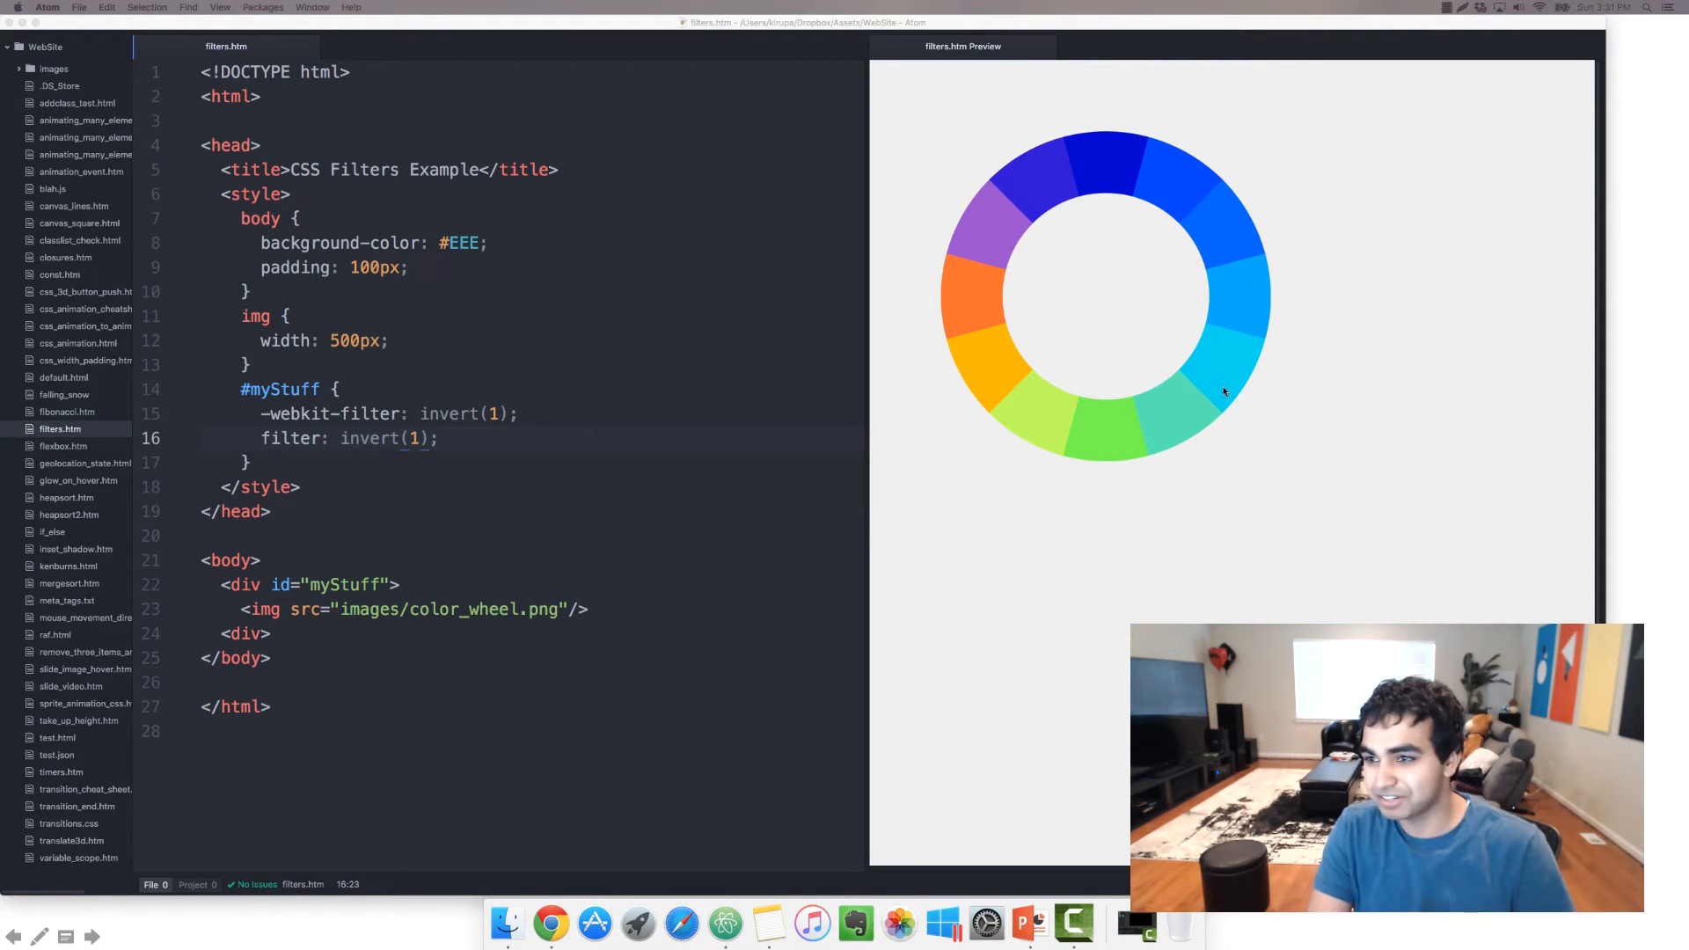
pyautogui.doubleClick(450, 413)
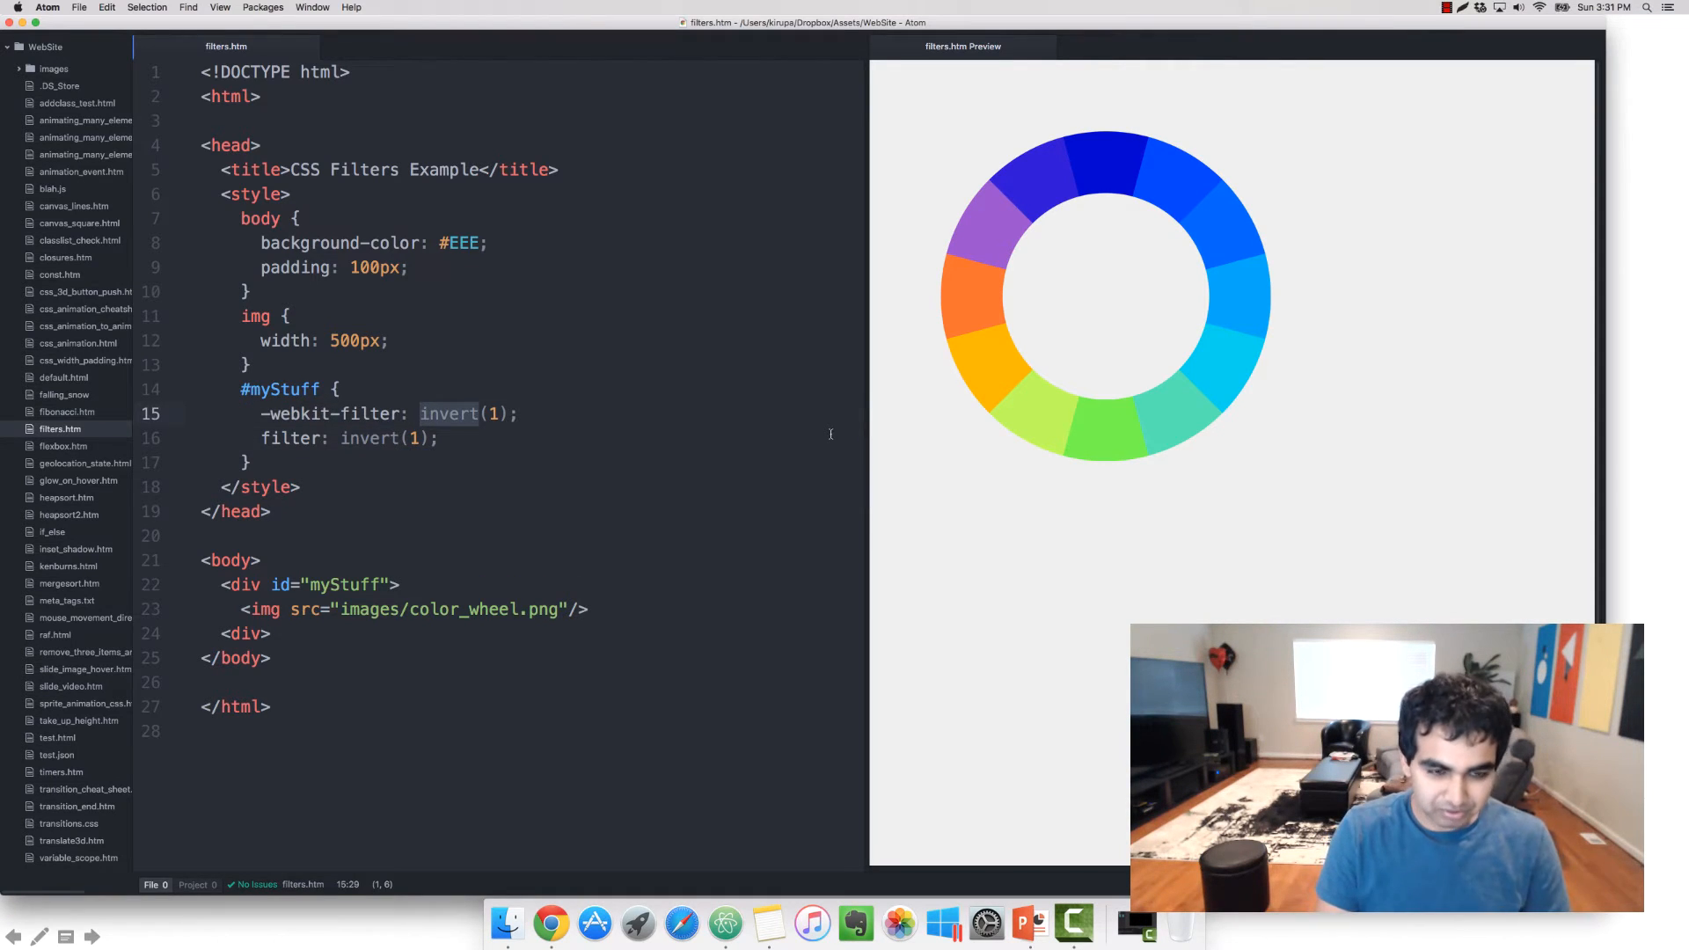
pyautogui.write('opacity')
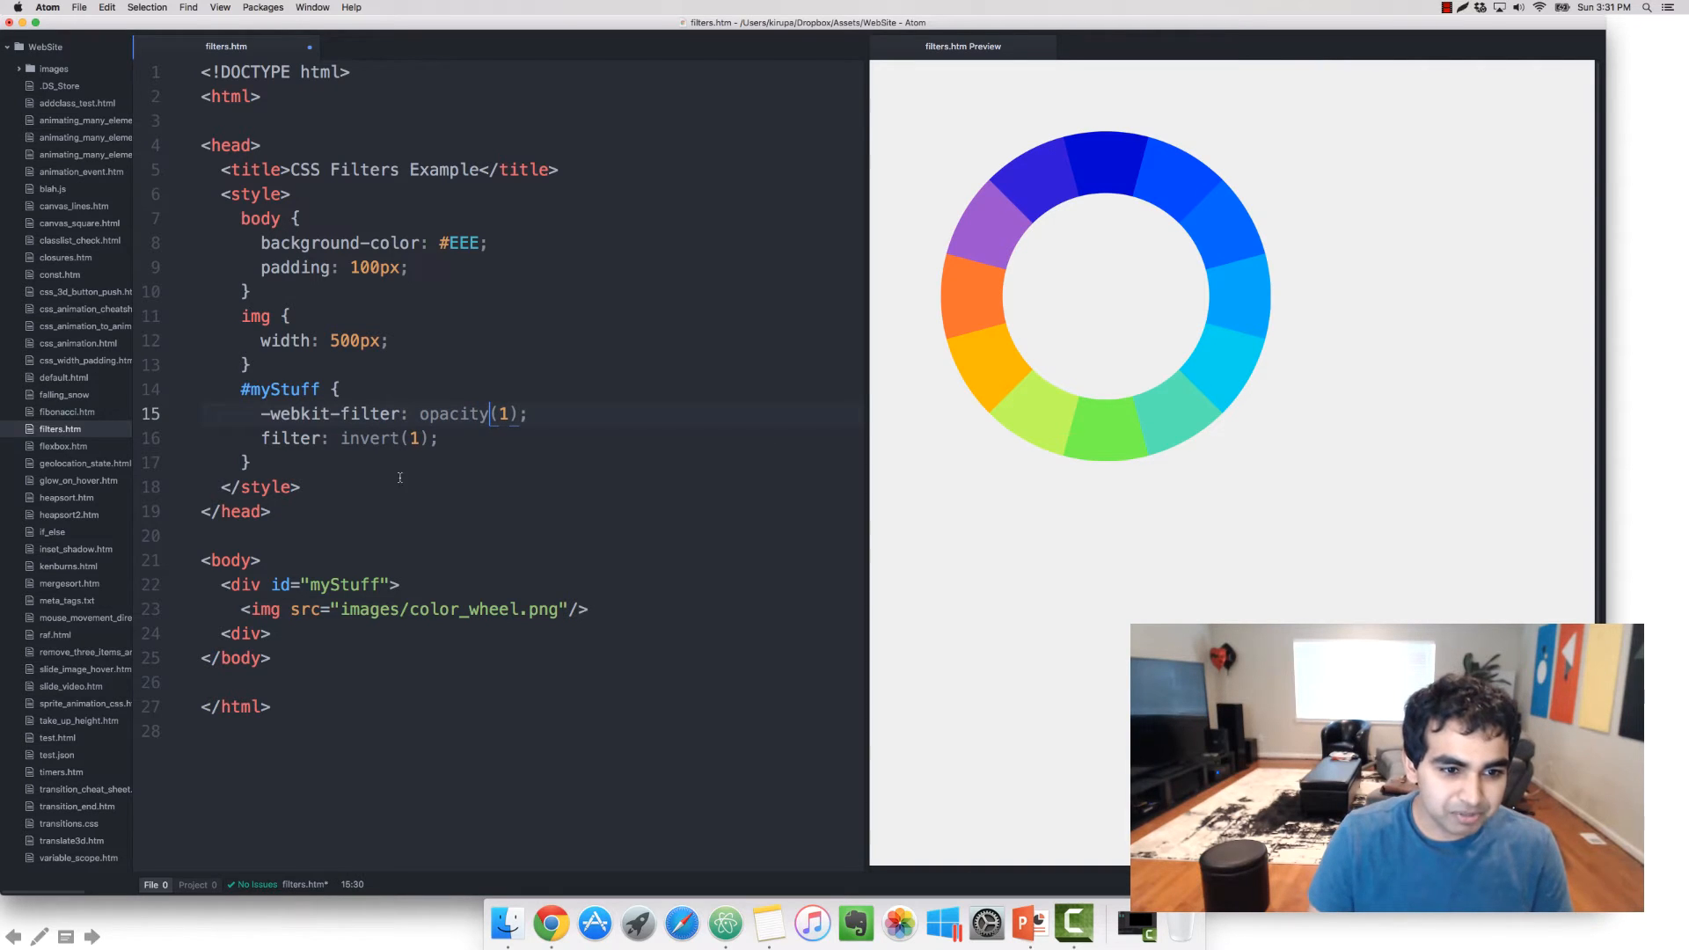
# Step: Rename the second filter function to opacity and set both values to .3
pyautogui.write('opacity')
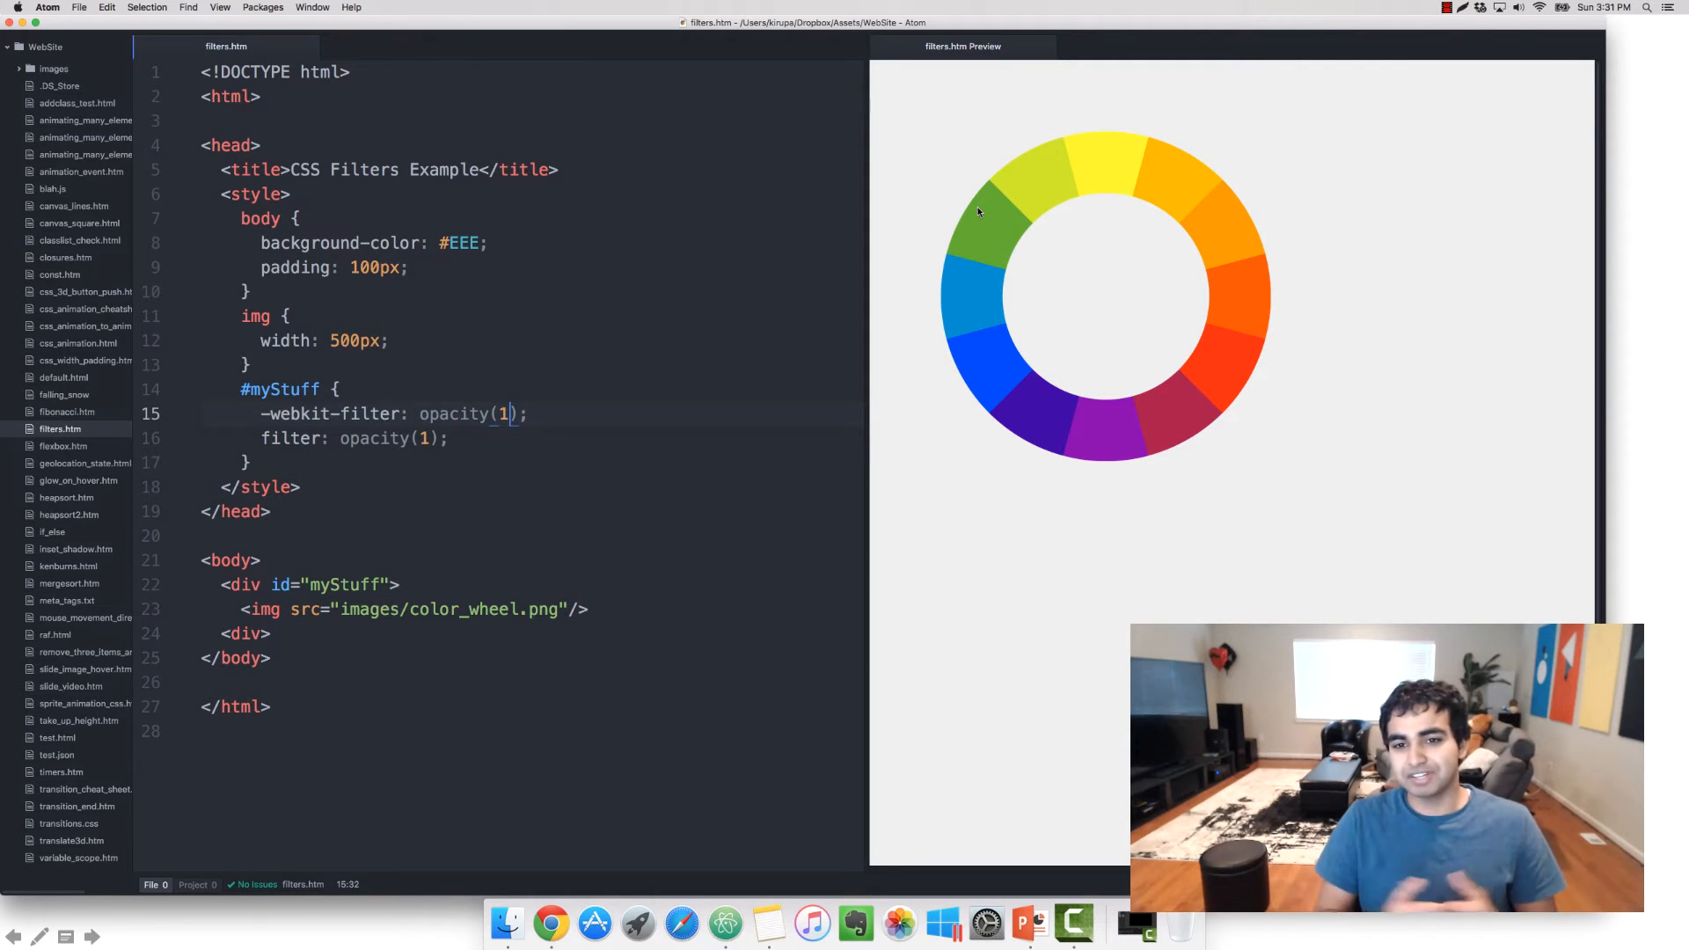
pyautogui.write('.')
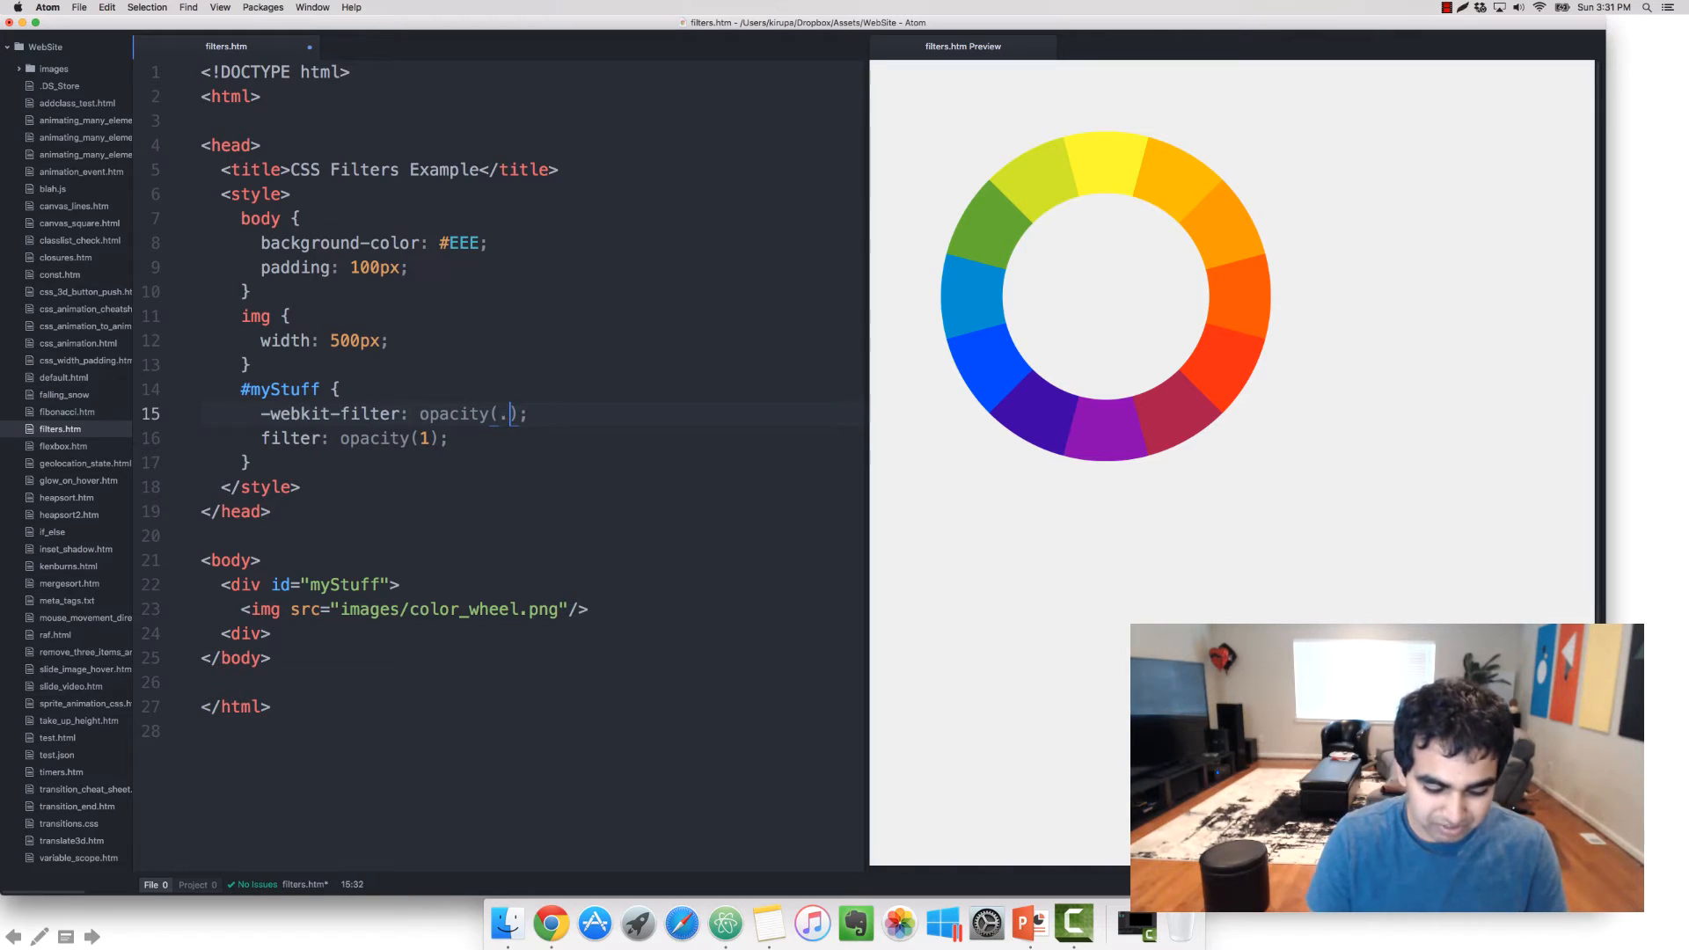
pyautogui.write('3')
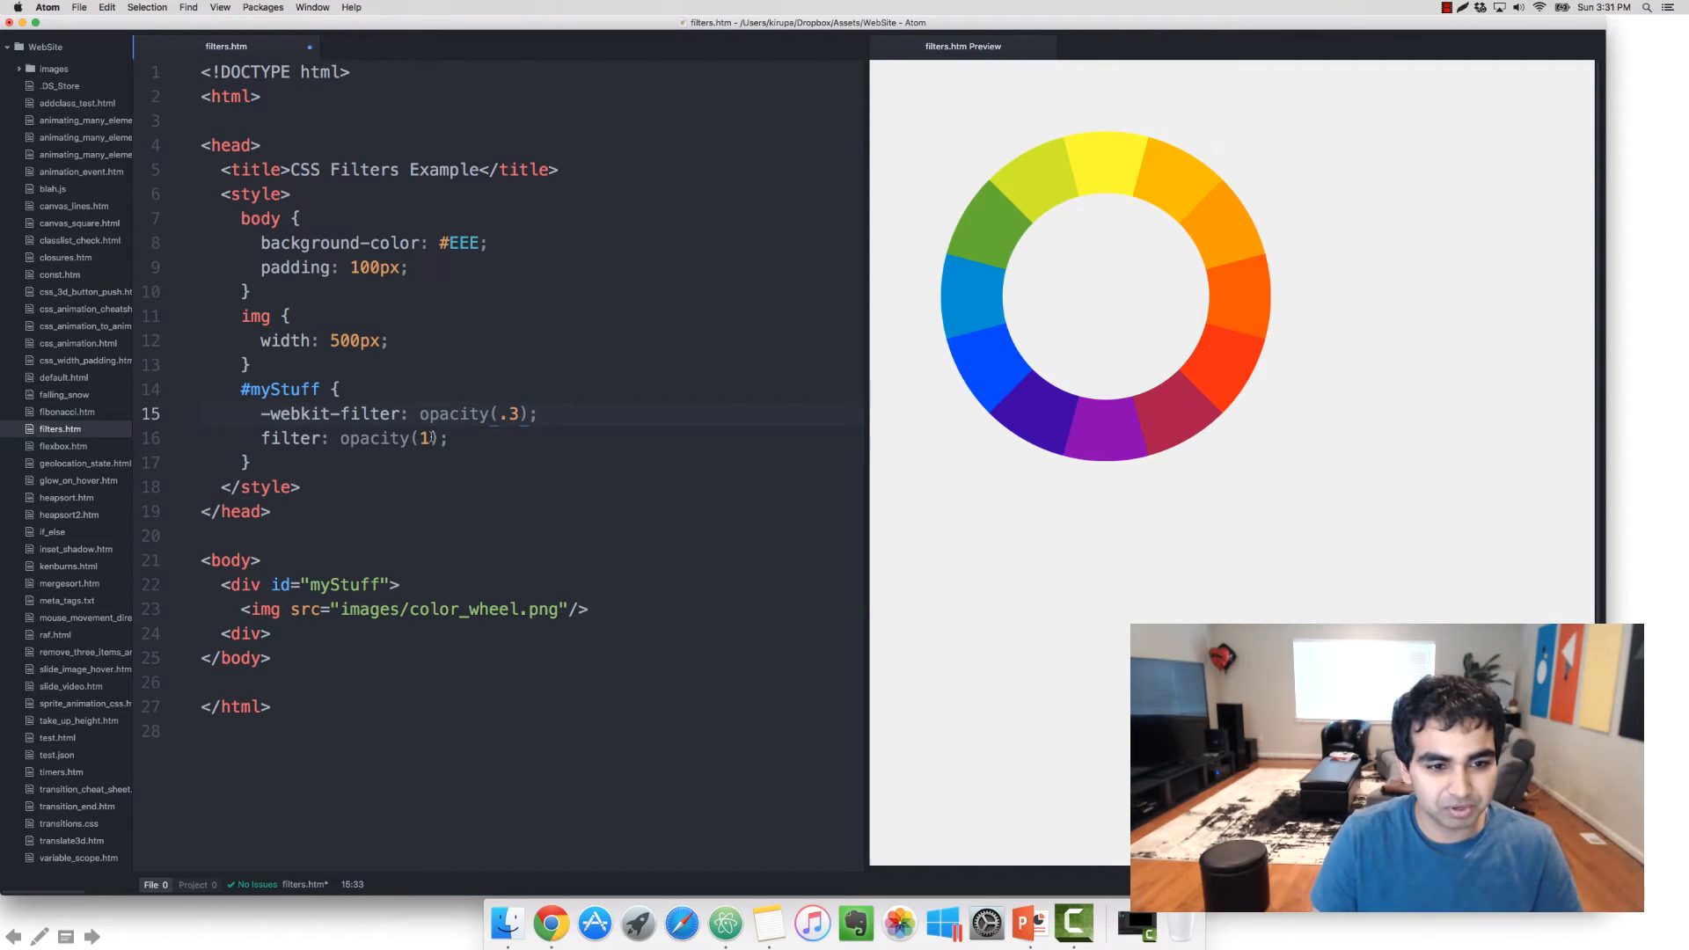
pyautogui.write('.3')
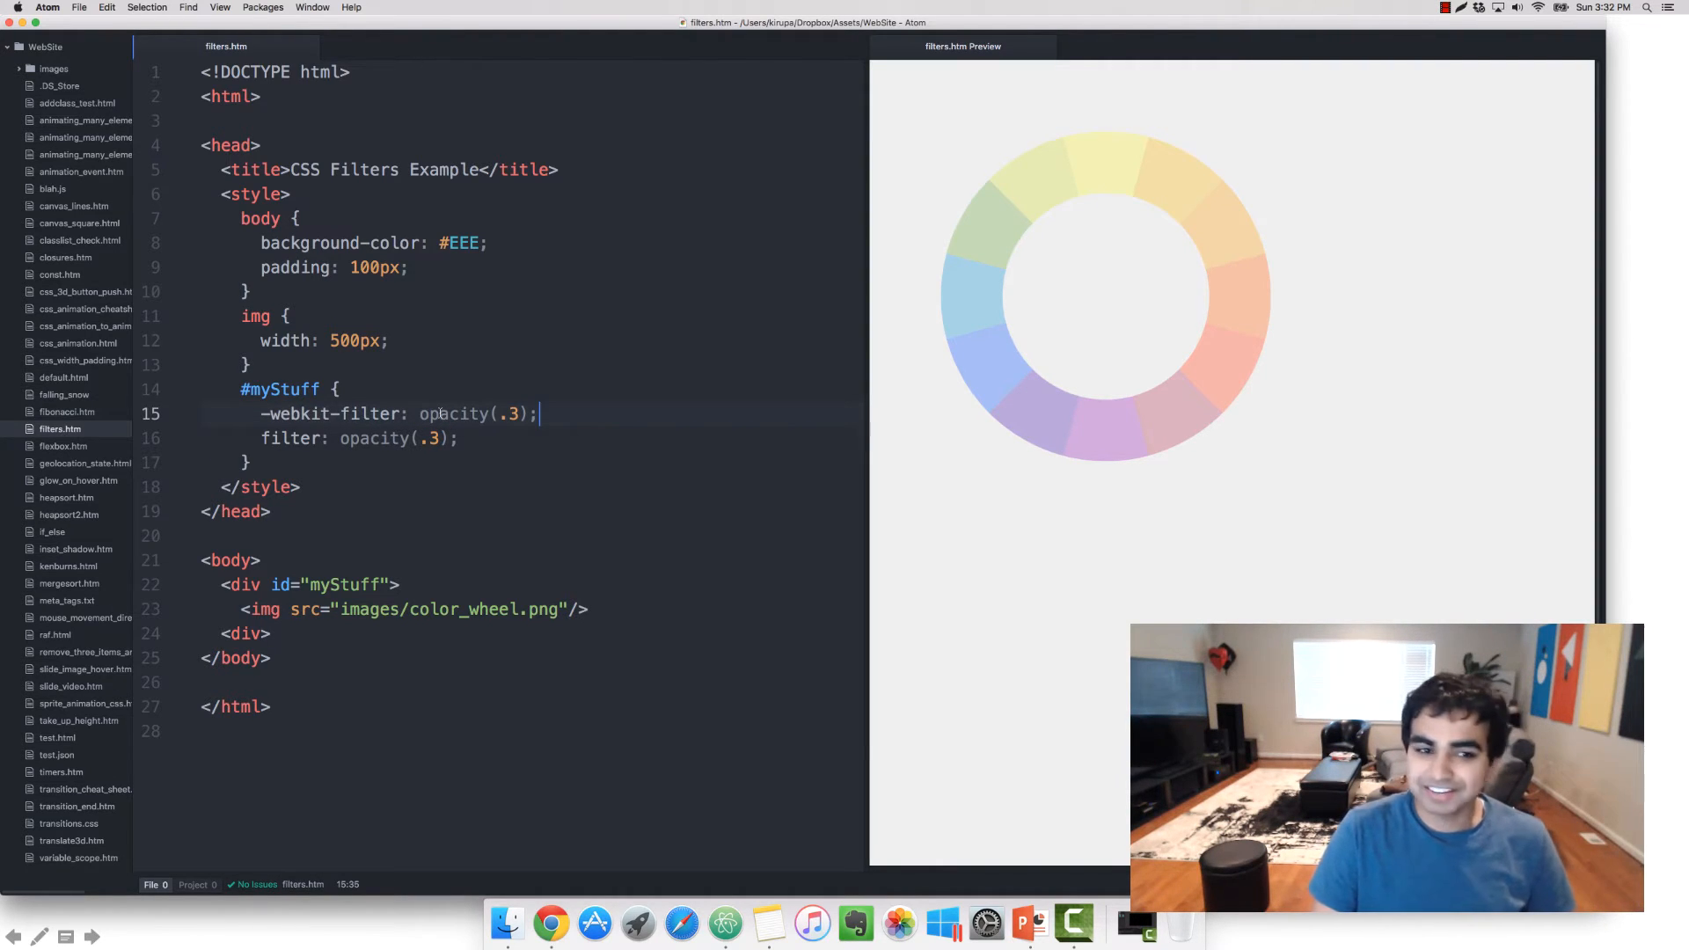
# Step: Replace opacity with saturate on both filter lines and set the values to 2
pyautogui.write('saturate')
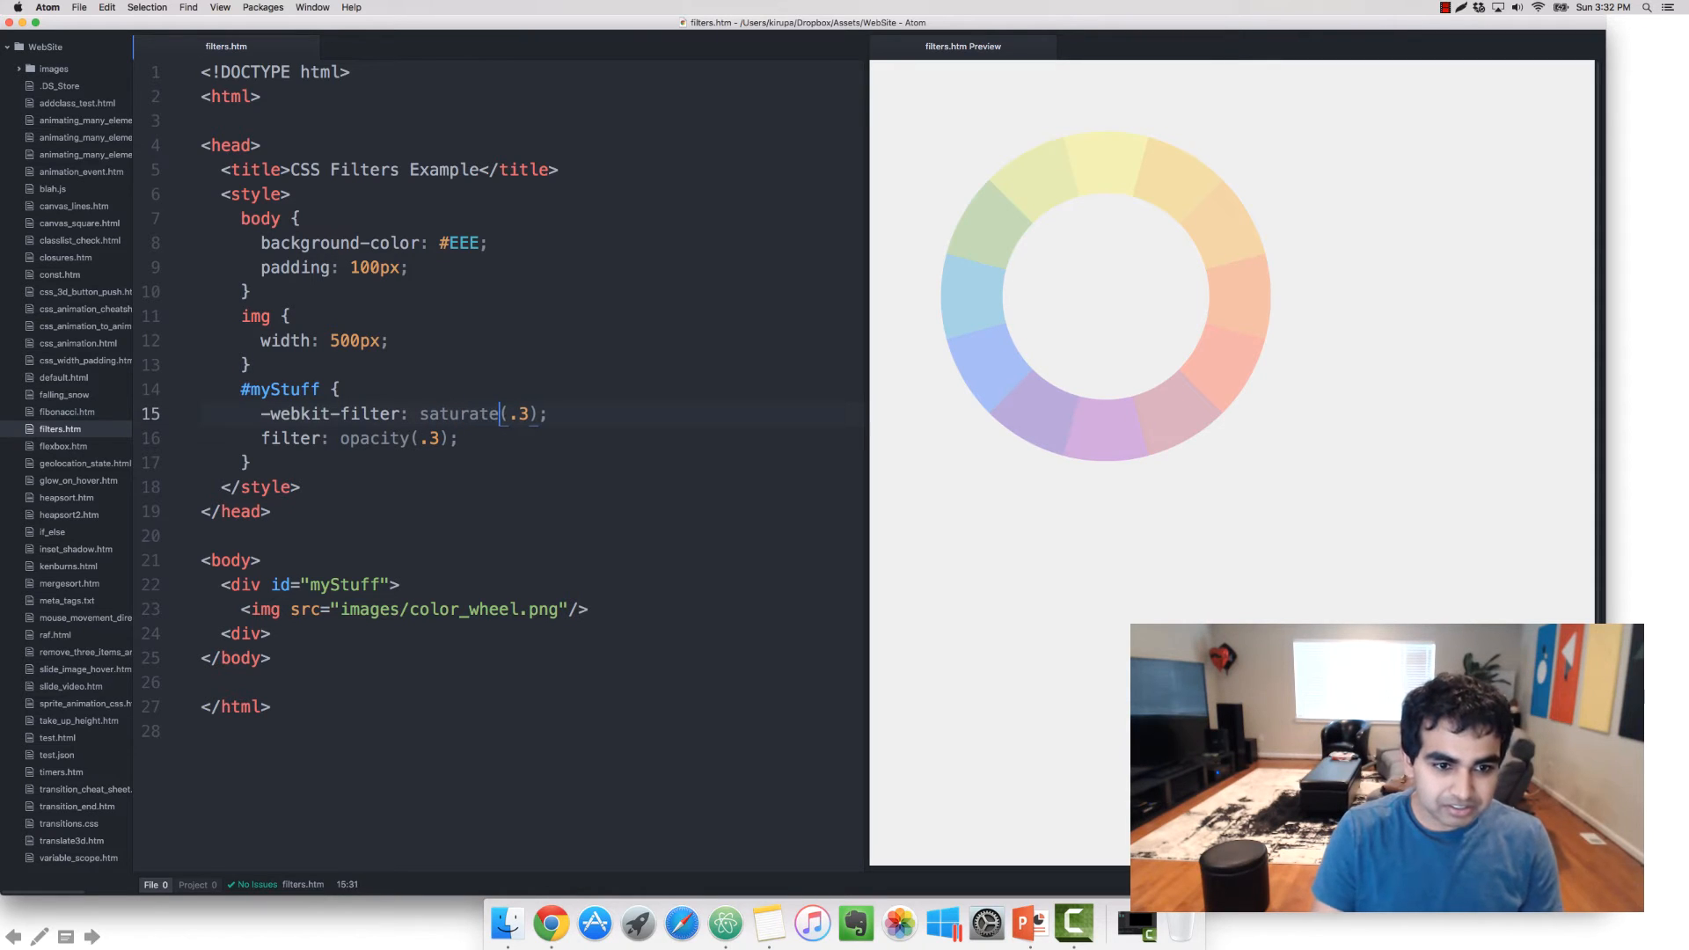
pyautogui.write('sa')
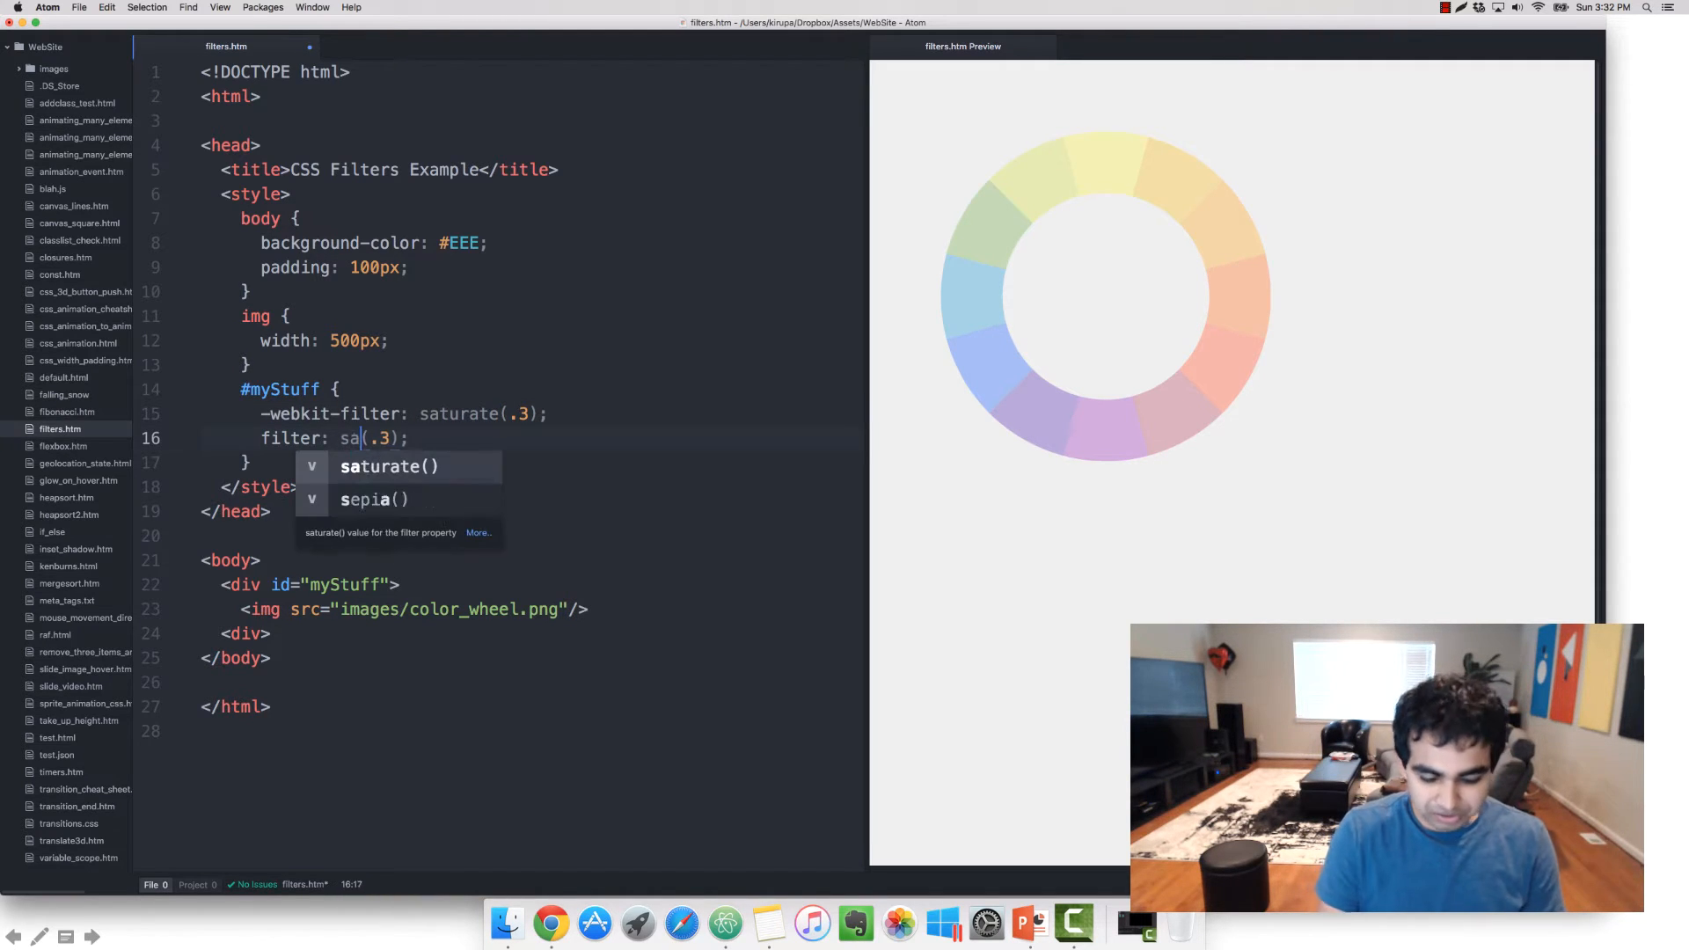
pyautogui.press('tab')
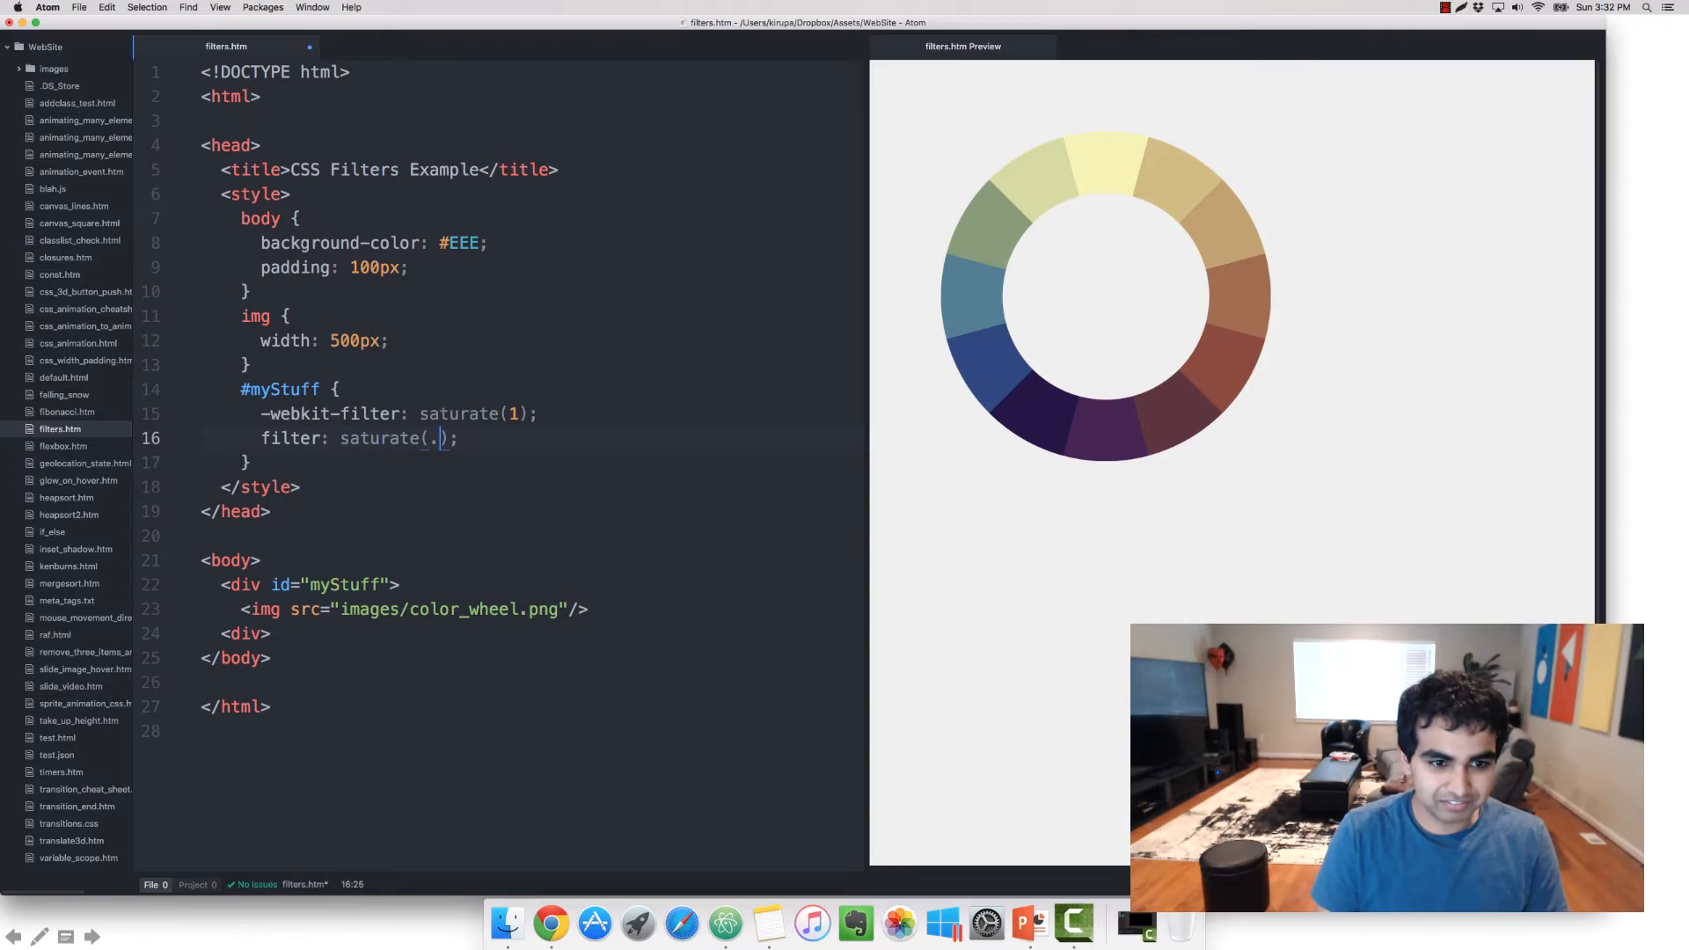
pyautogui.write('1')
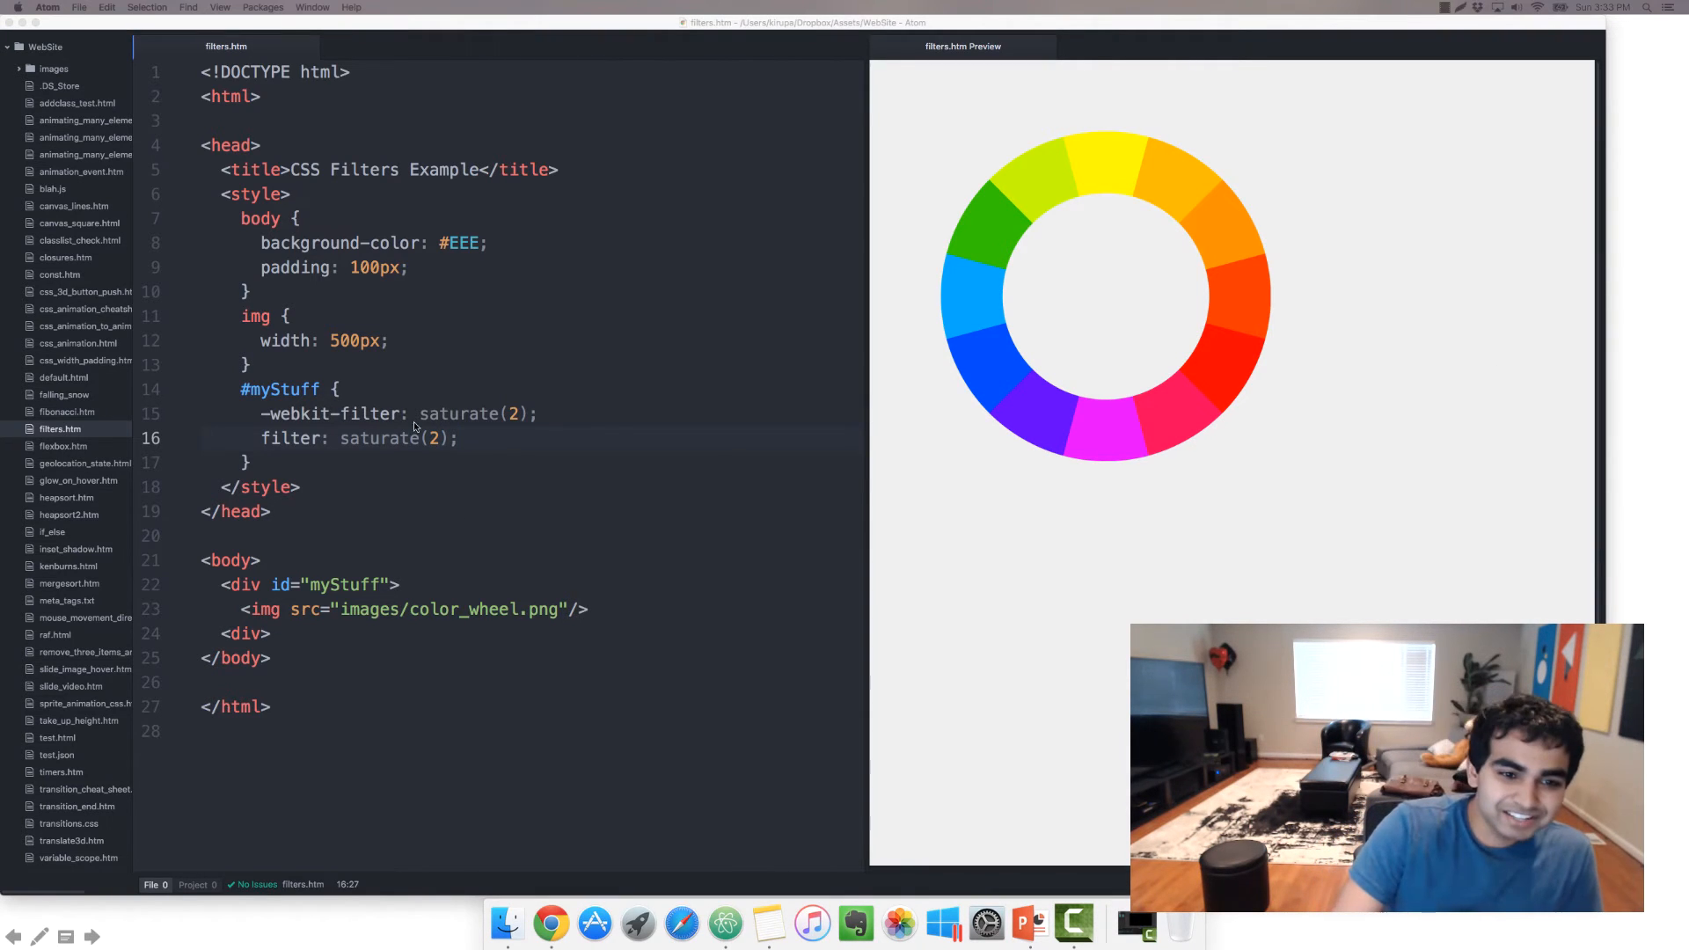
# Step: Switch both filter lines to sepia, trying .5 before setting sepia(1)
pyautogui.write('spe')
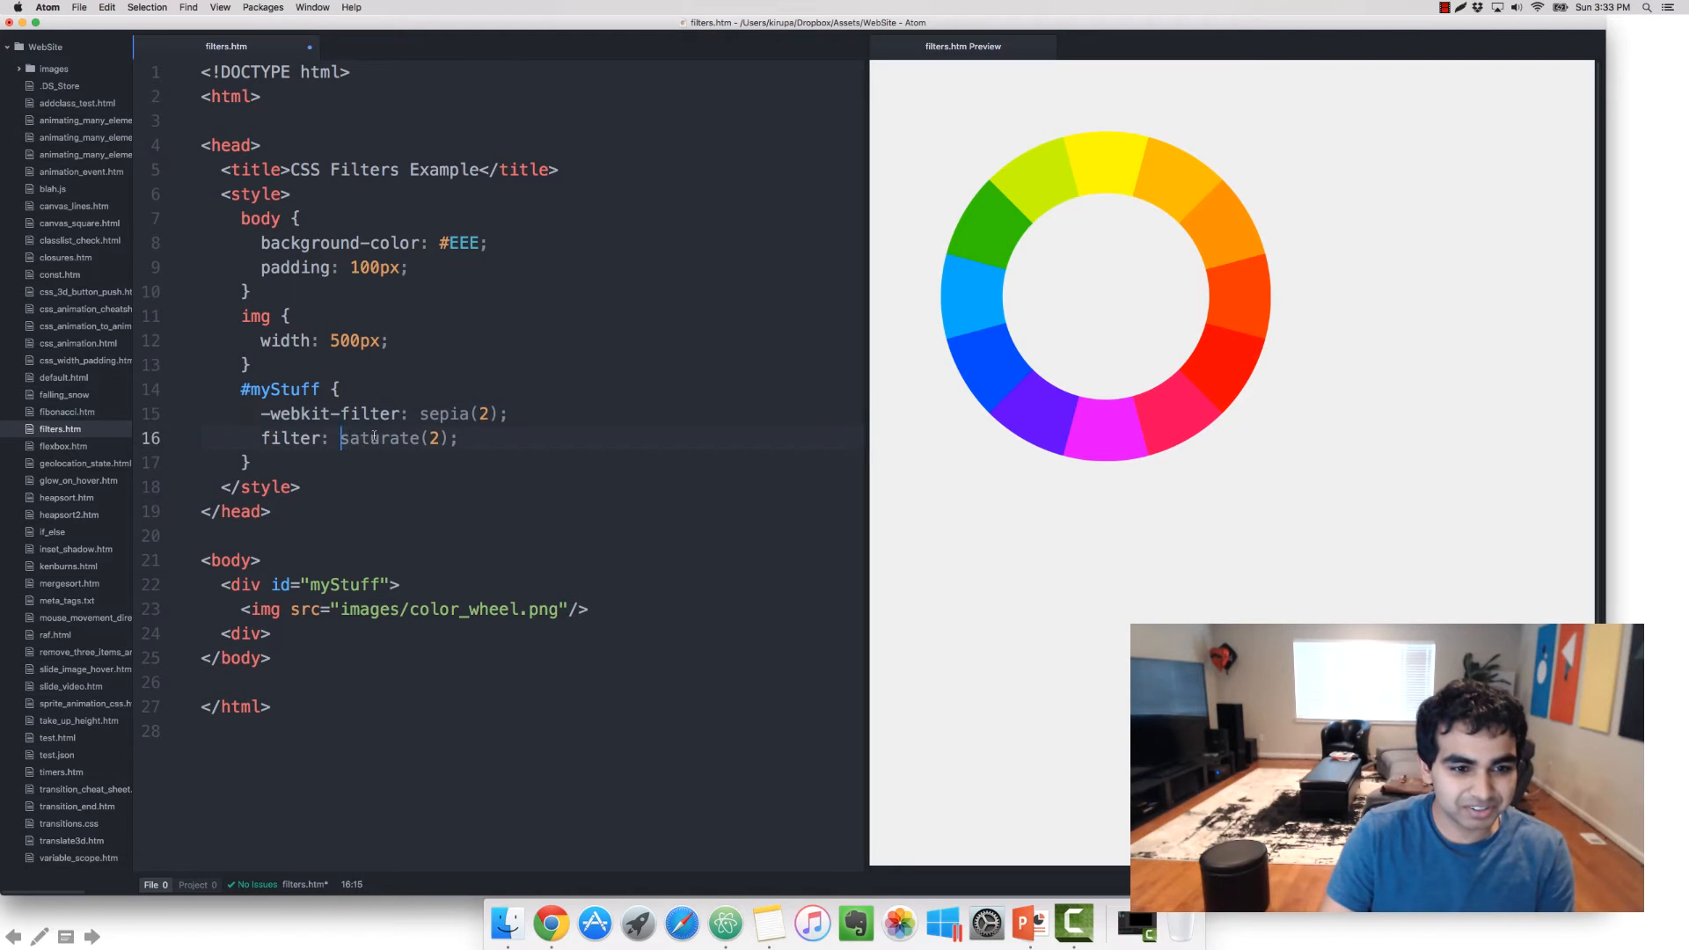
pyautogui.write('sepia')
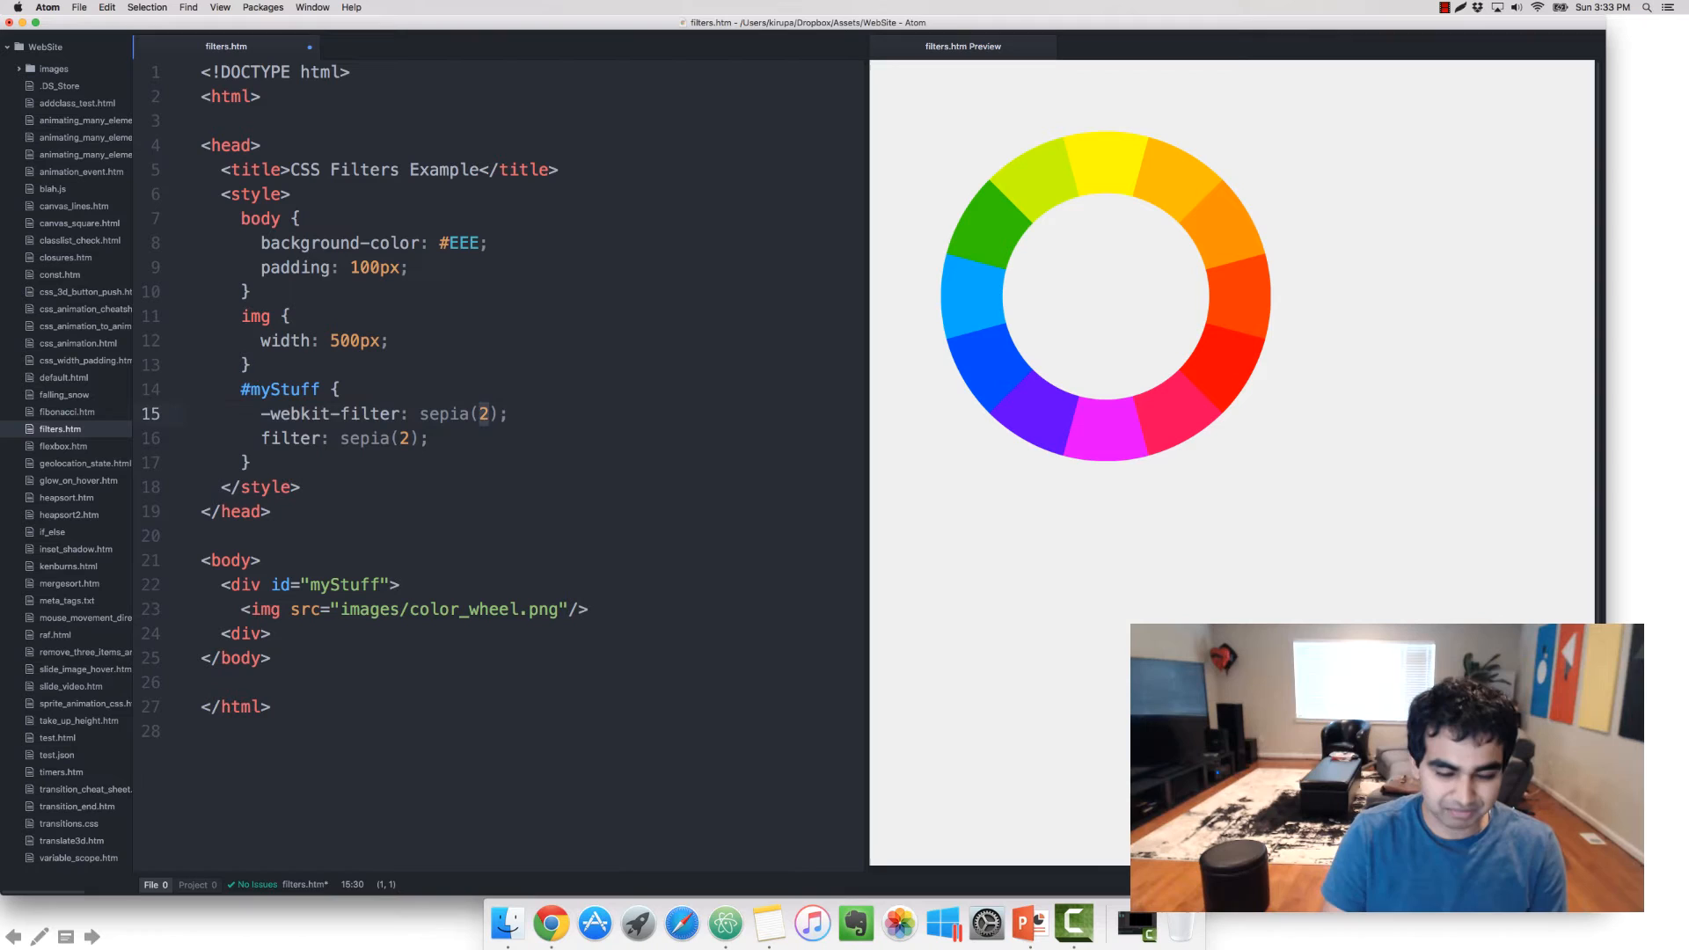
pyautogui.write('.5')
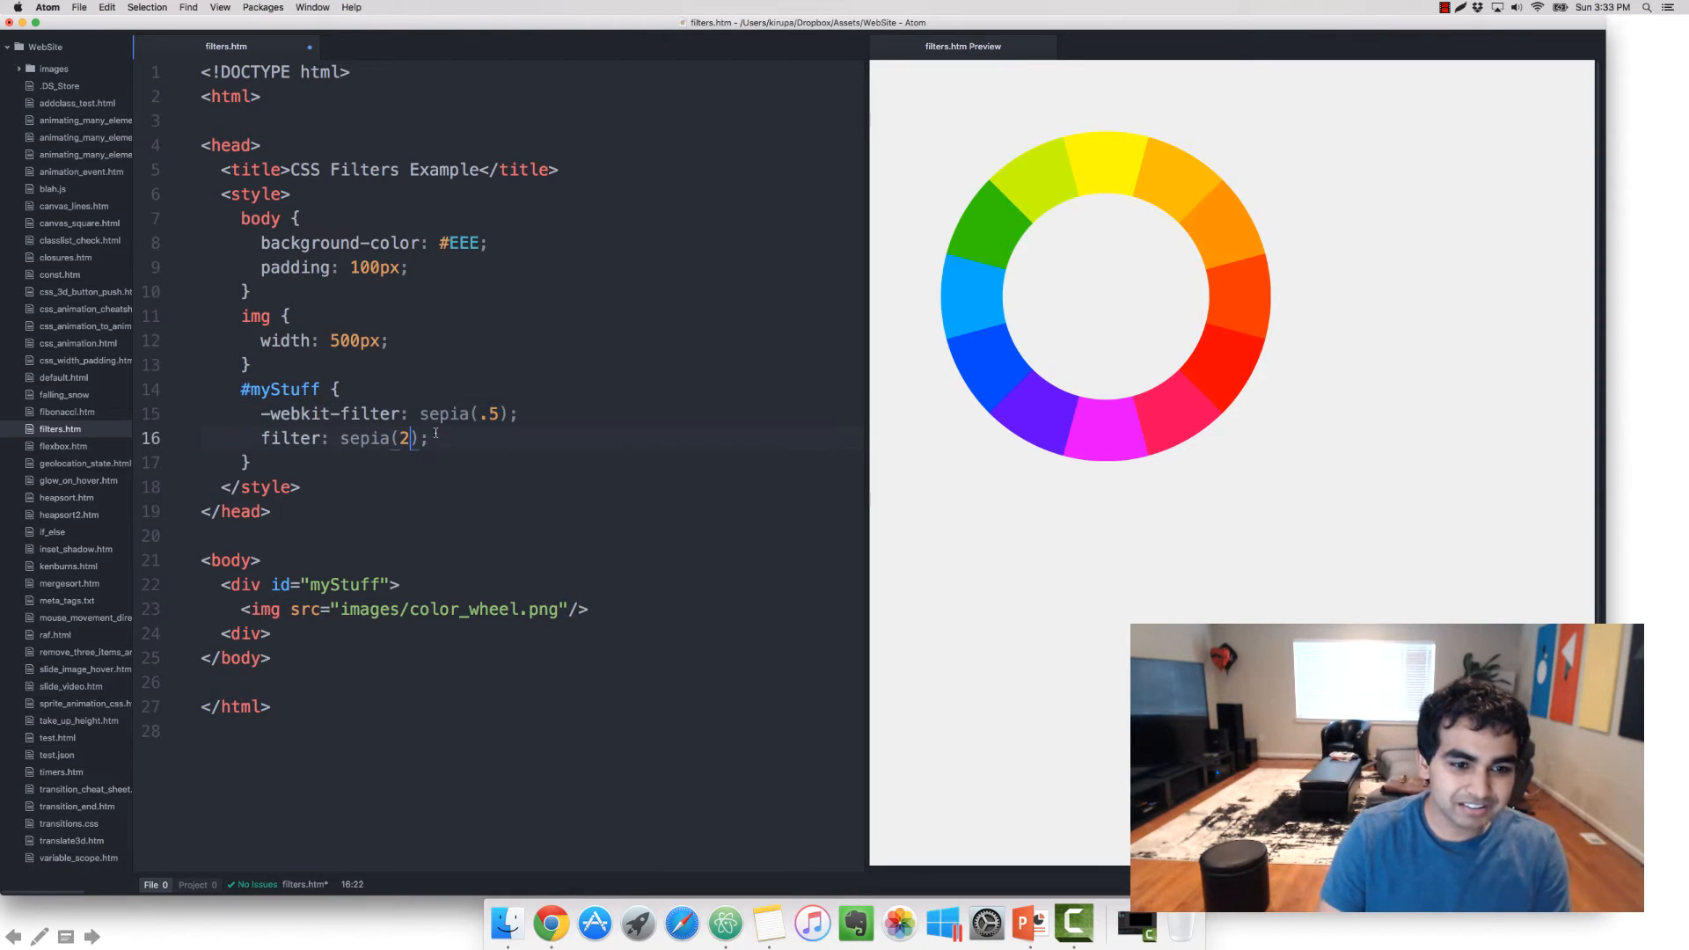
pyautogui.write('.5')
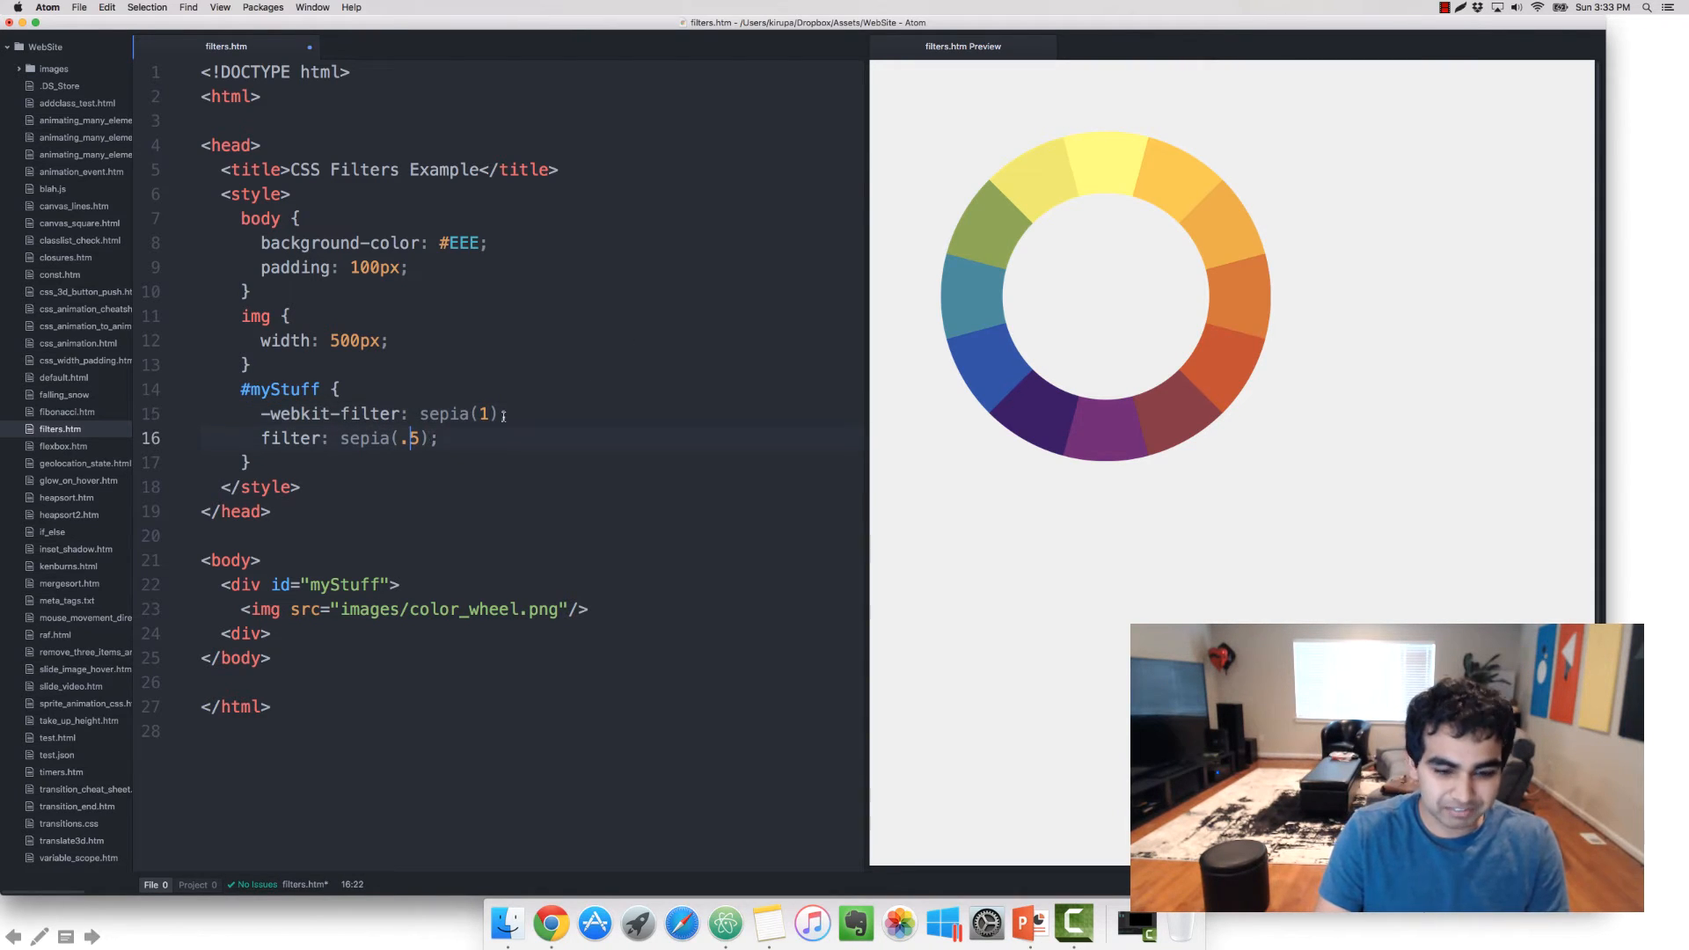
pyautogui.write('1')
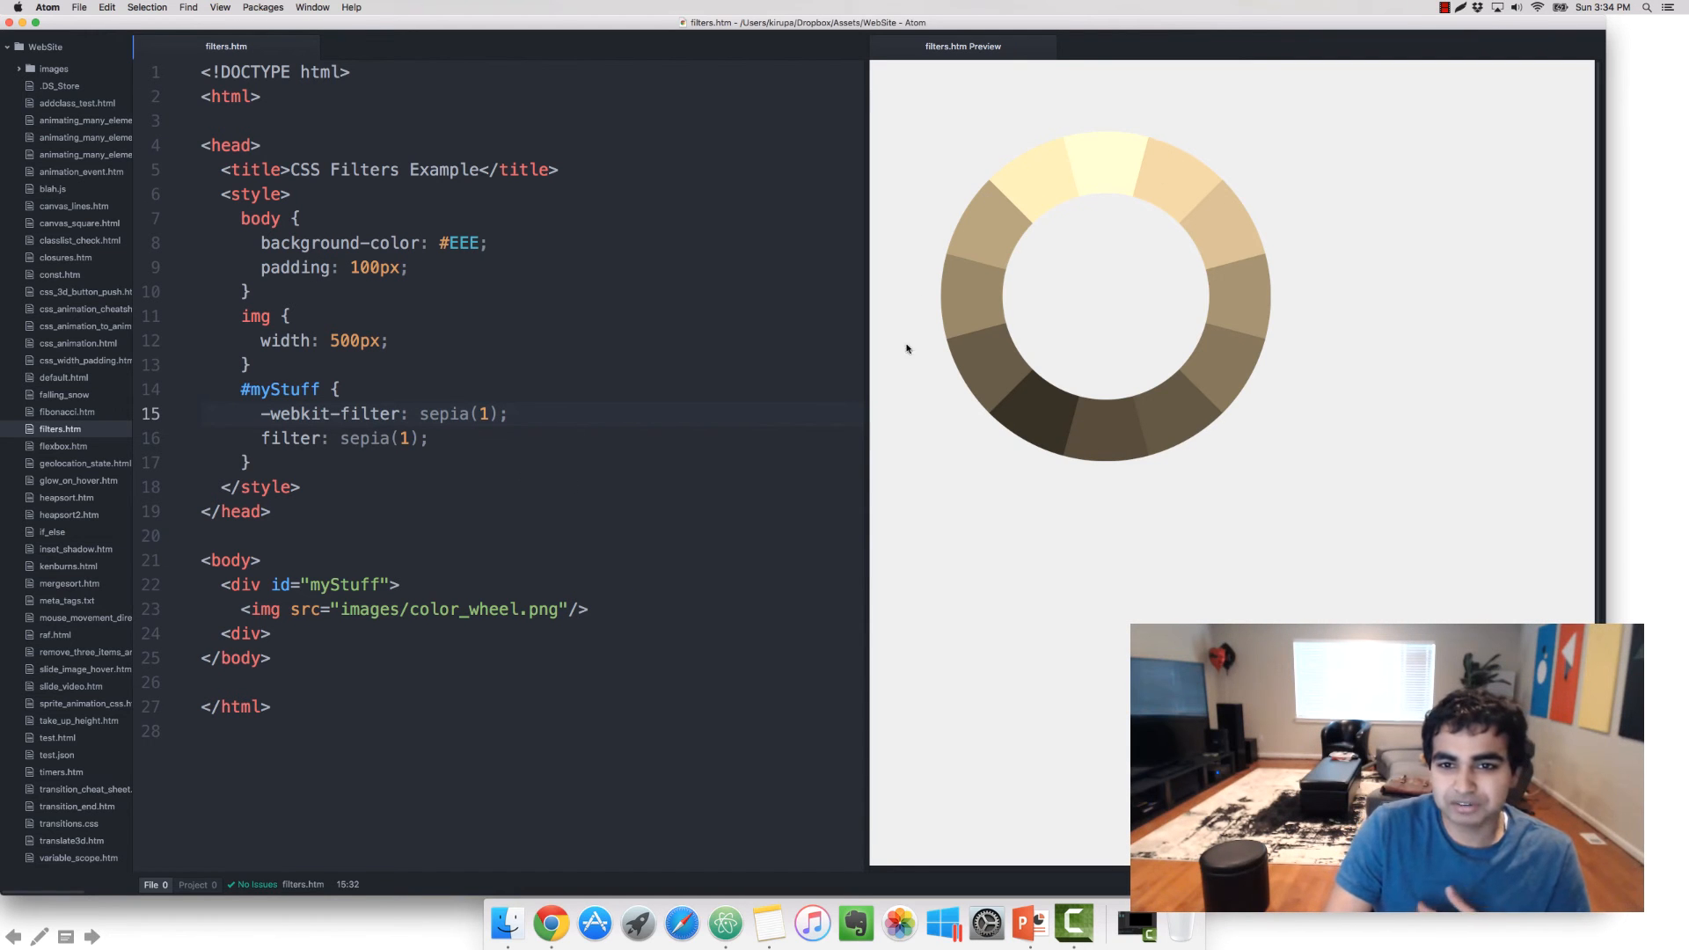
pyautogui.doubleClick(442, 413)
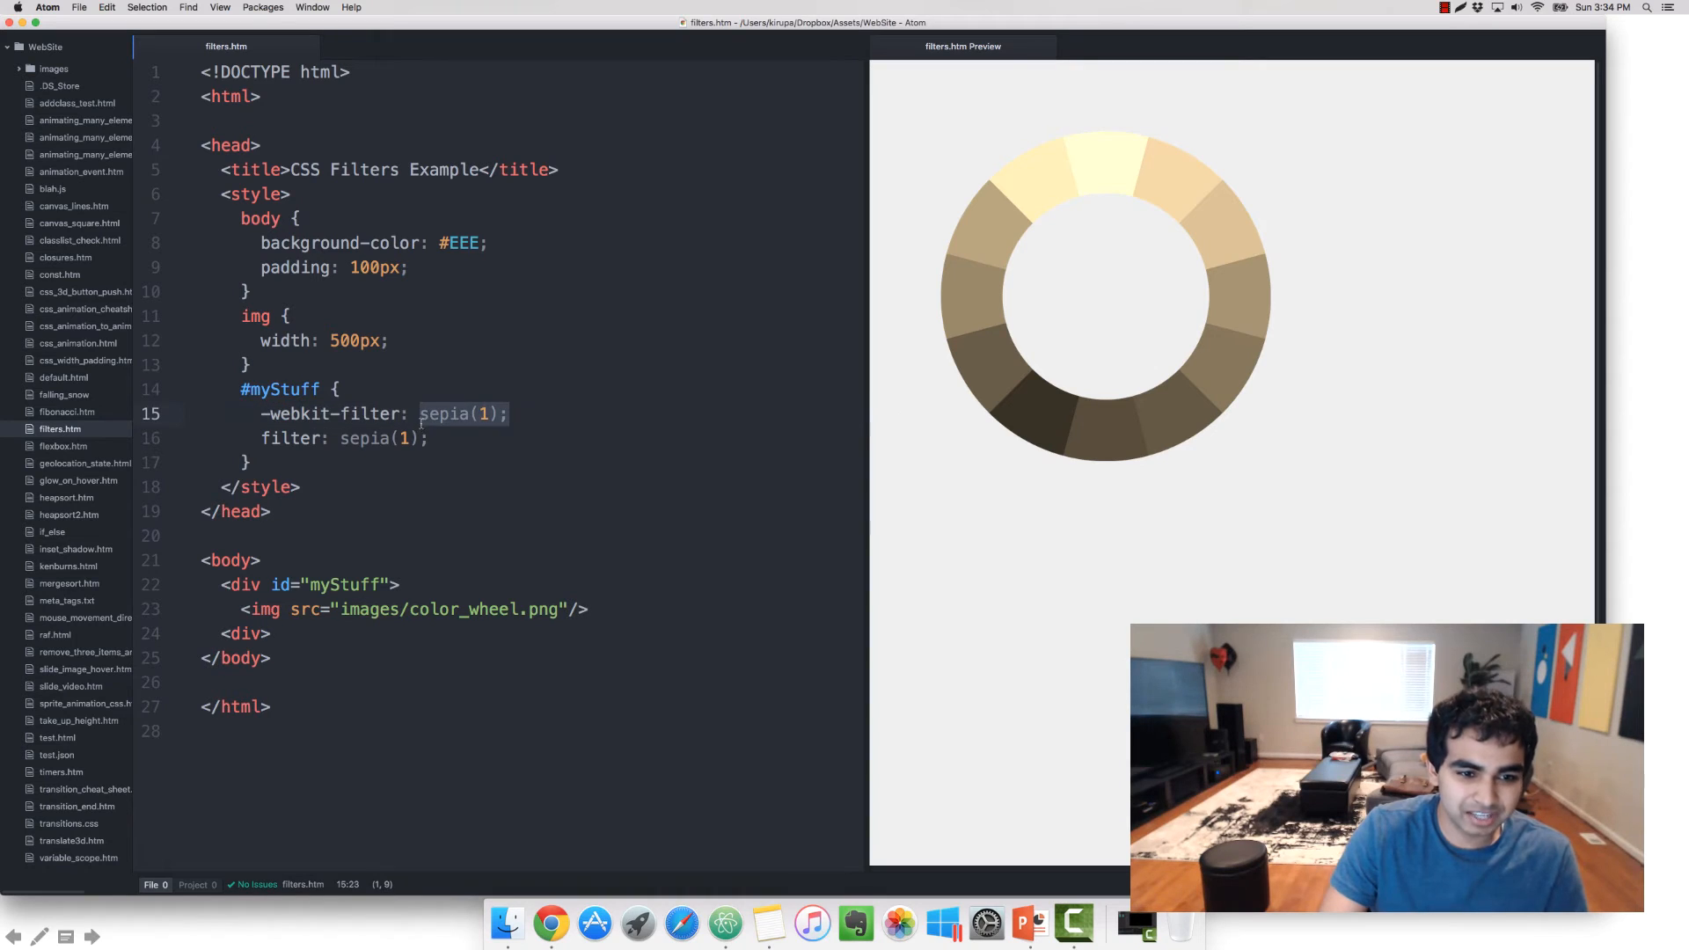
# Step: Replace sepia with drop-shadow(0px 0px 25px #333) on both filter lines
pyautogui.write('drop-shadw')
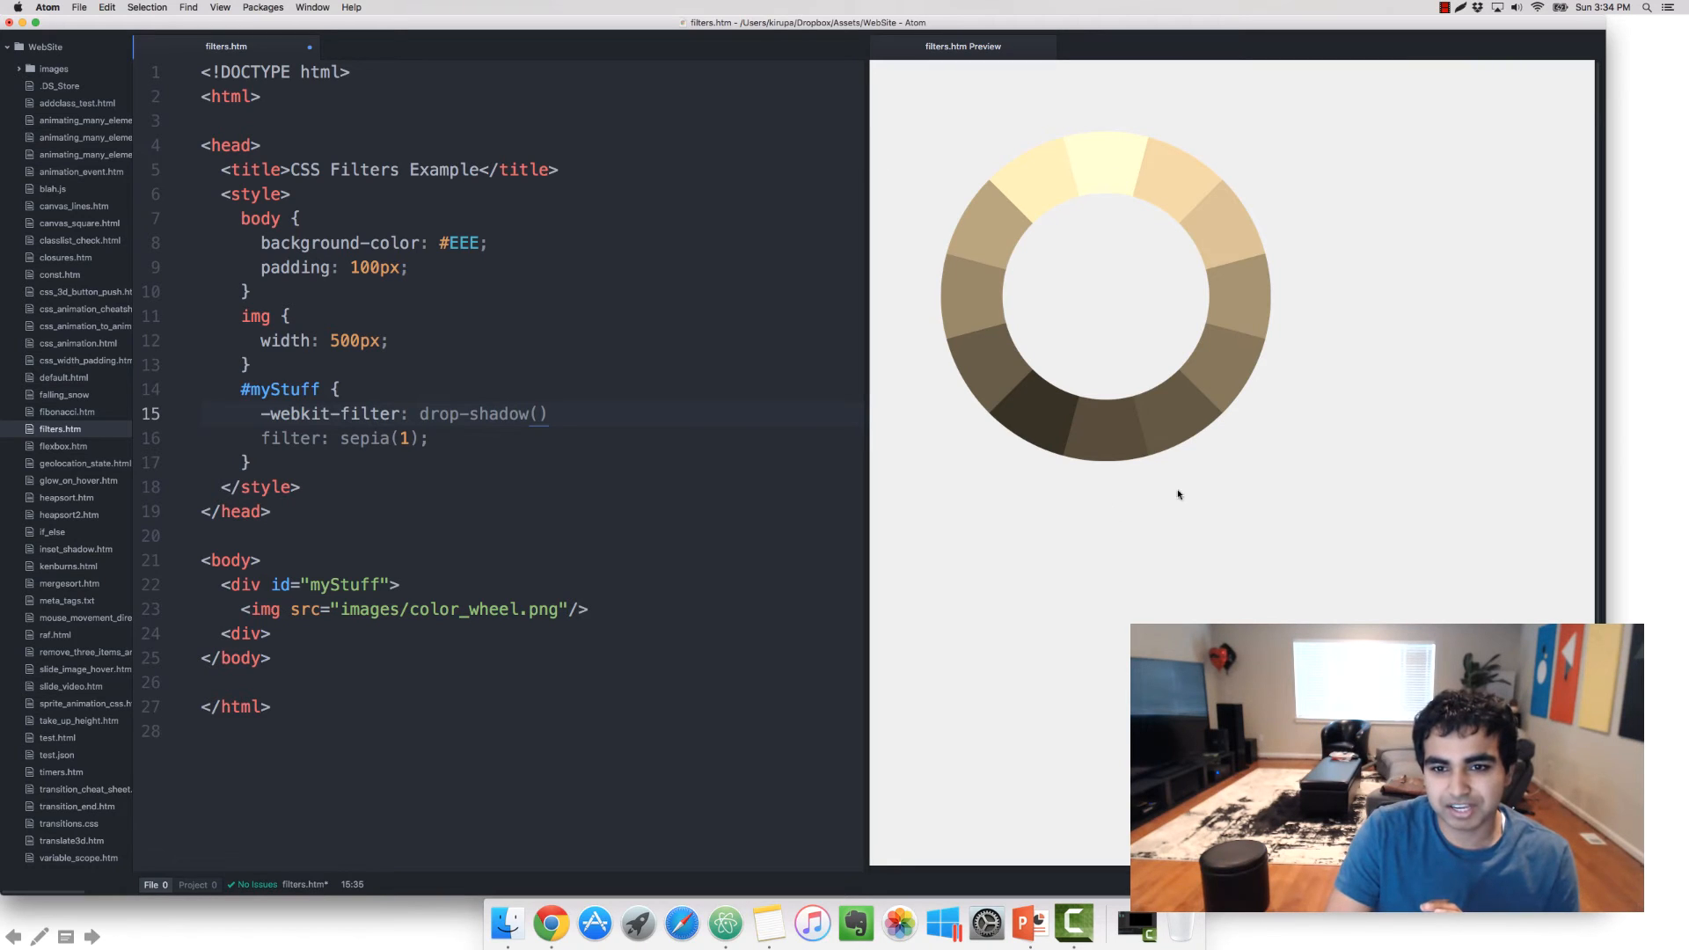
pyautogui.write('0p')
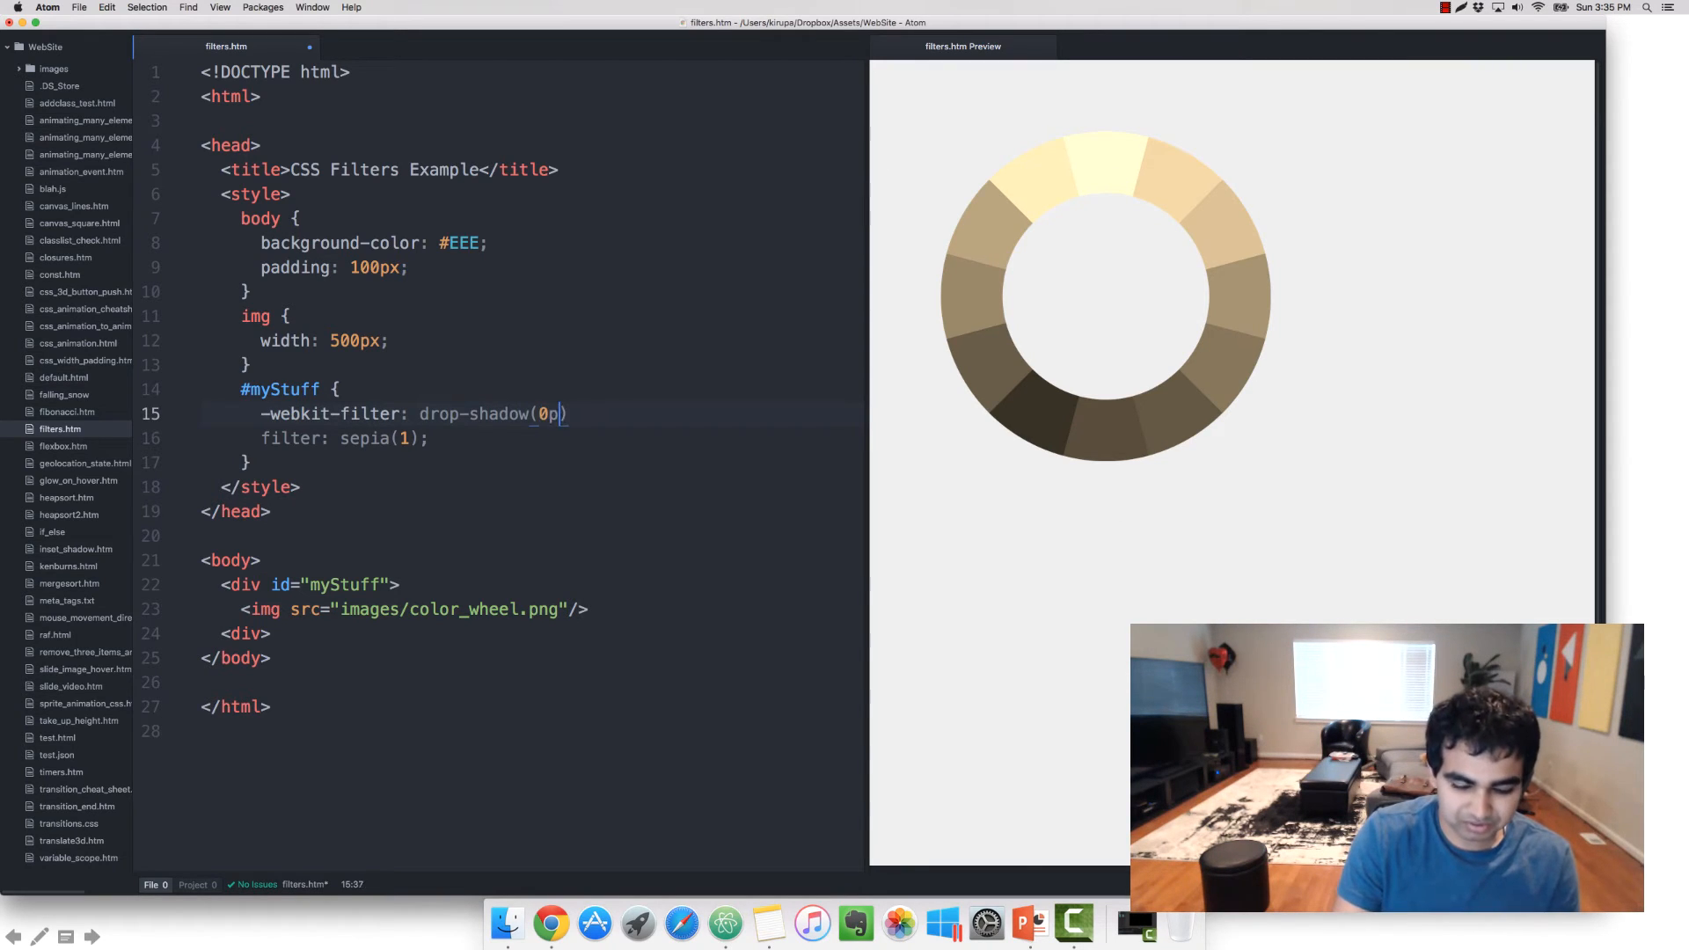
pyautogui.write('x 0px')
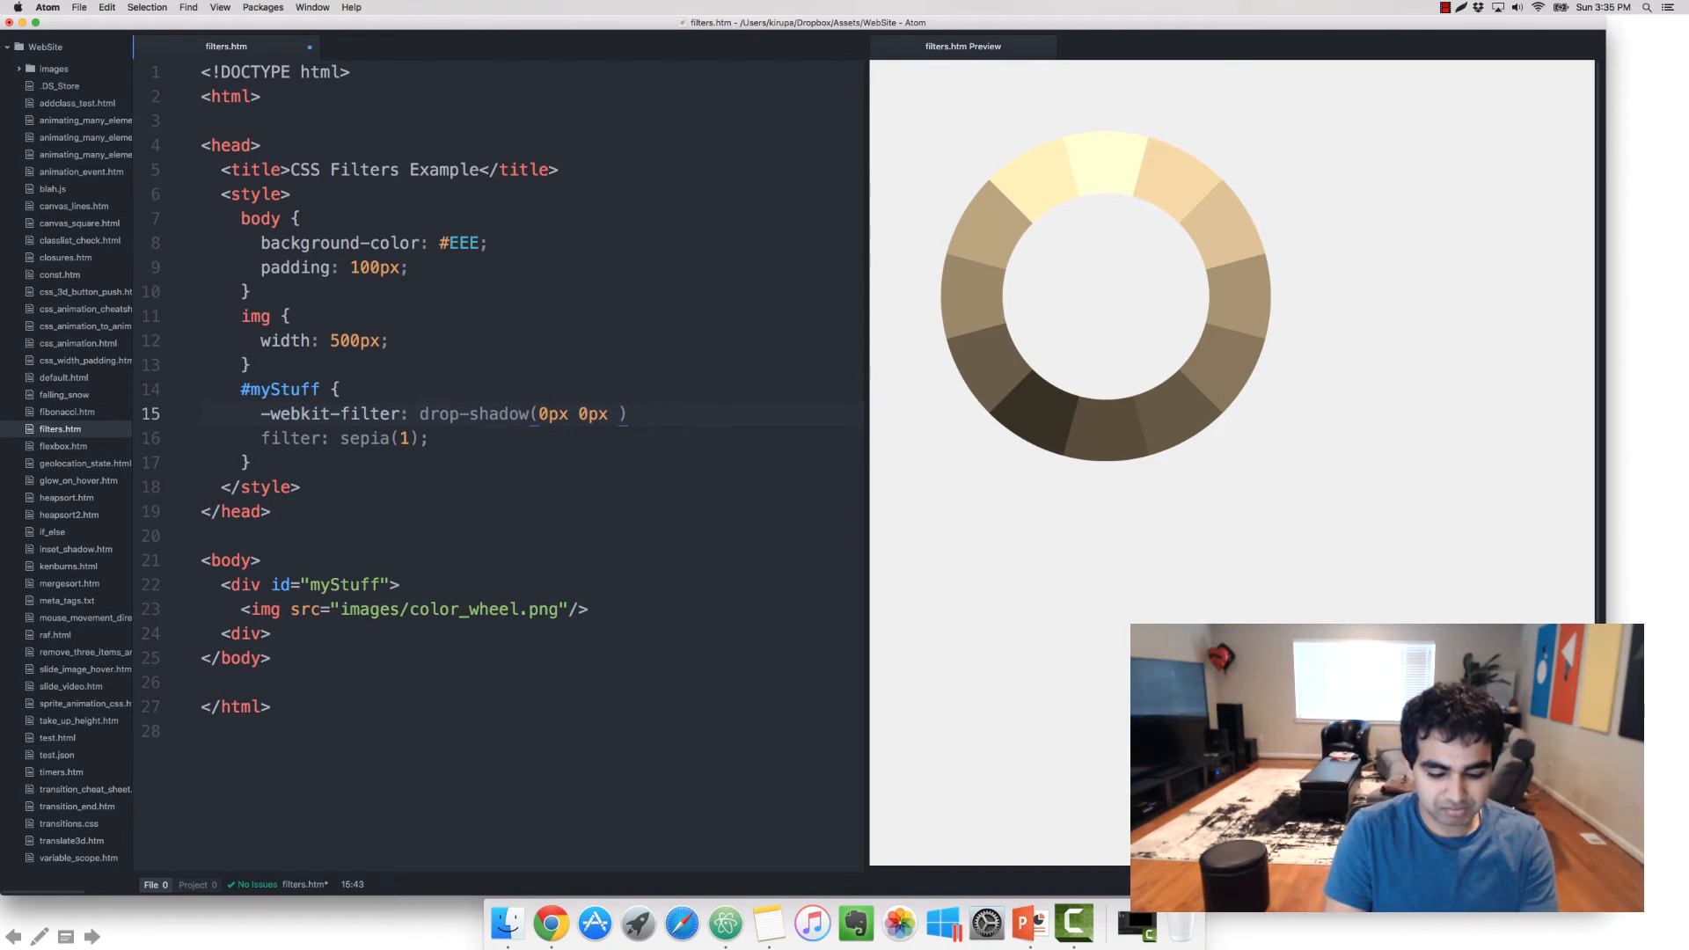
pyautogui.write('25px #33')
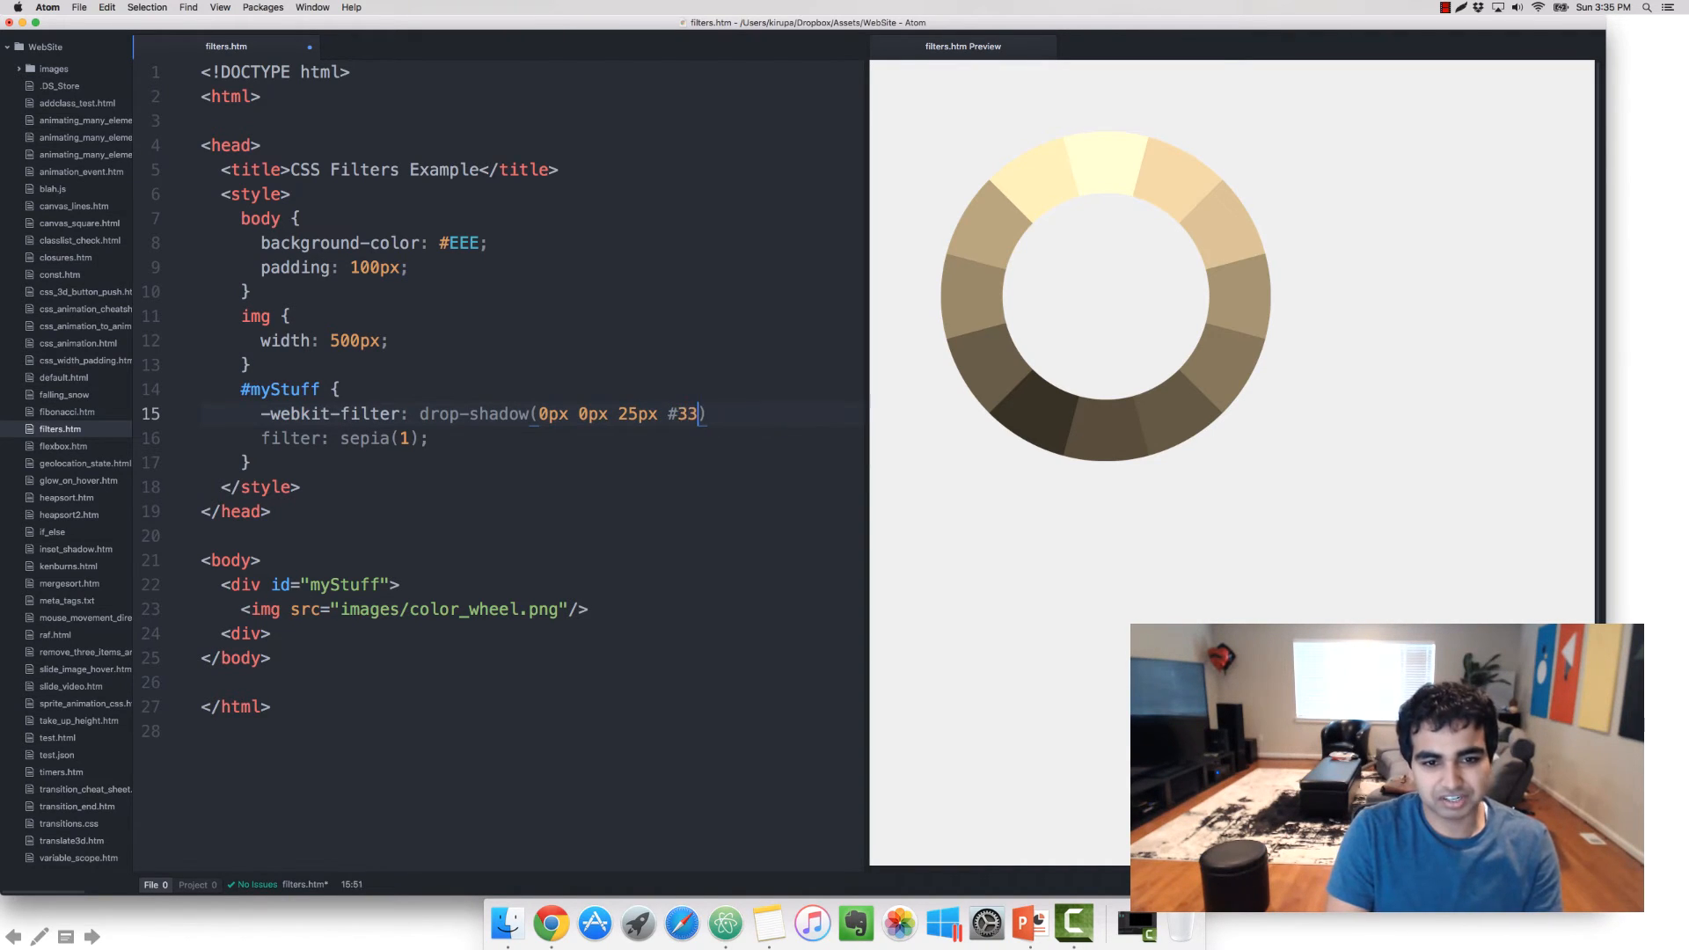
pyautogui.write('3);')
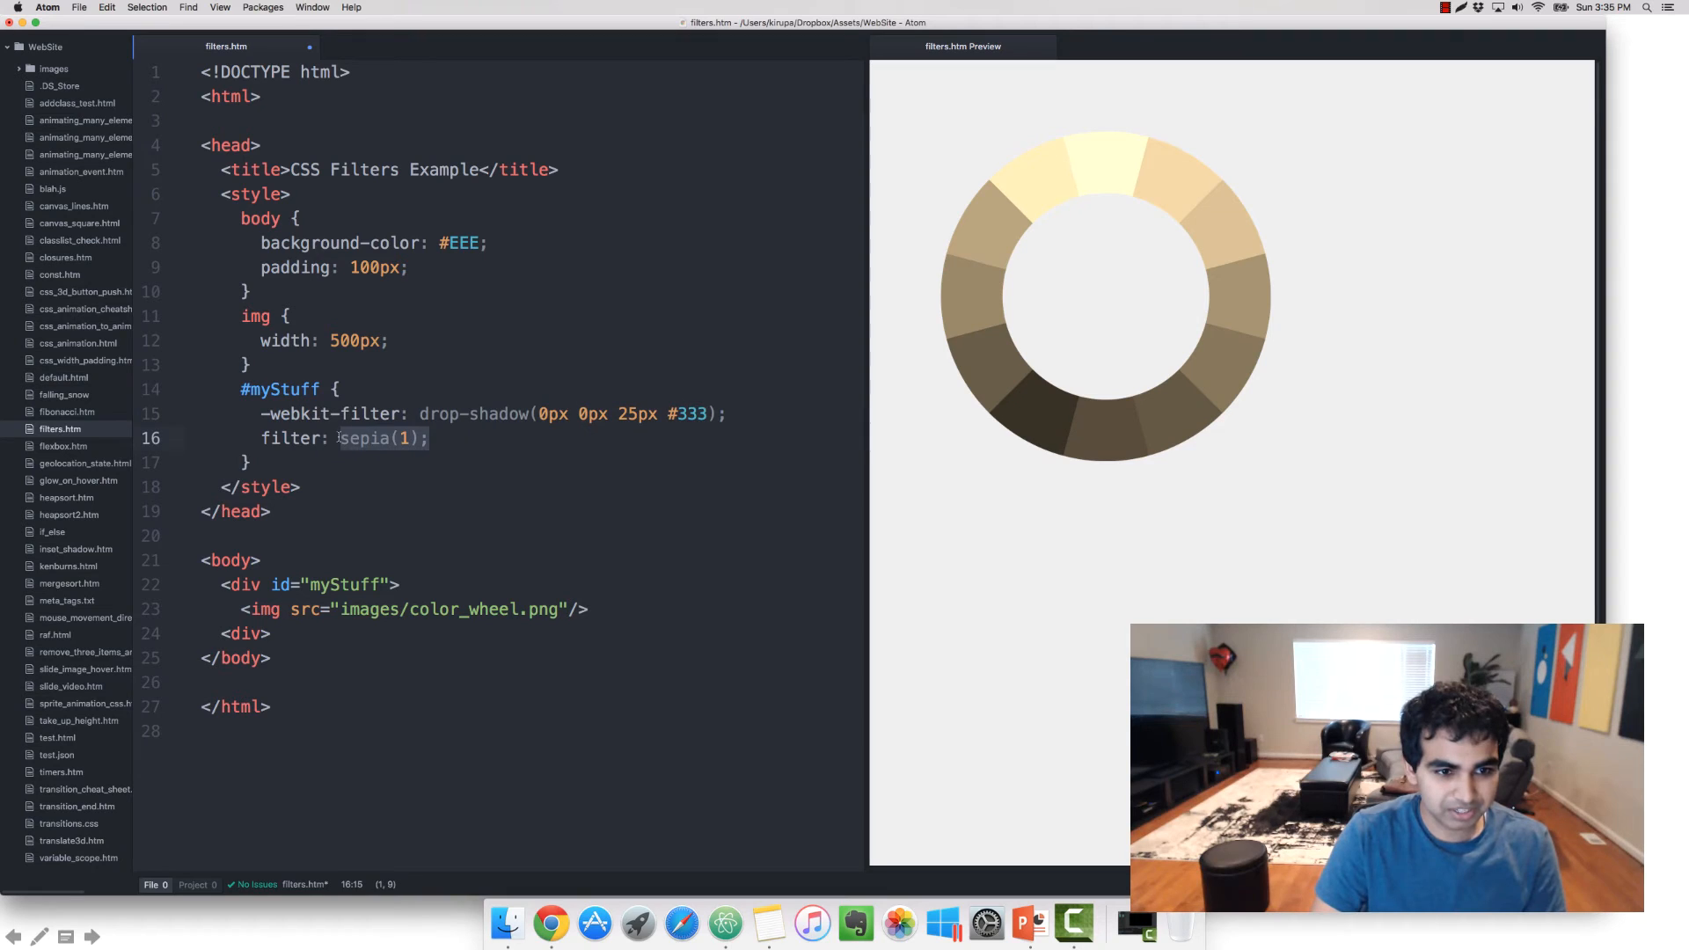
pyautogui.write('drop-shadow(0px 0px 25px #333)')
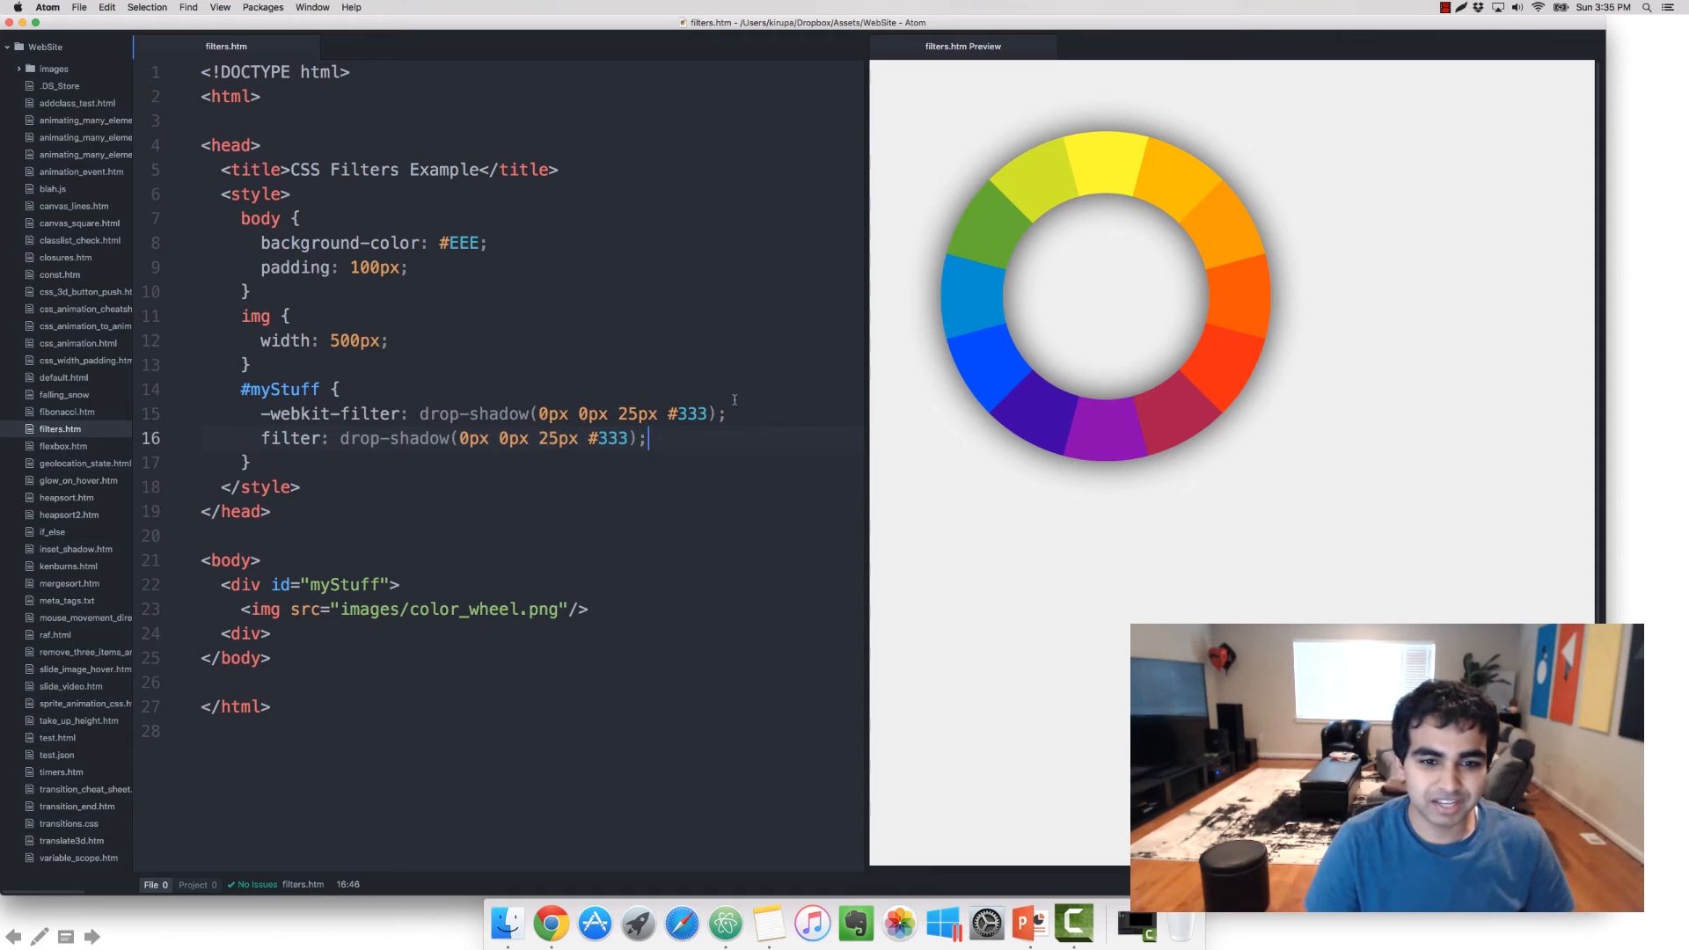
# Step: Change line 15's shadow colour from #333 to yellow
pyautogui.doubleClick(690, 413)
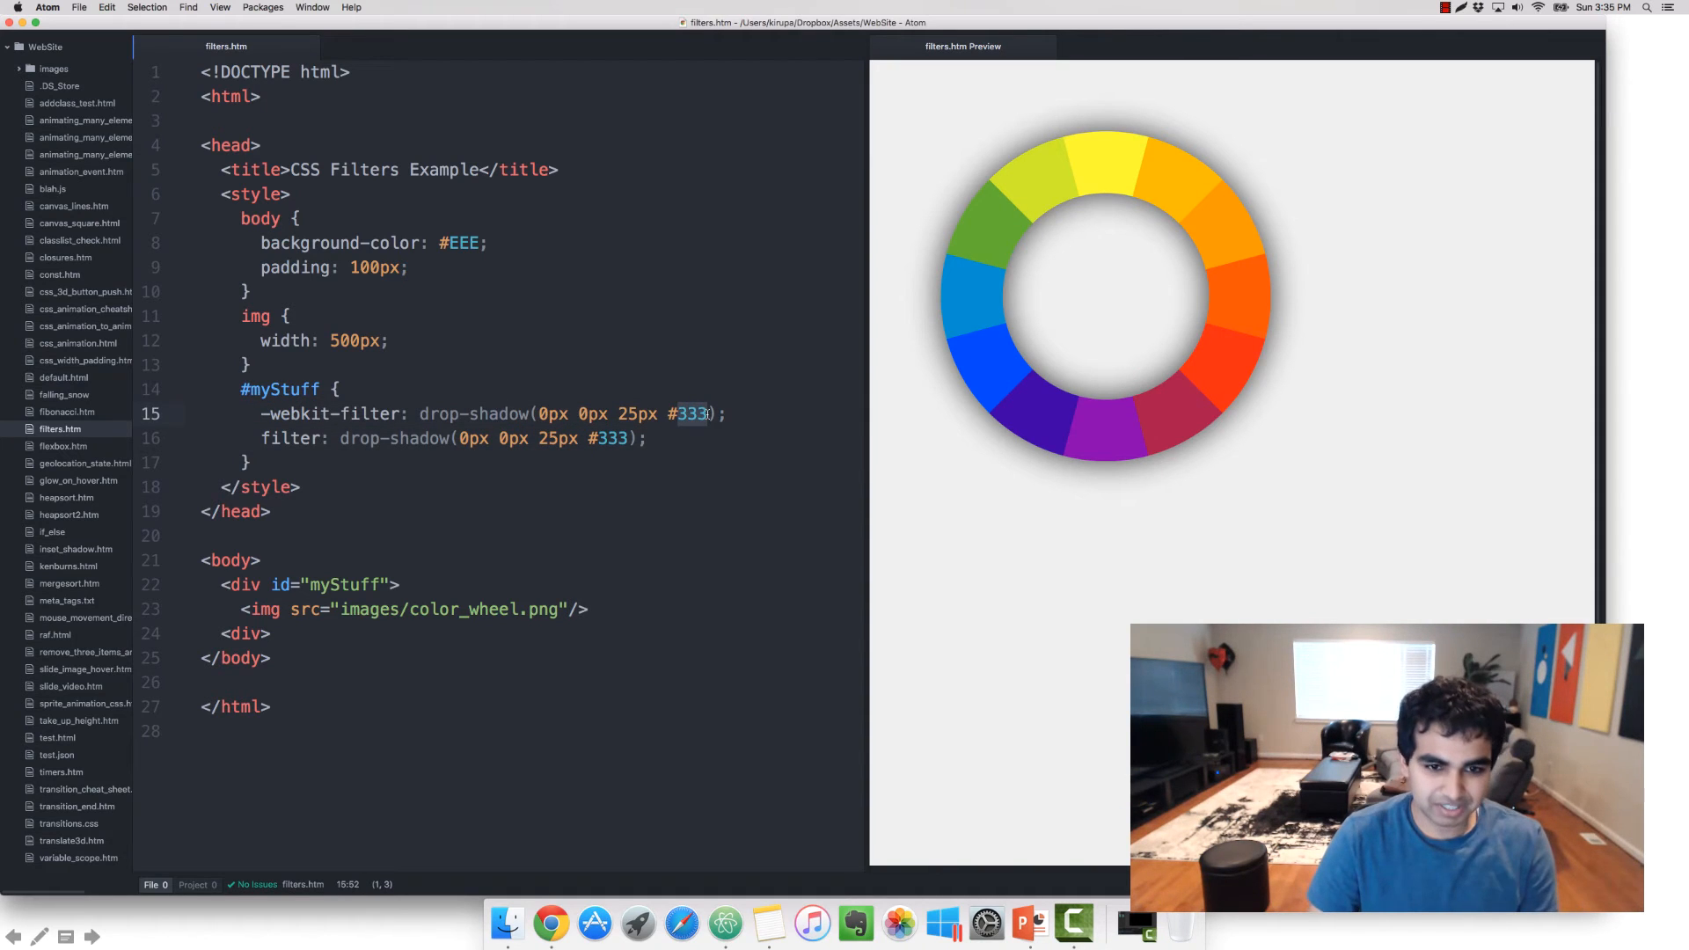
pyautogui.write('yell')
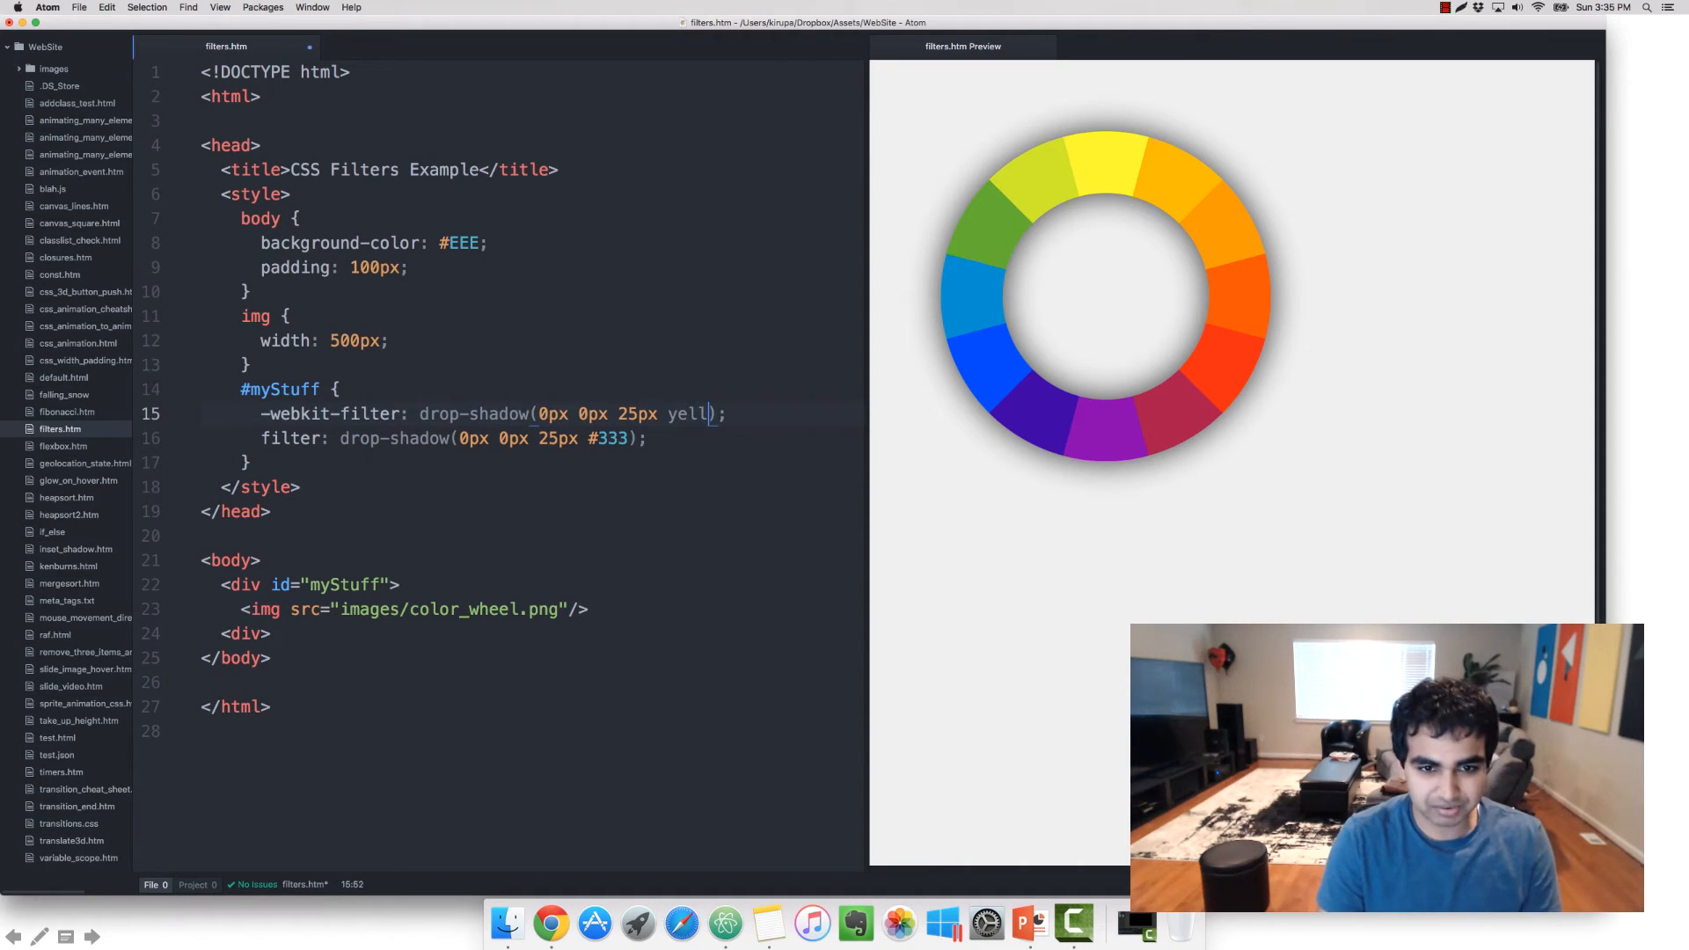
pyautogui.write('ow')
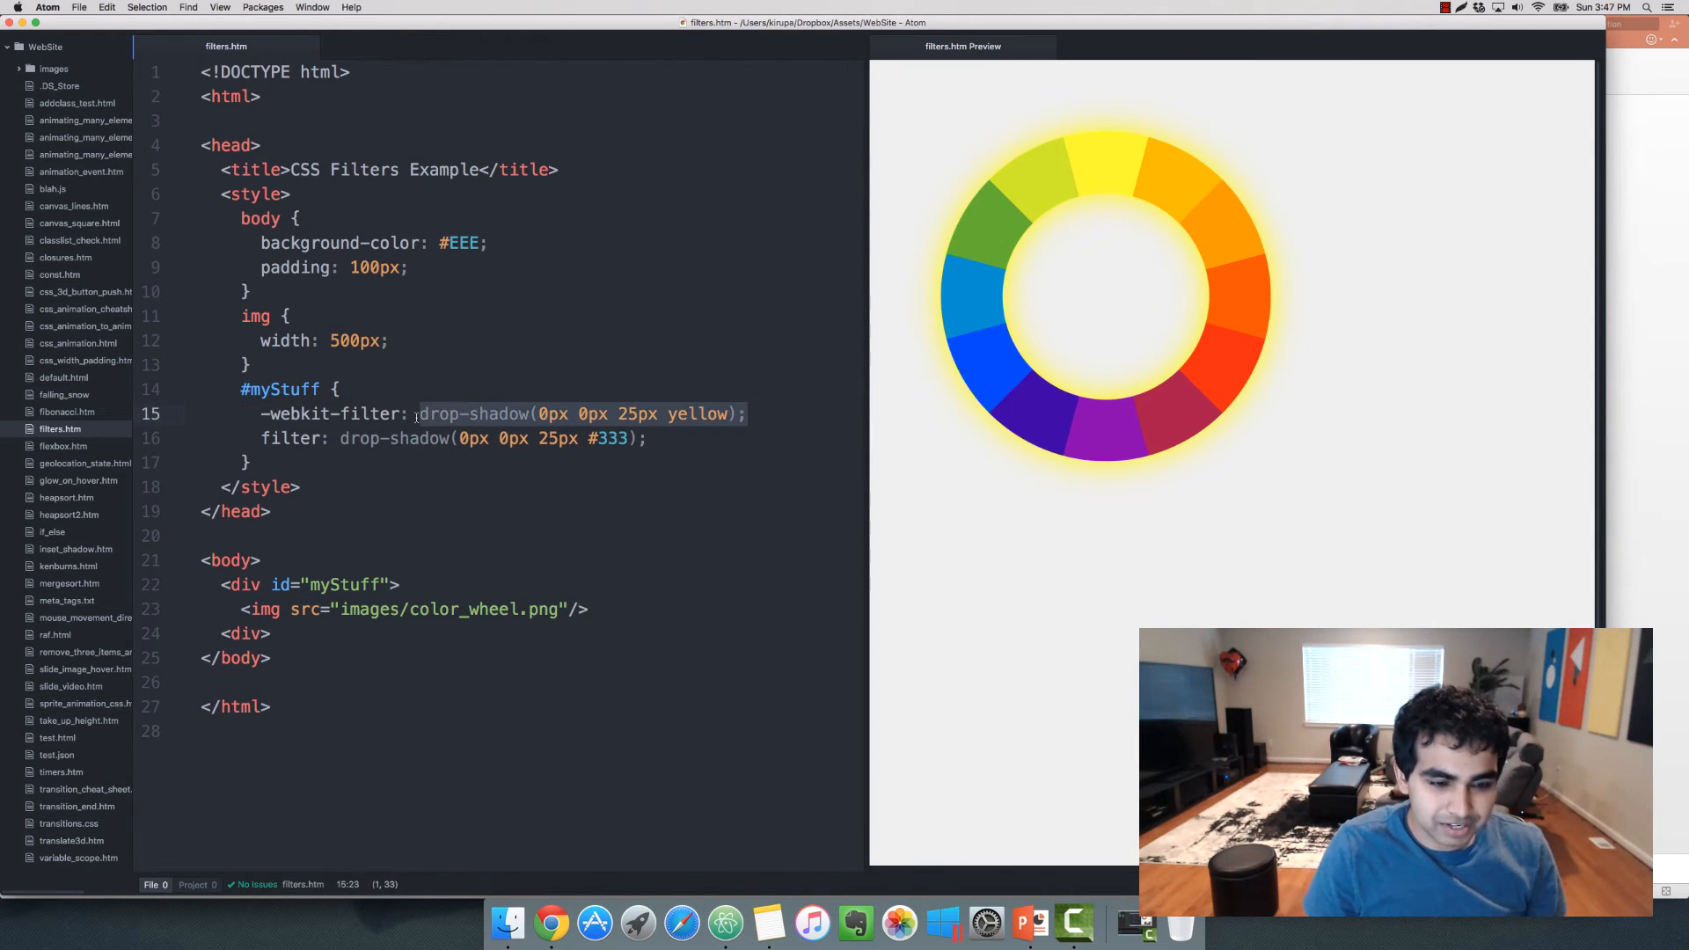
# Step: Replace both drop-shadow values with hue-rotate(45deg), then reselect the hue-rotate value on line 15
pyautogui.write('hue-rot')
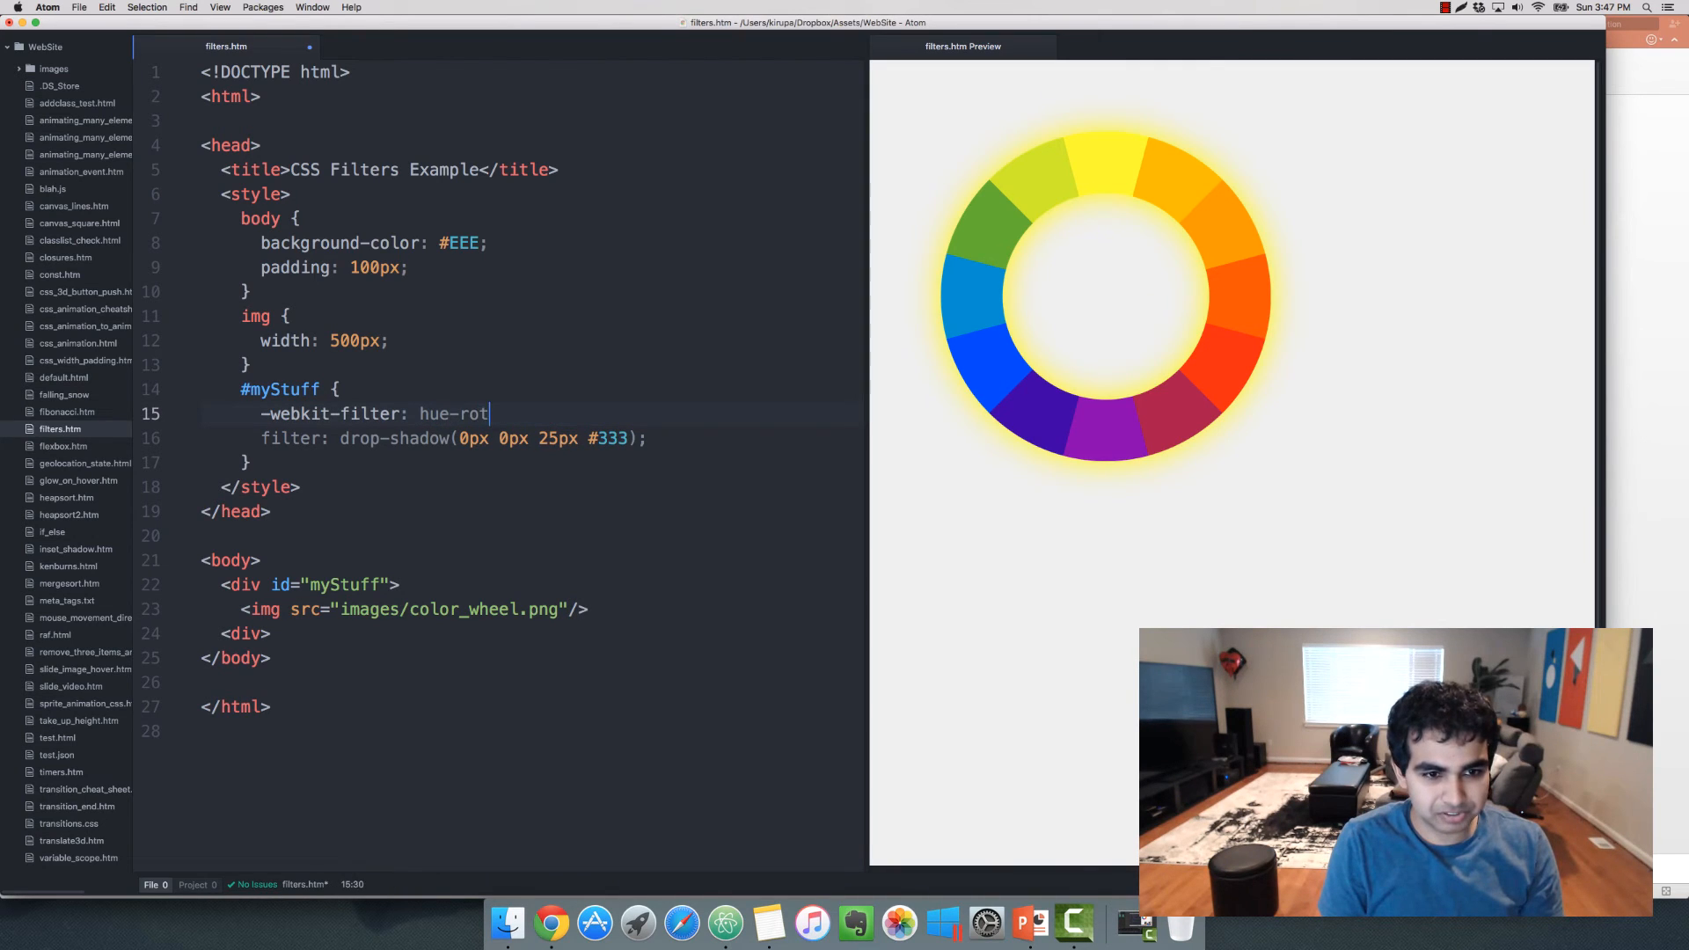
pyautogui.write('ate();')
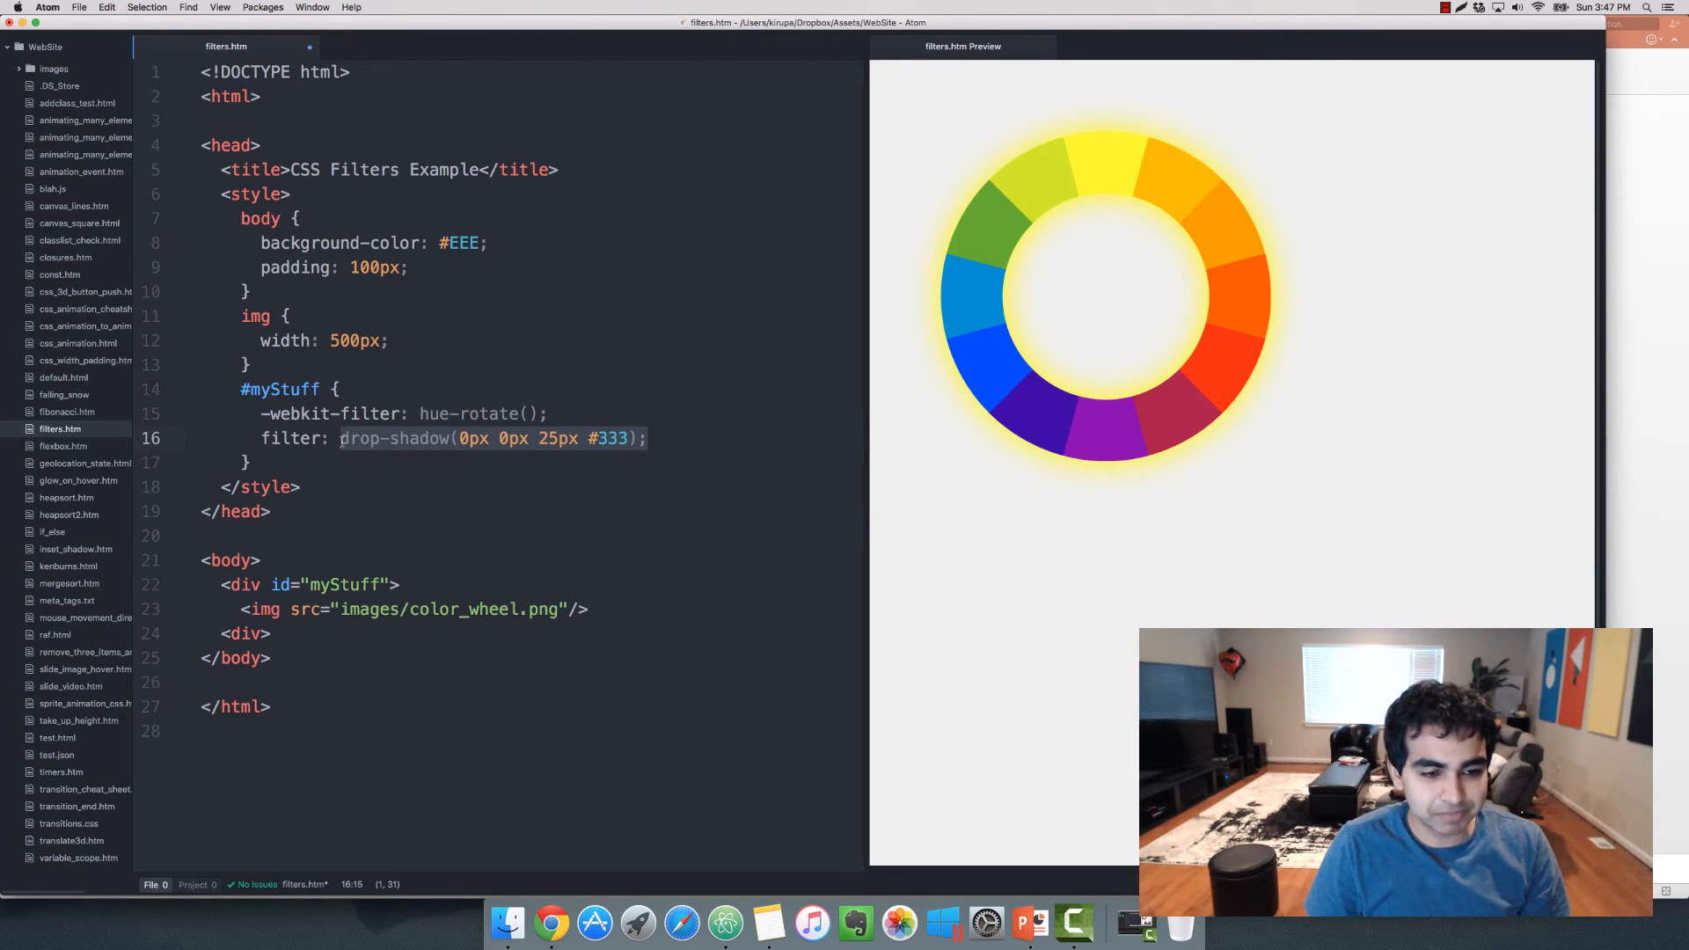
pyautogui.write('hue-rotate();')
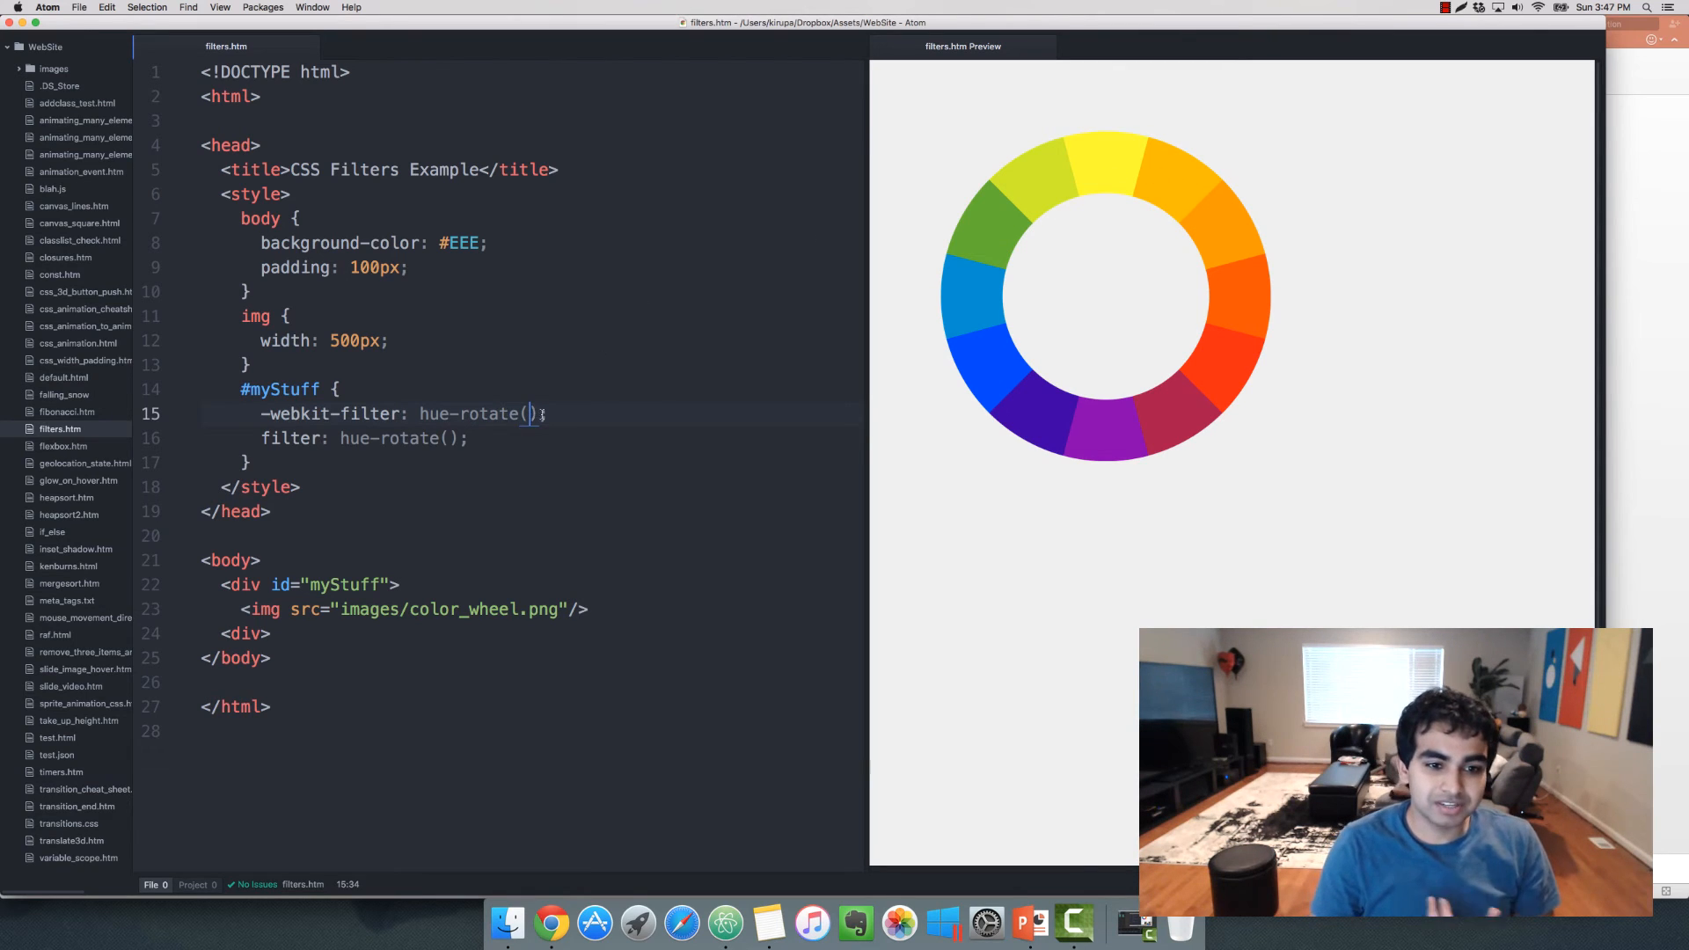
pyautogui.write('45deg')
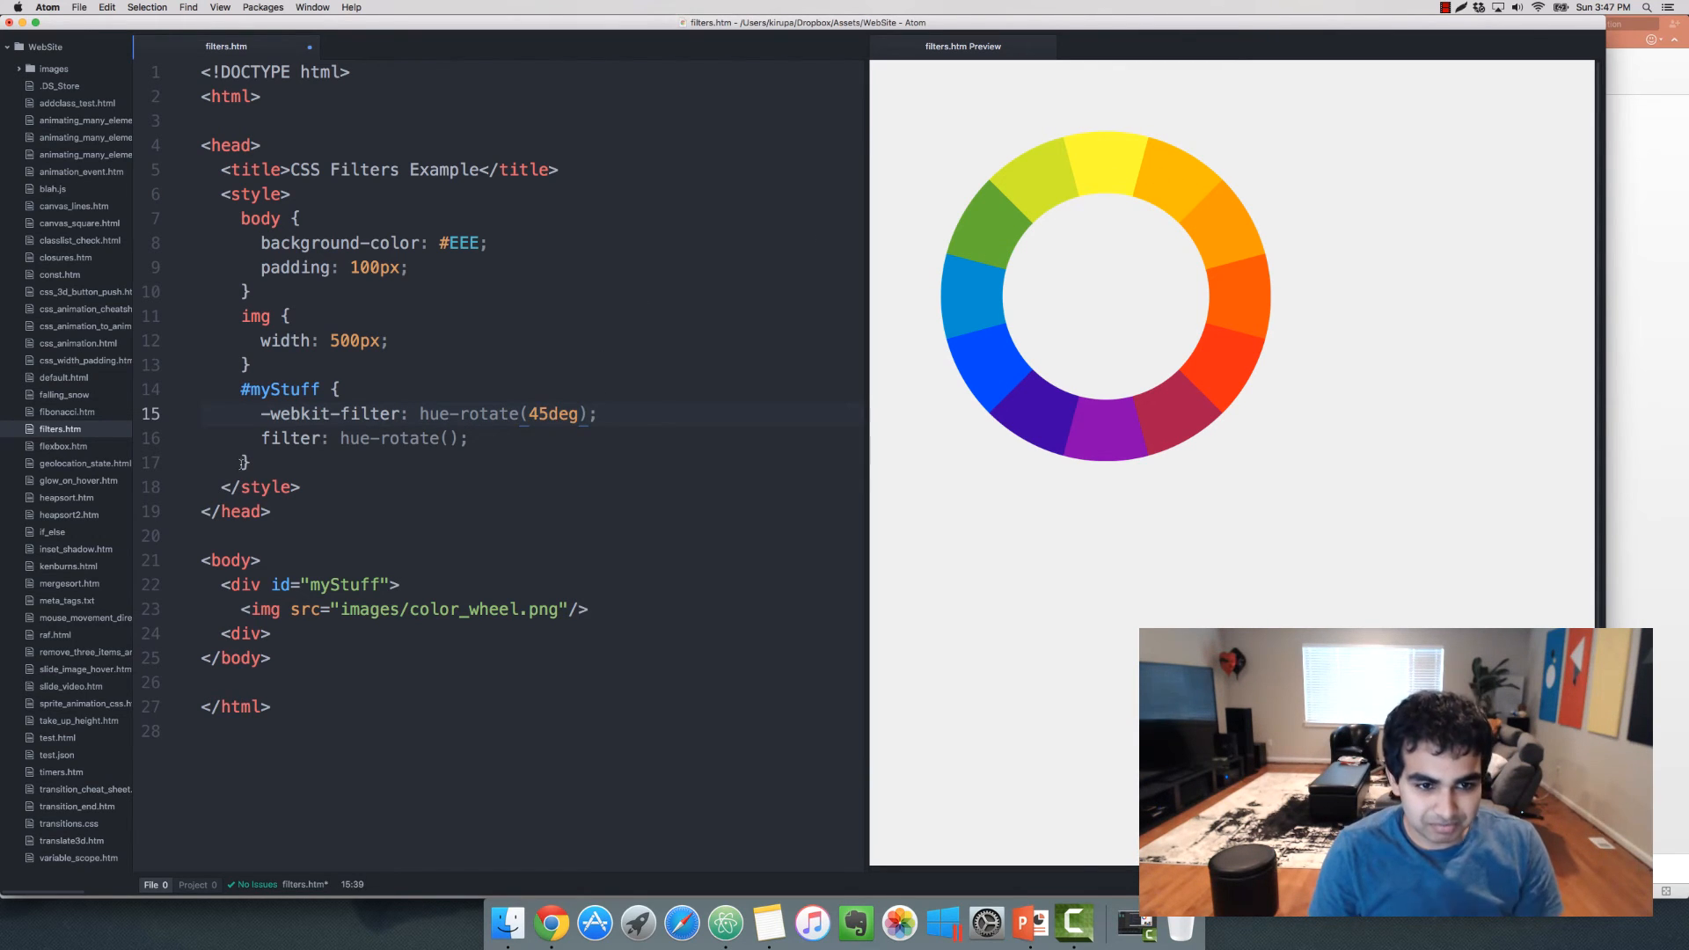
pyautogui.write('45')
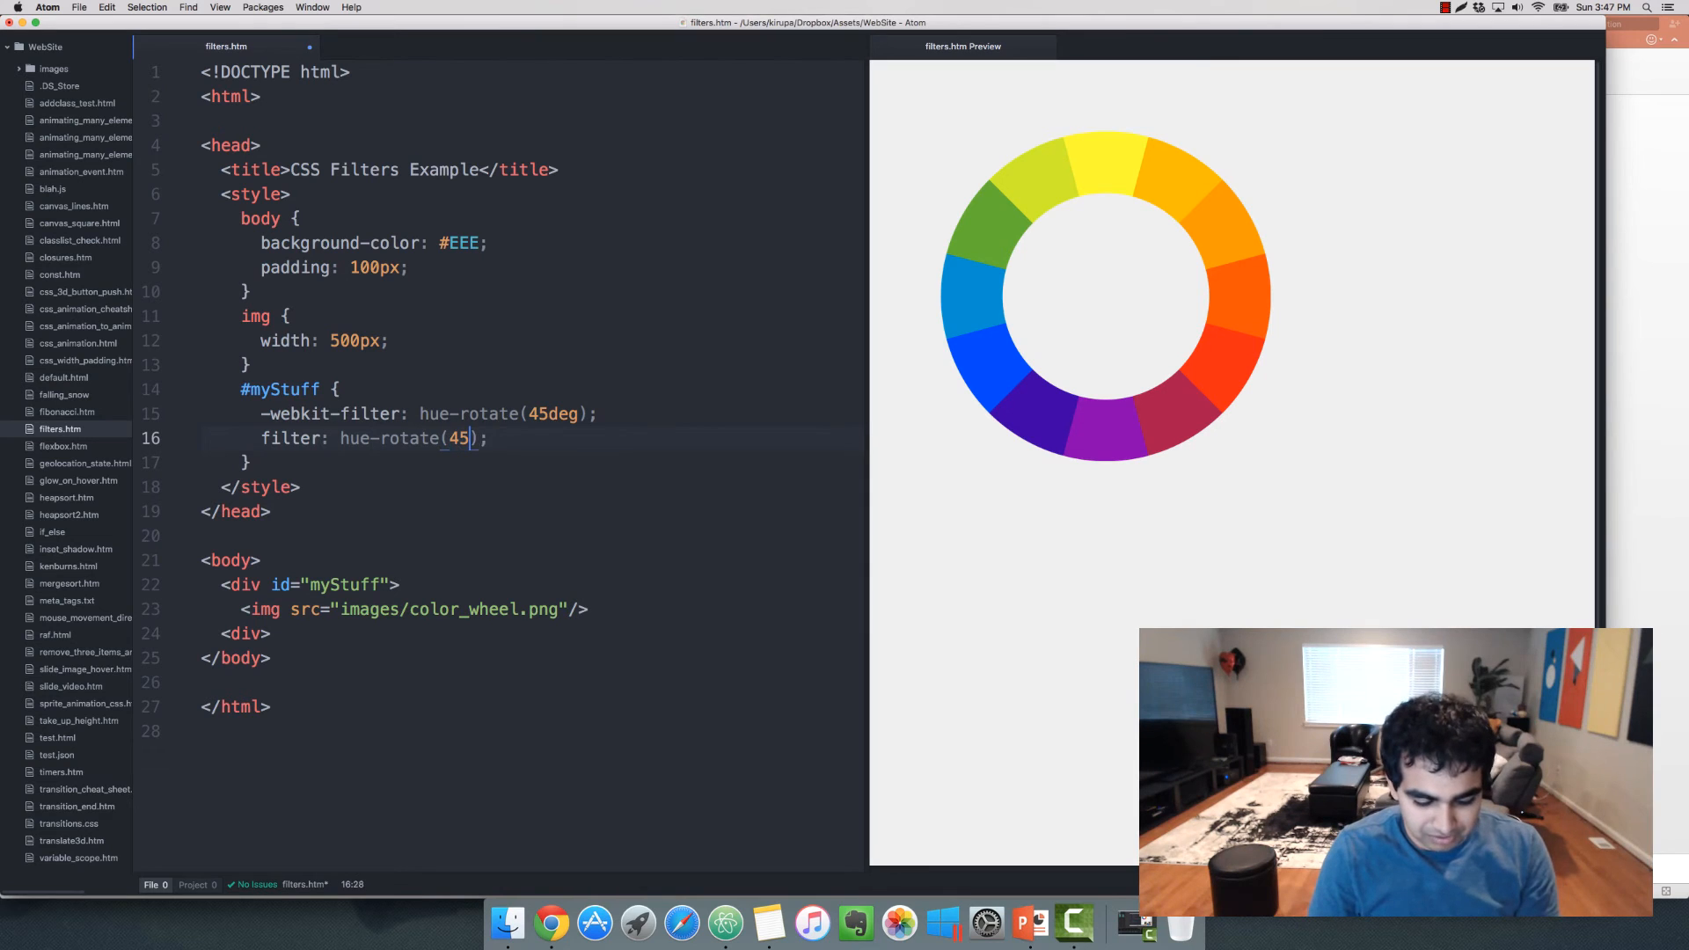
pyautogui.write('deg')
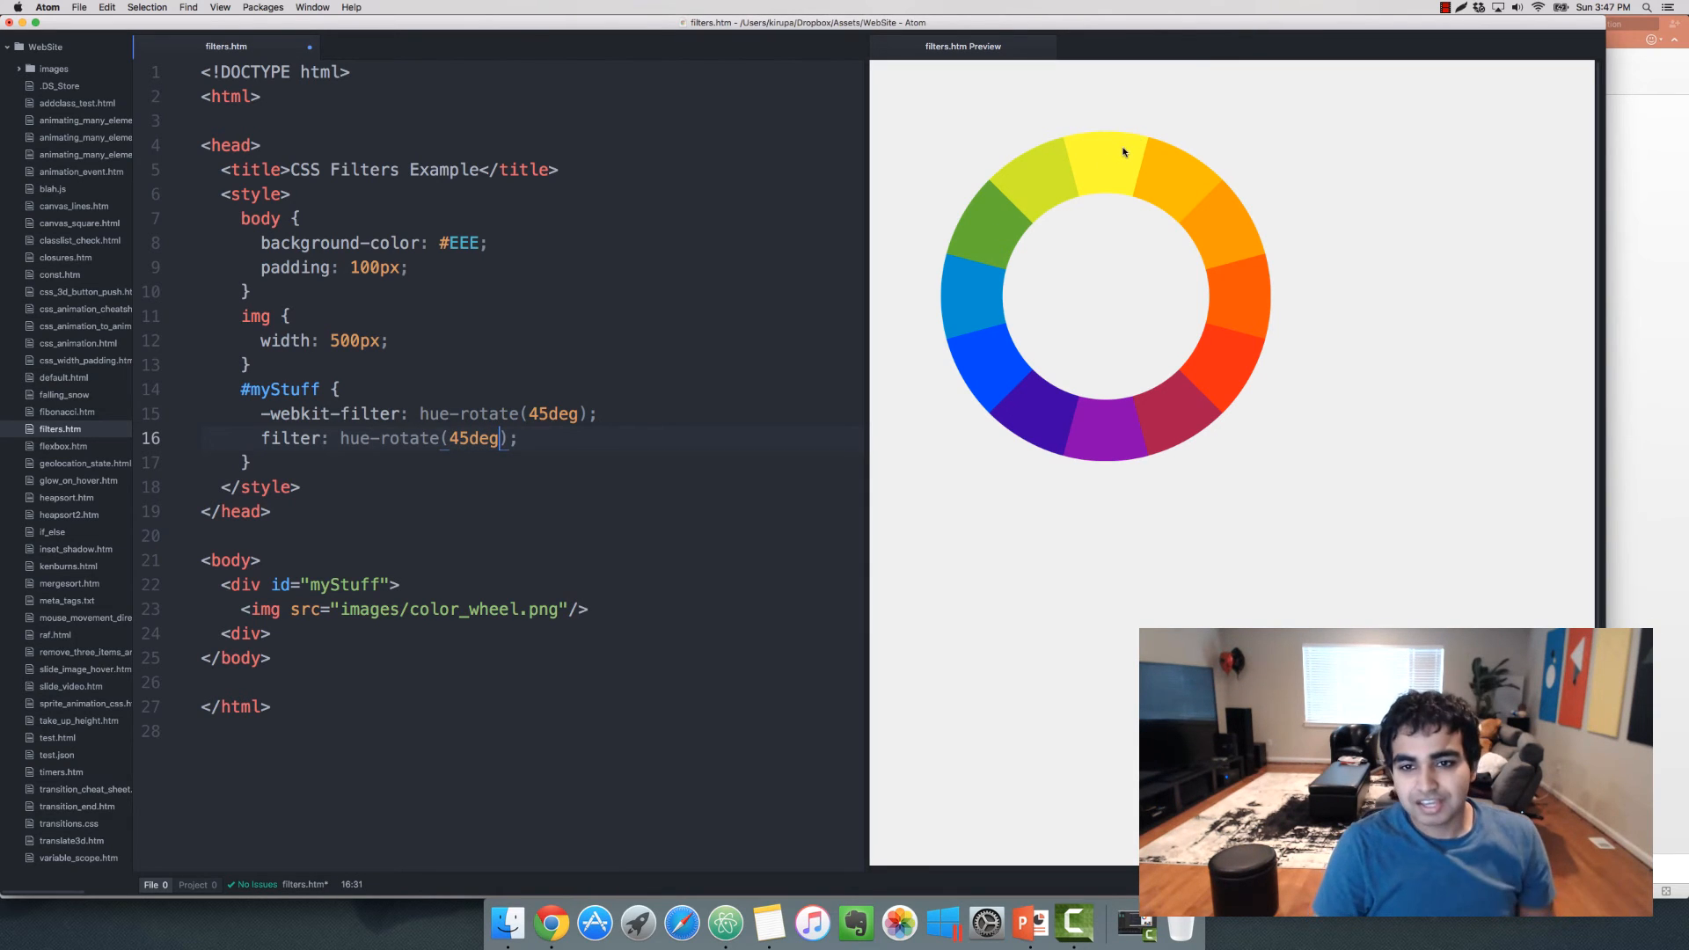
pyautogui.moveTo(1226, 205)
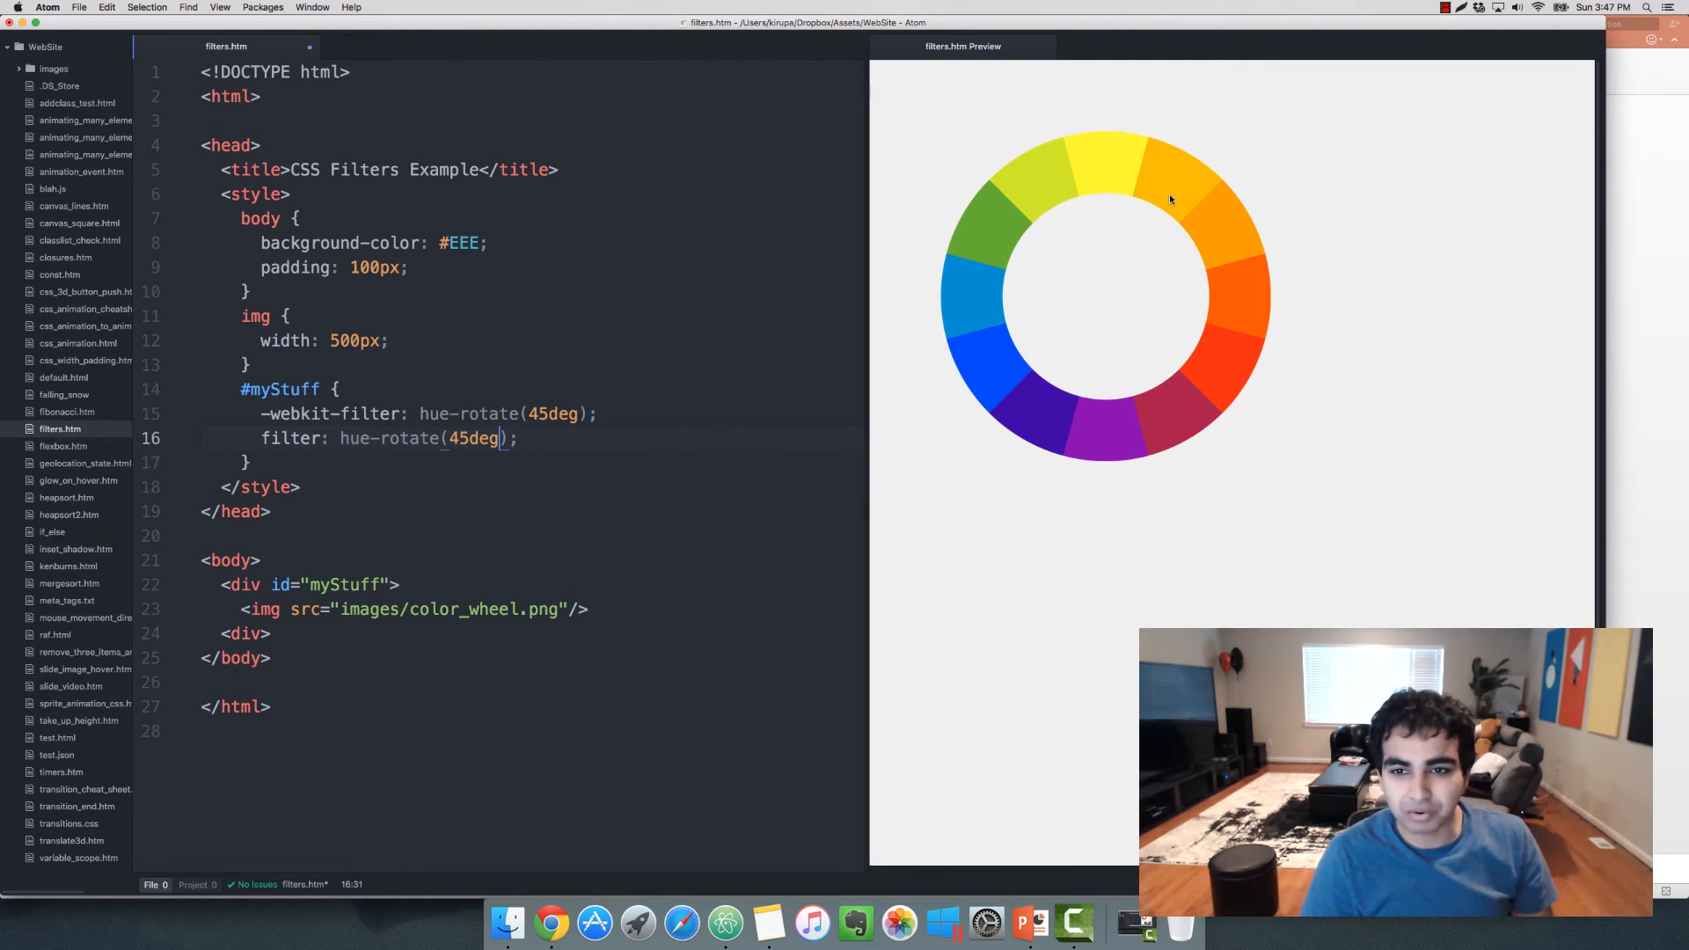
pyautogui.moveTo(1126, 224)
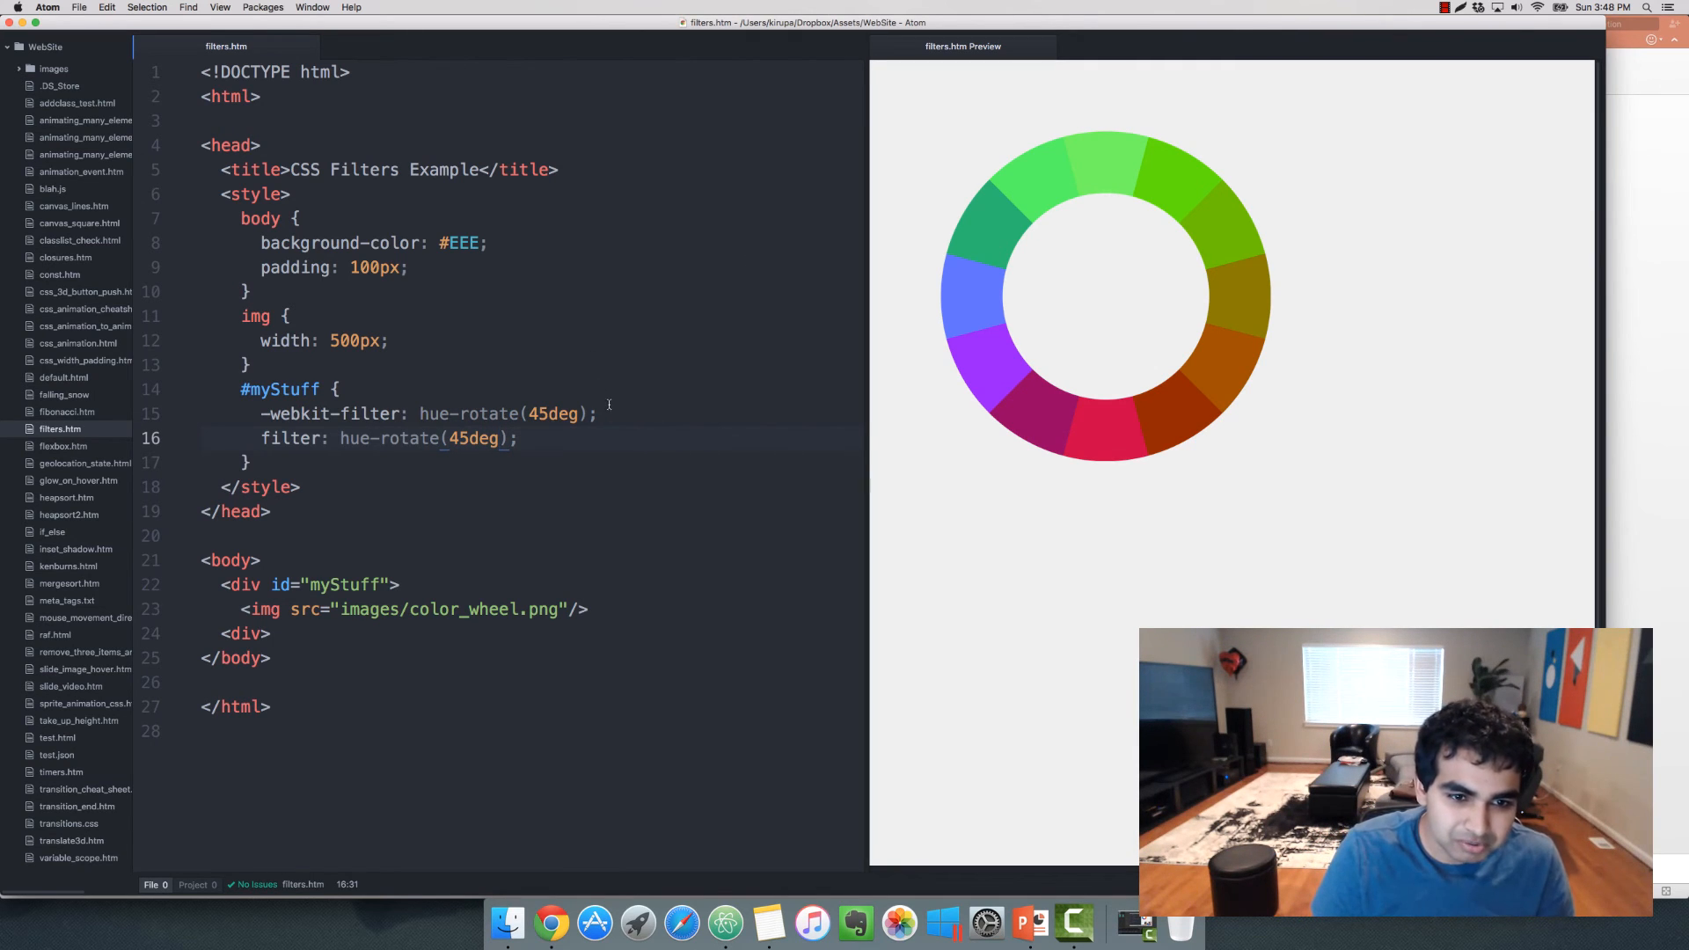
pyautogui.click(598, 413)
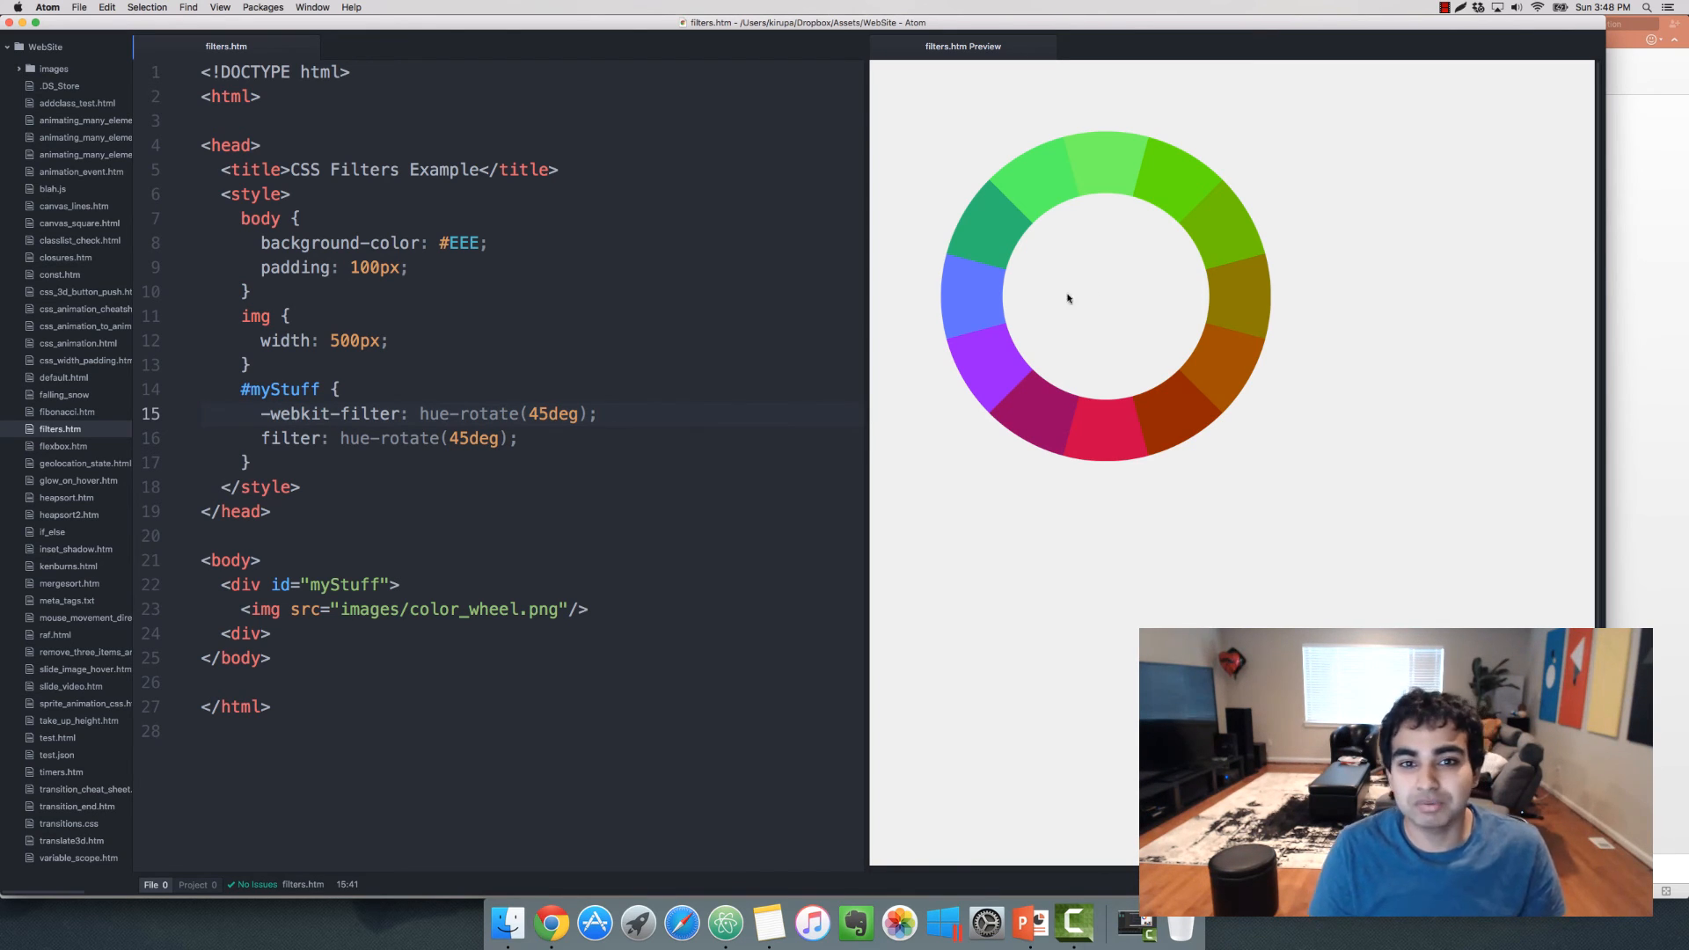
pyautogui.doubleClick(555, 413)
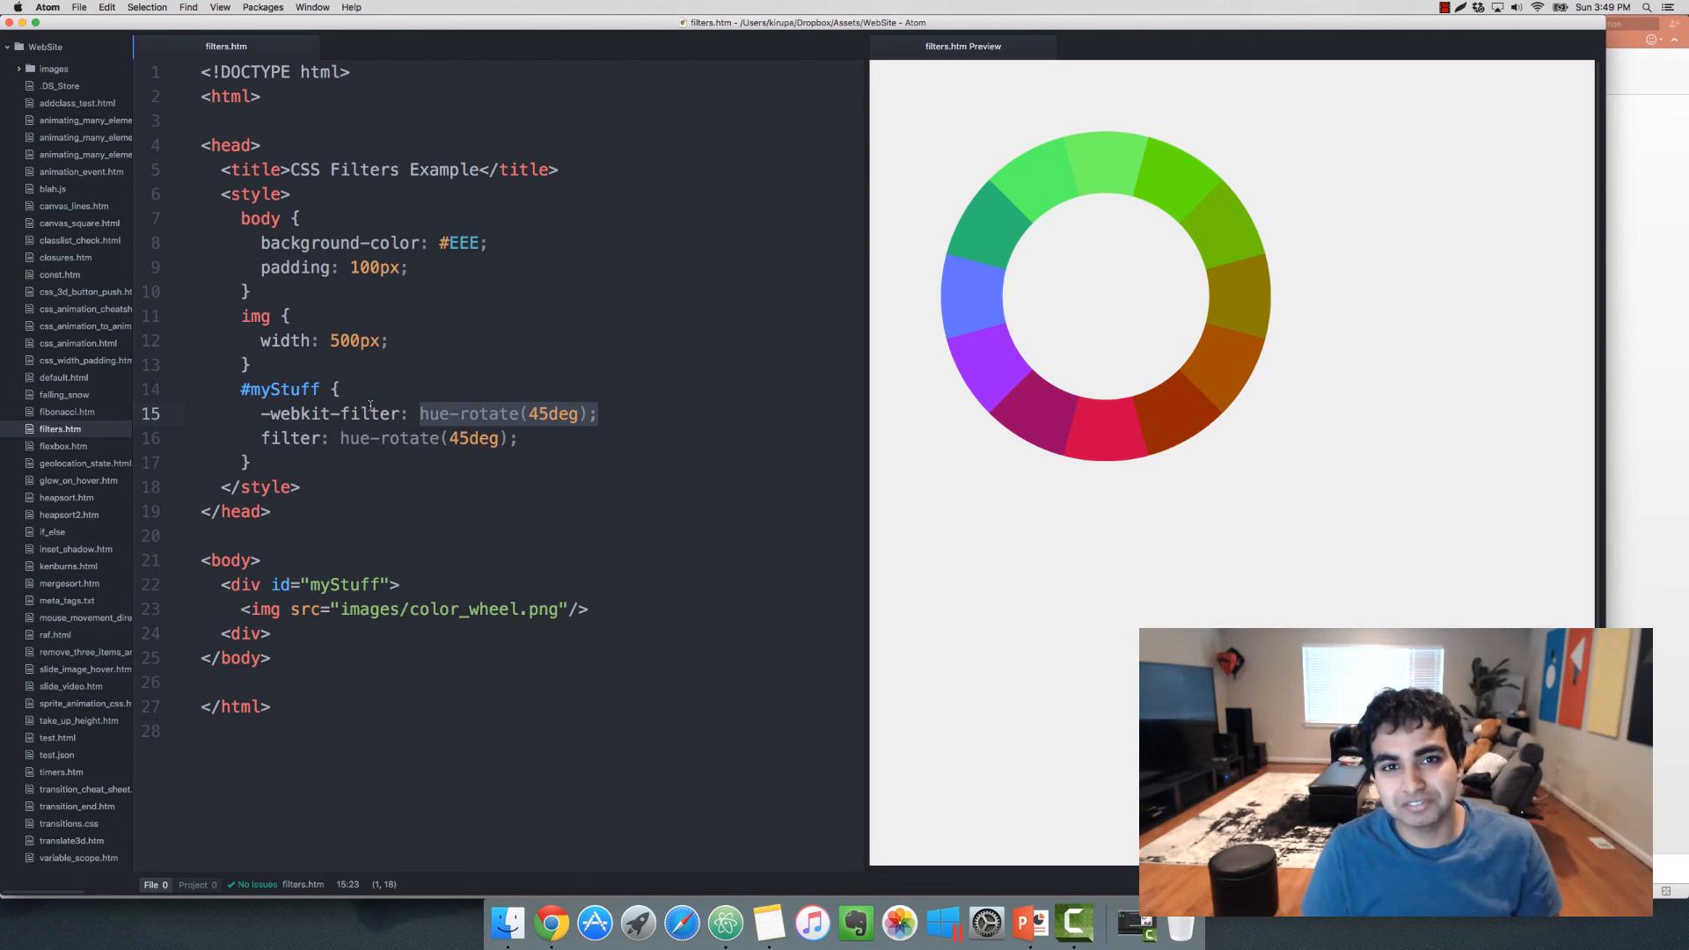
# Step: Rewrite the filter values on lines 15 and 16 as blur(3px) opacity(.5)
pyautogui.write('blur(')
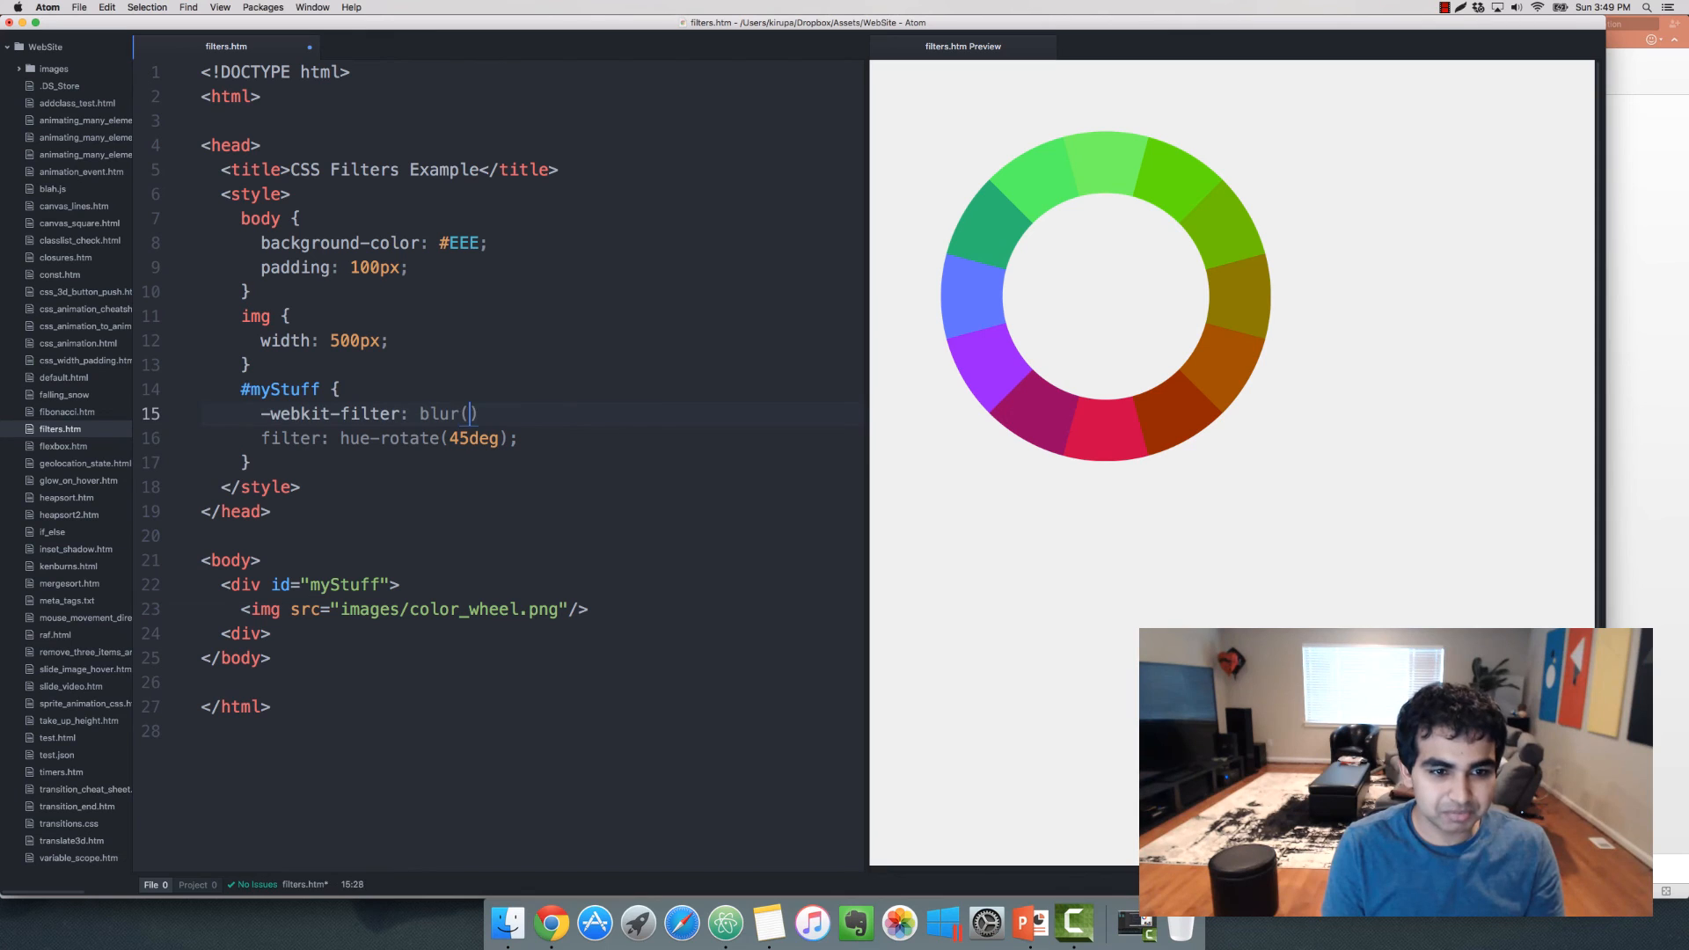
pyautogui.write('3px')
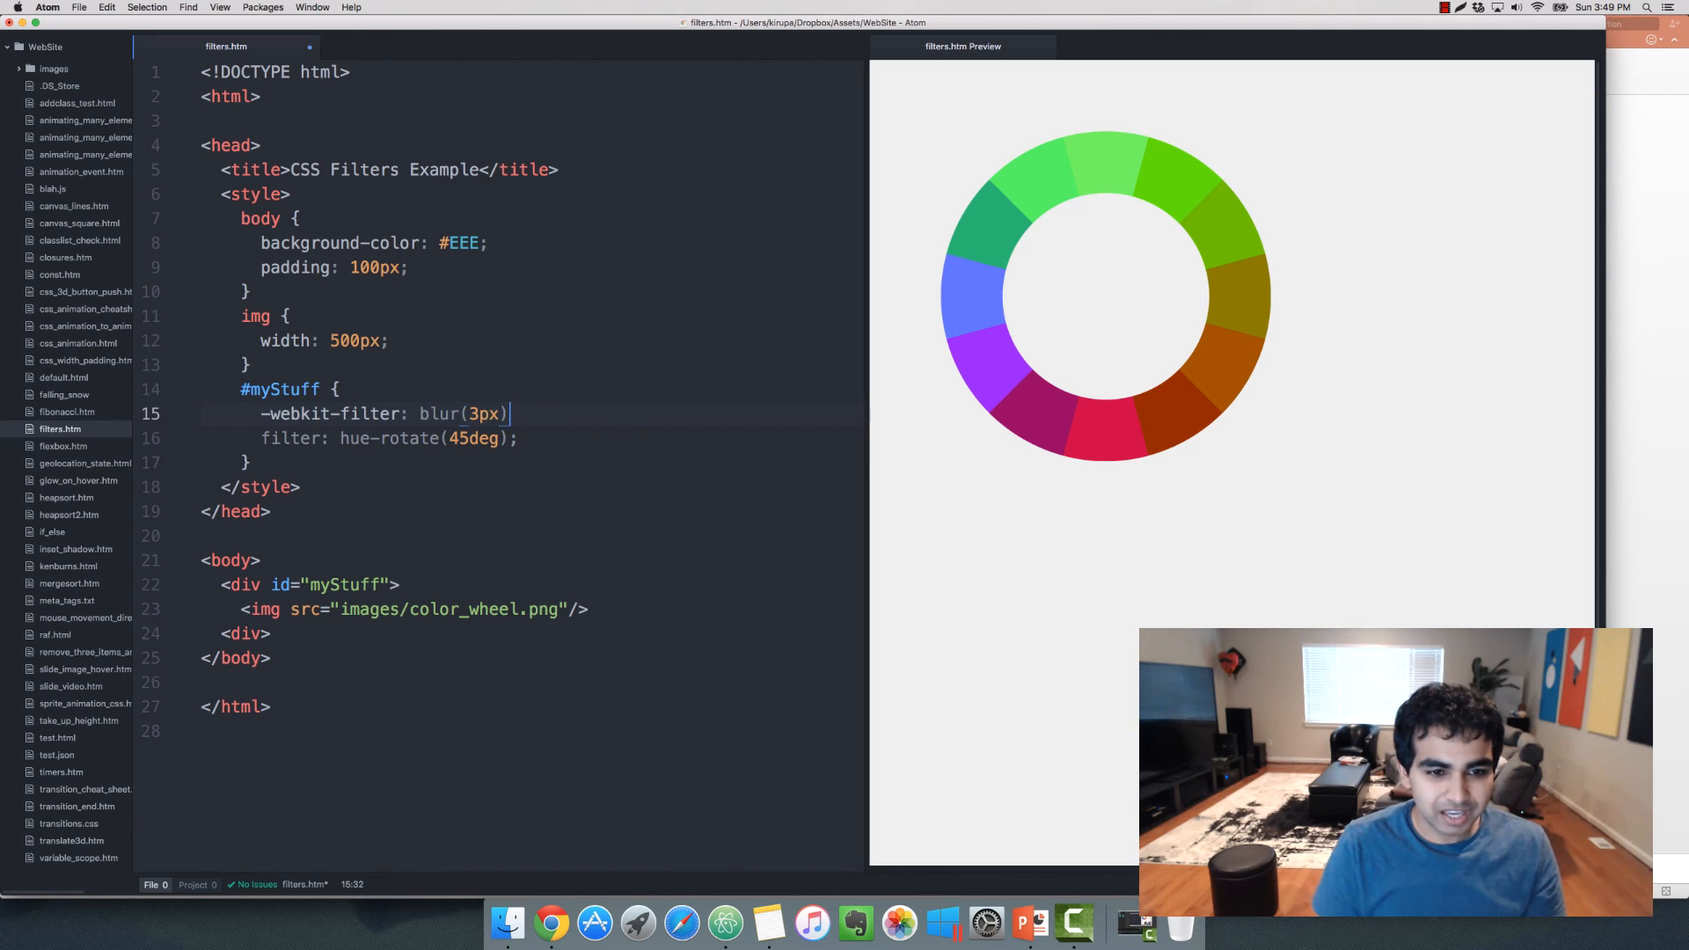
pyautogui.write('opacity(.5')
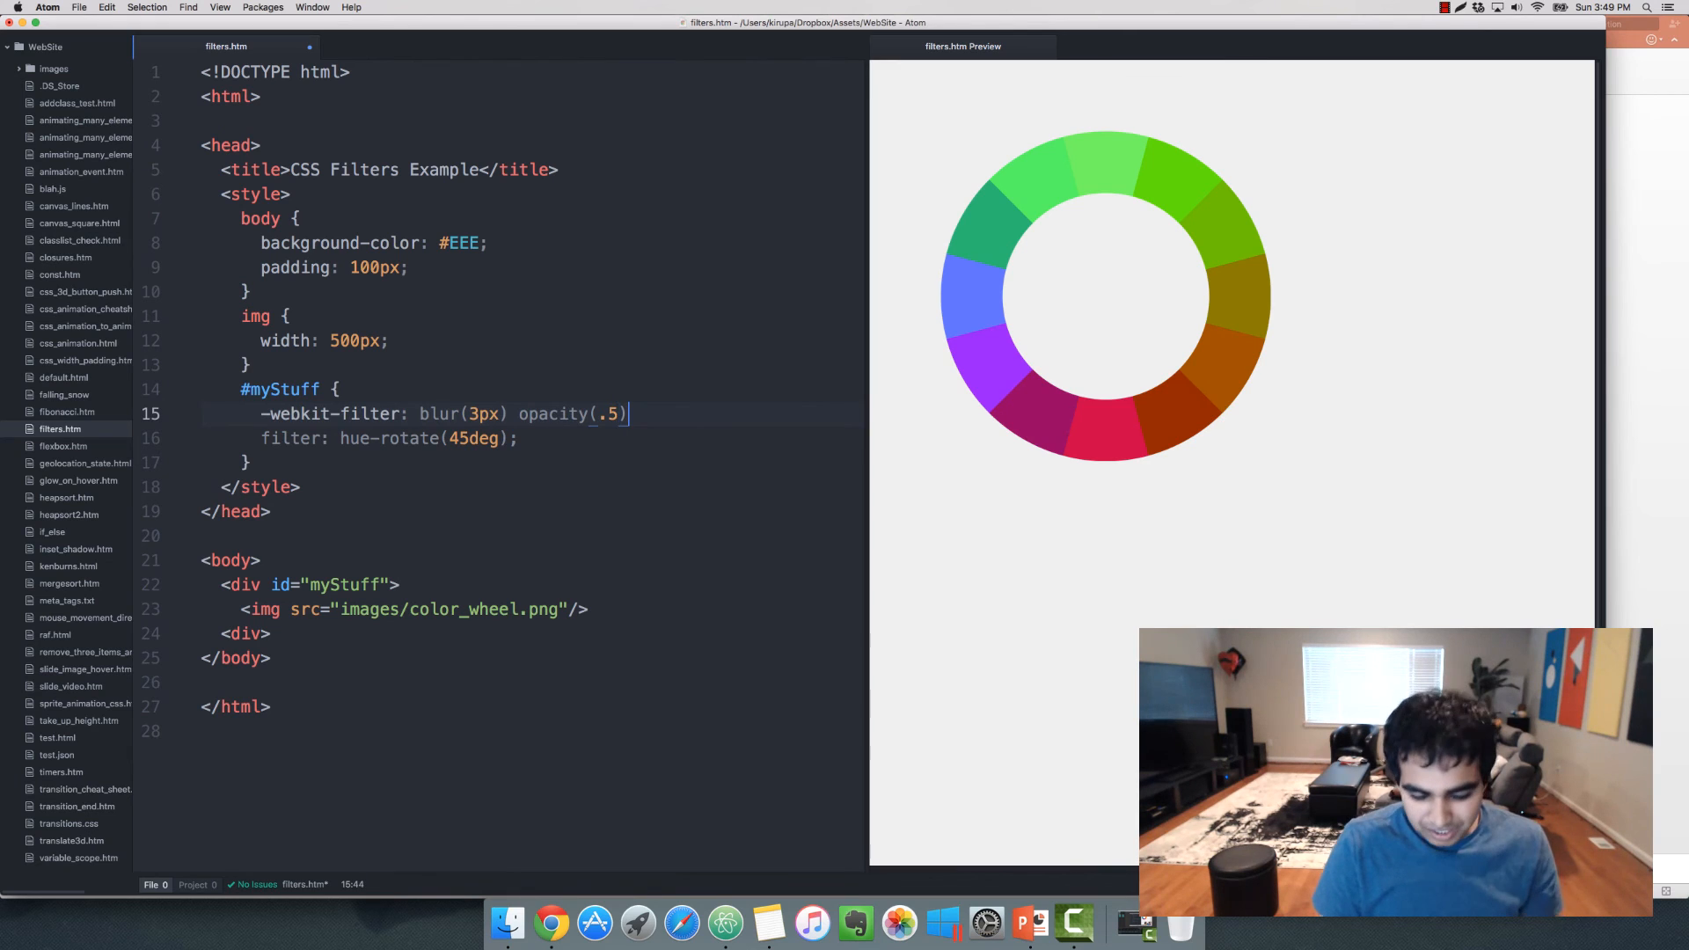
pyautogui.write(';')
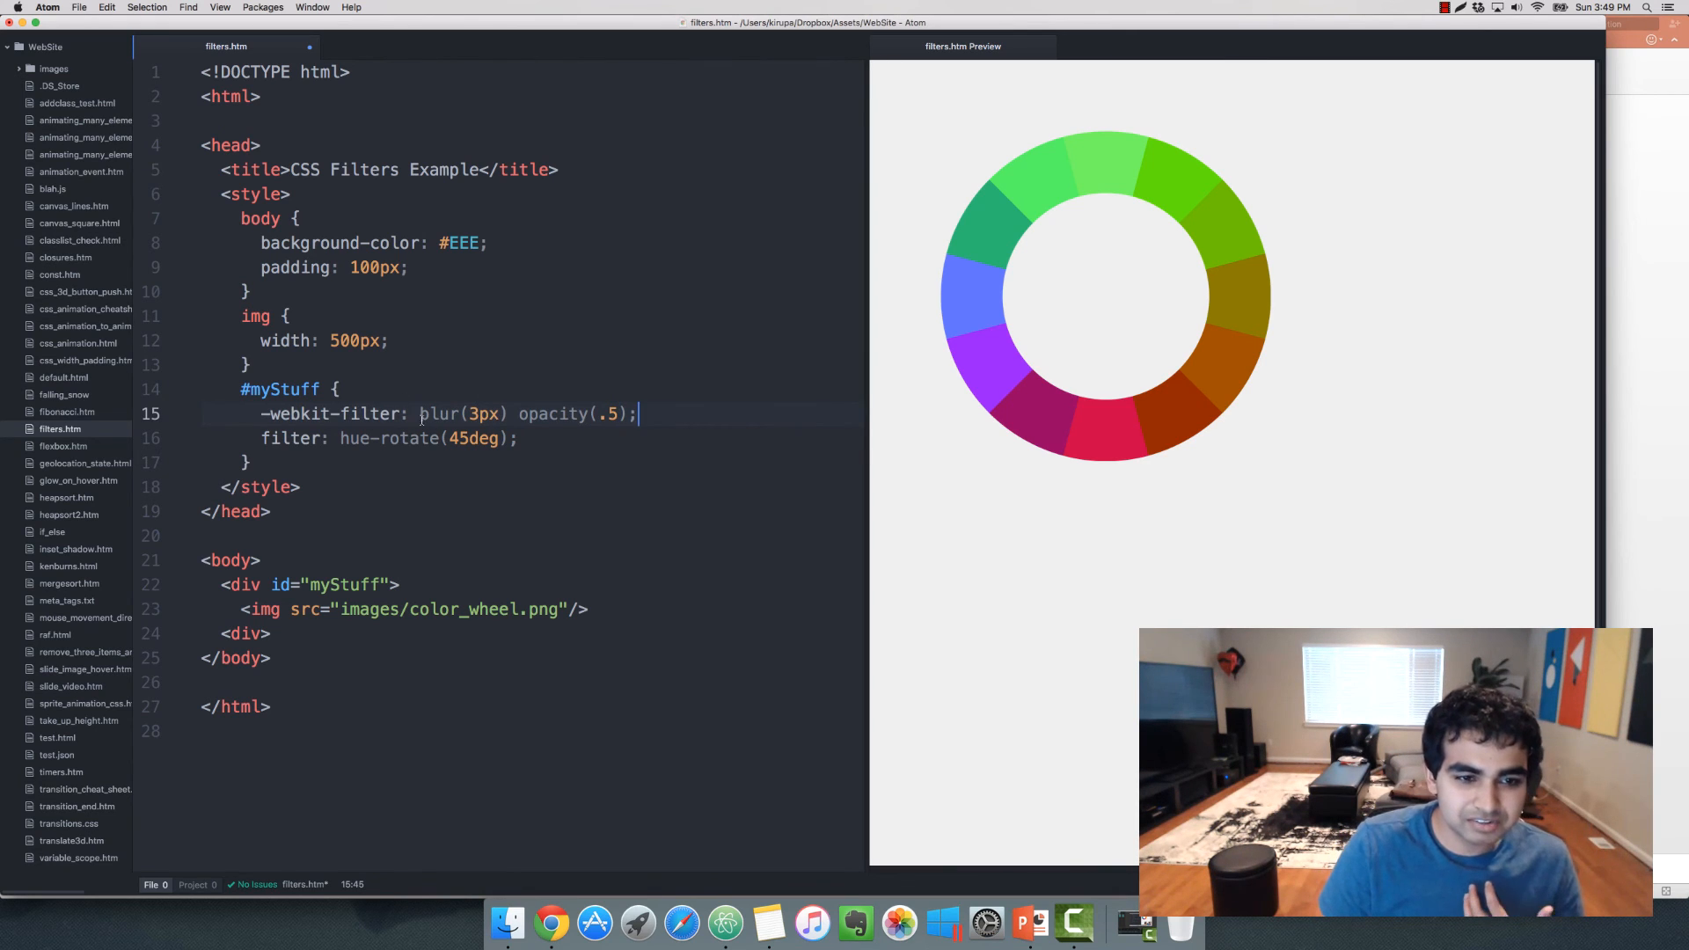
pyautogui.moveTo(423, 414); pyautogui.dragTo(638, 413)
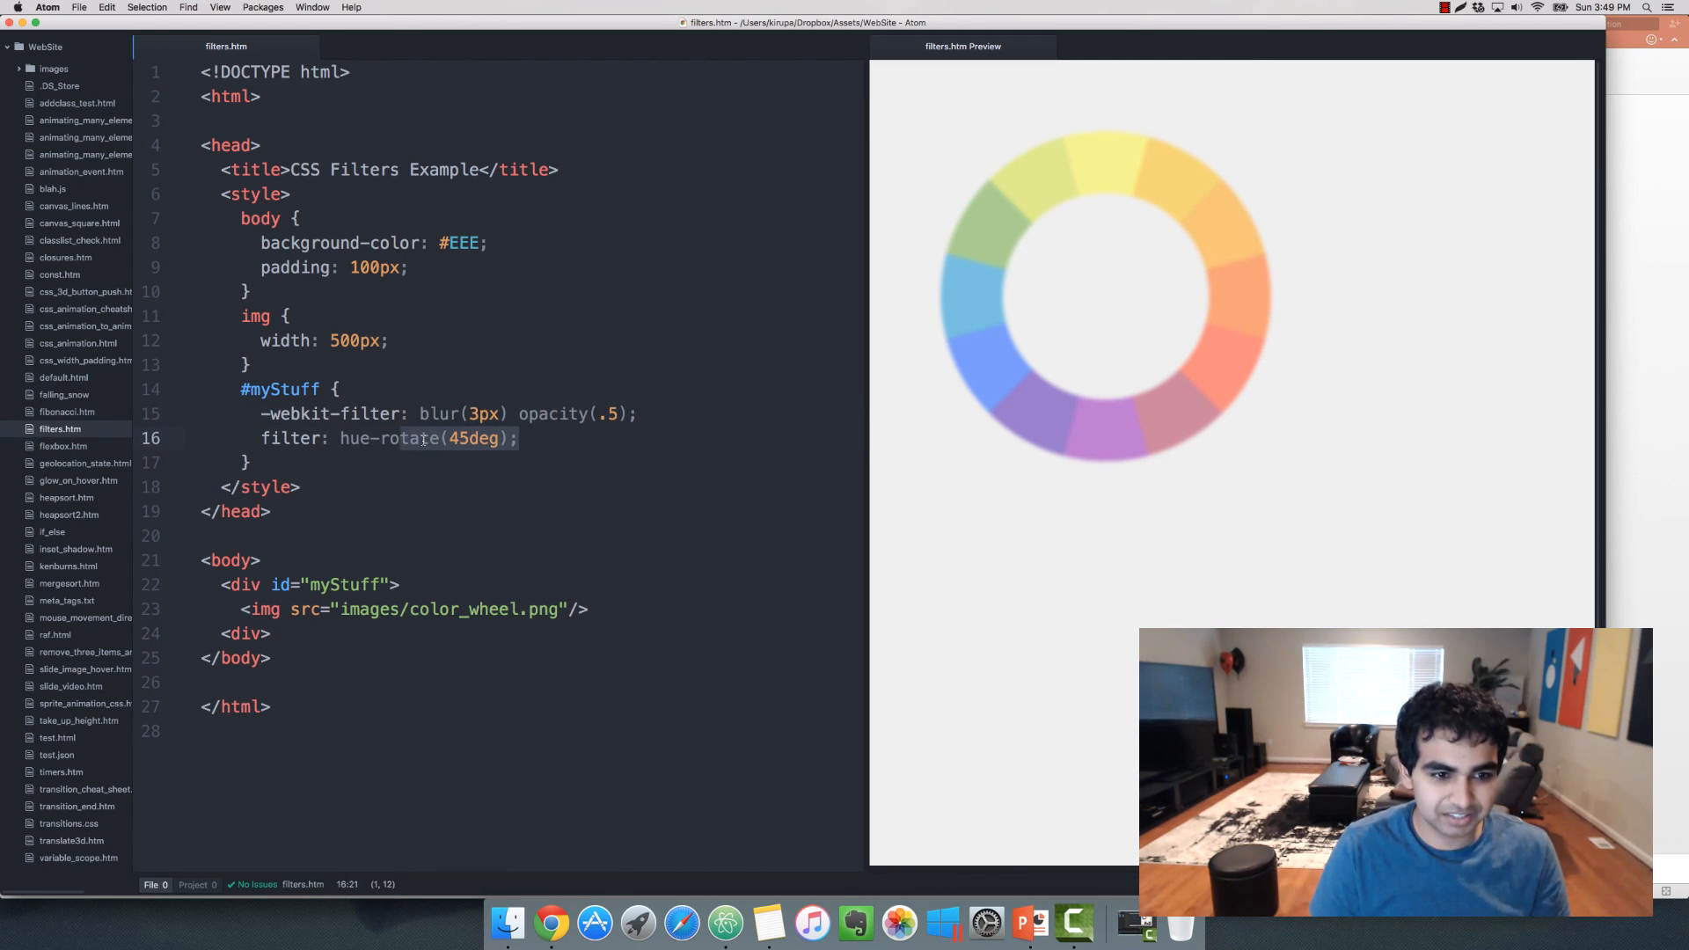
pyautogui.write('blur(3px) opacity(.5);')
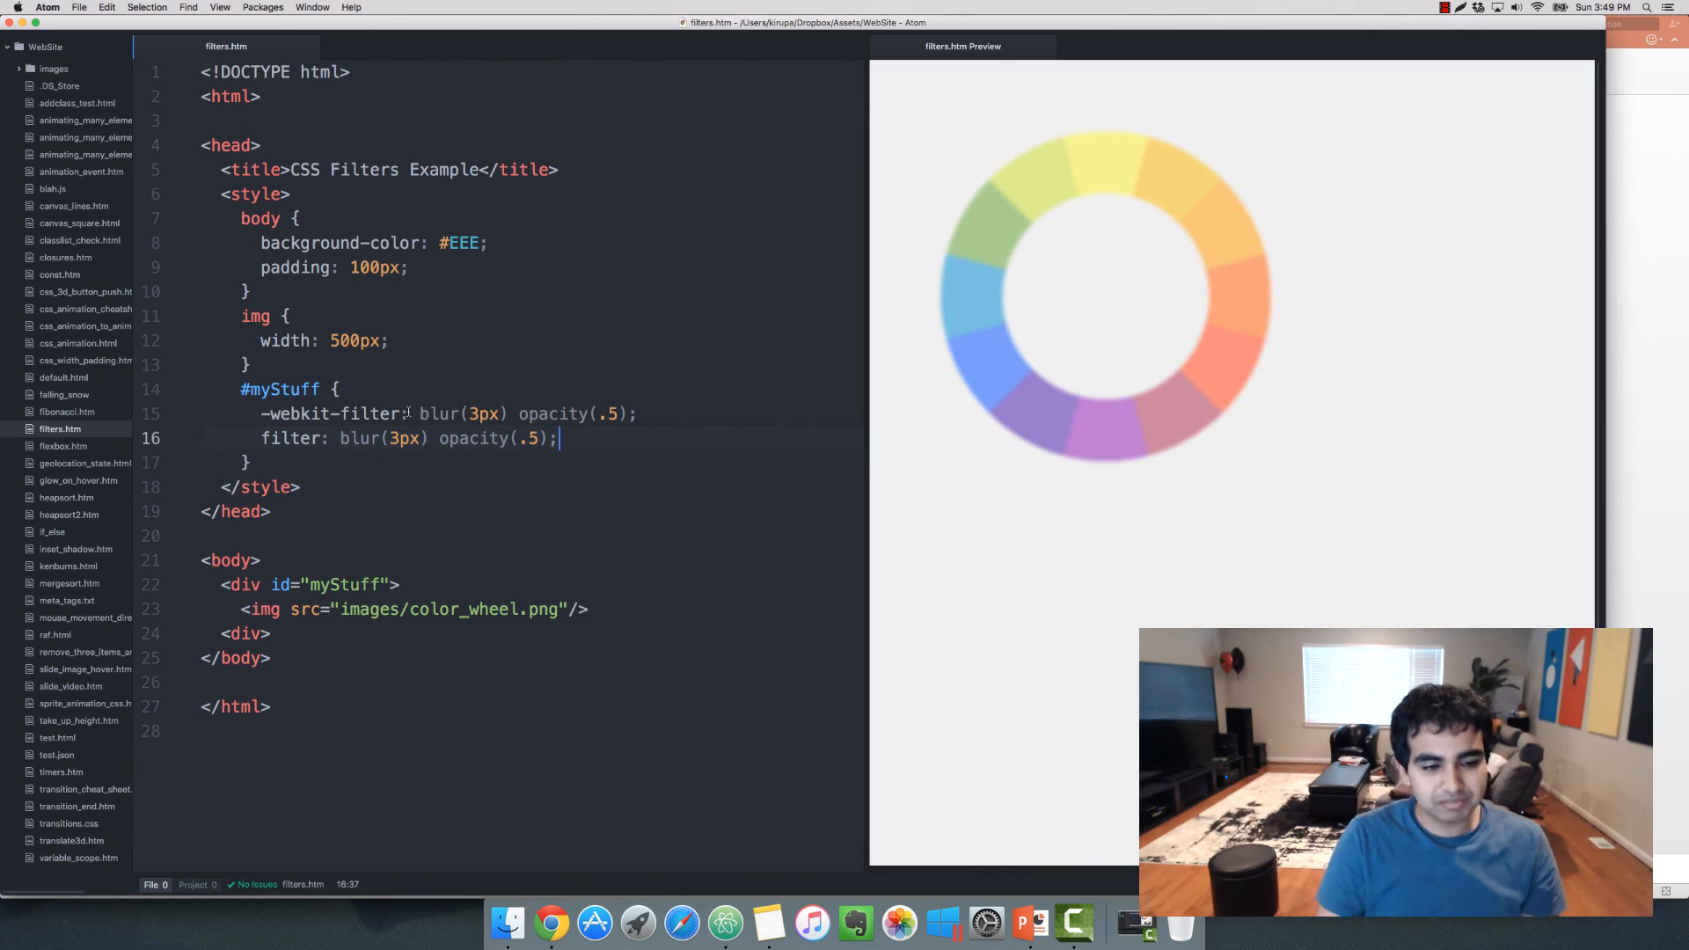